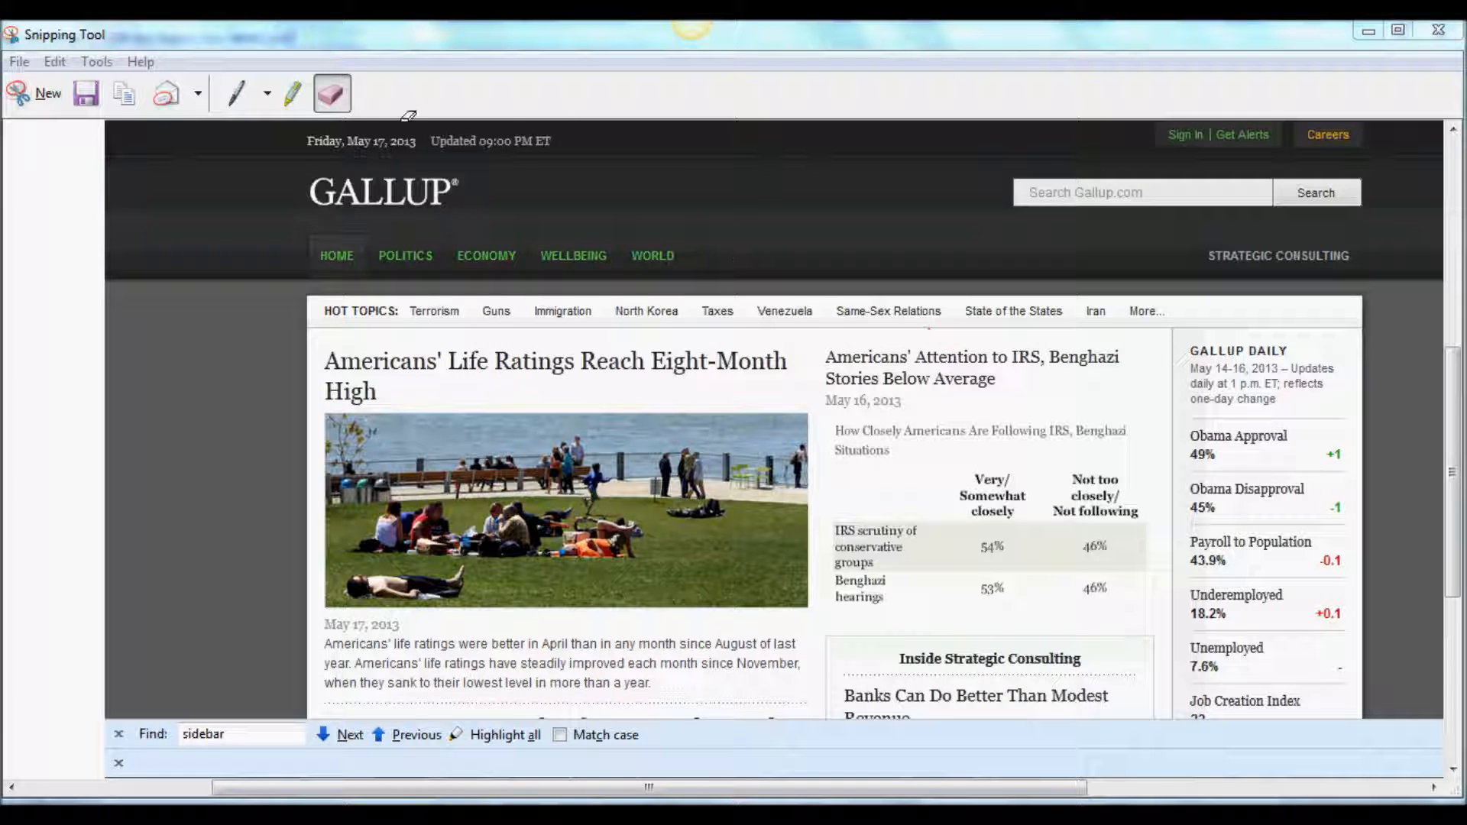
Step: Switch from the Eraser to the red Pen tool for marking the Gallup capture
left_click(235, 93)
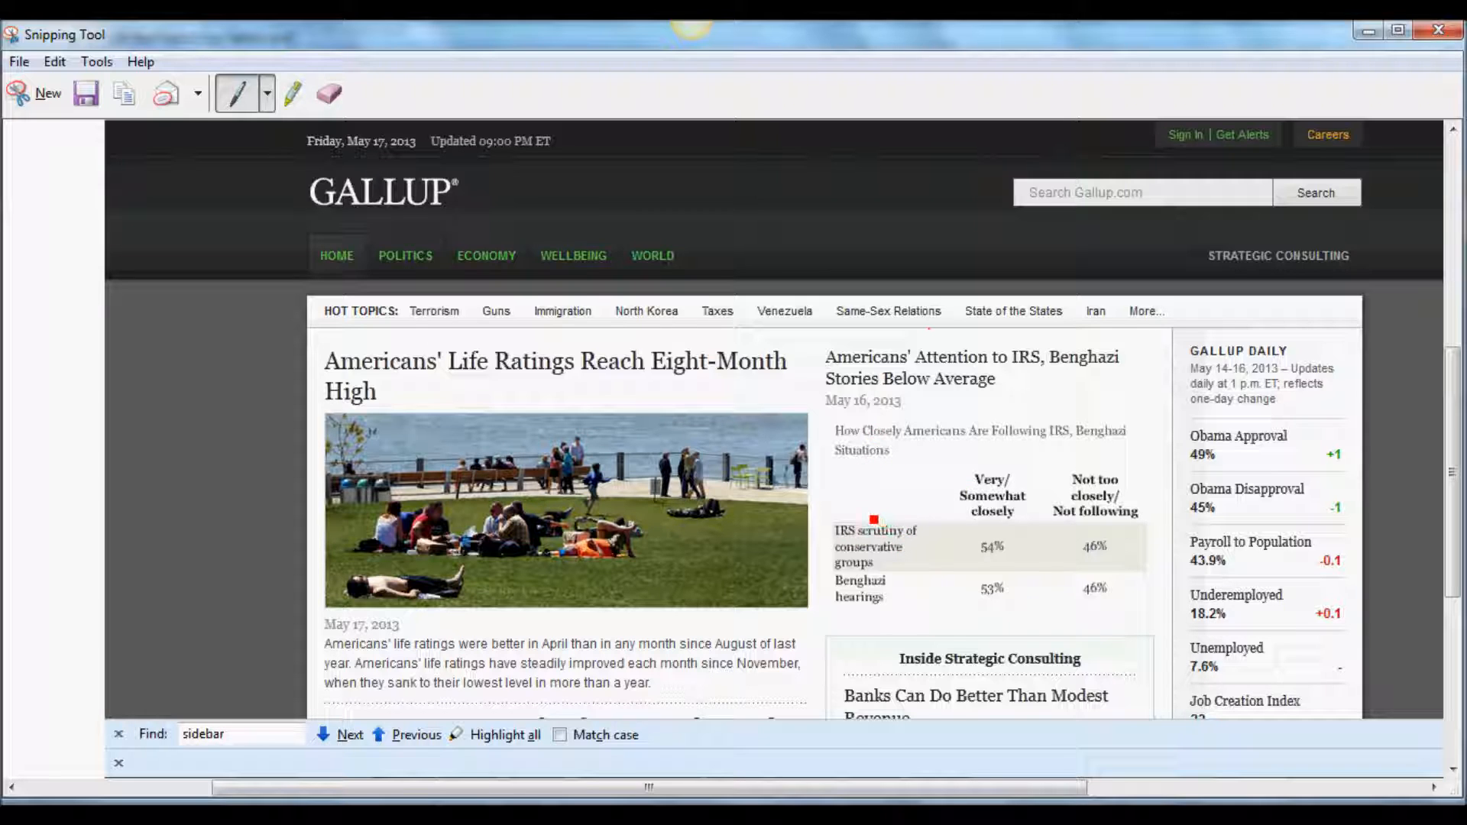
Step: Circle the 'IRS scrutiny' row label and the 'Very/Somewhat closely' heading in red
left_click_drag(837, 520, 942, 573)
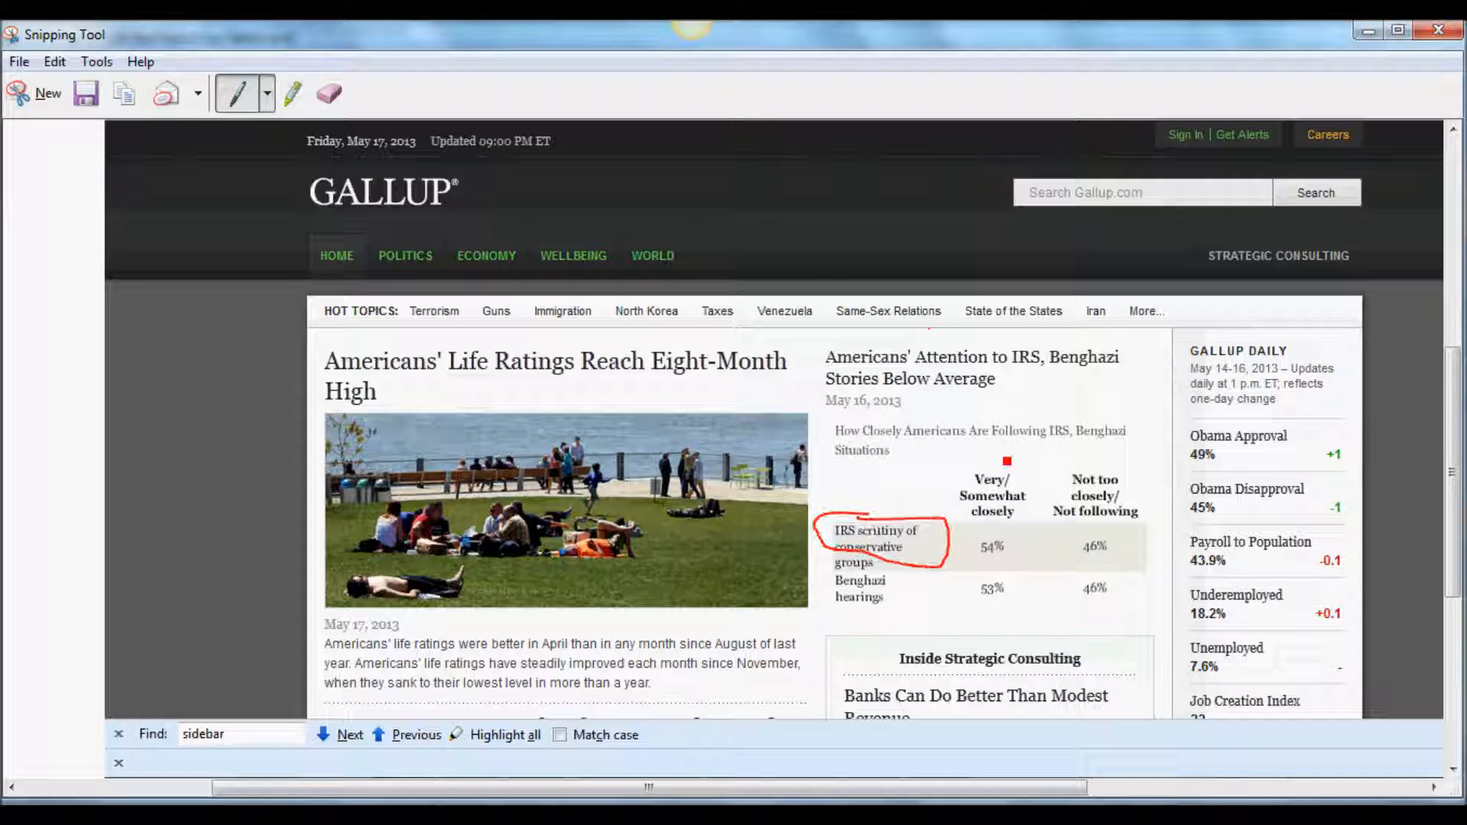
left_click_drag(987, 431, 1035, 511)
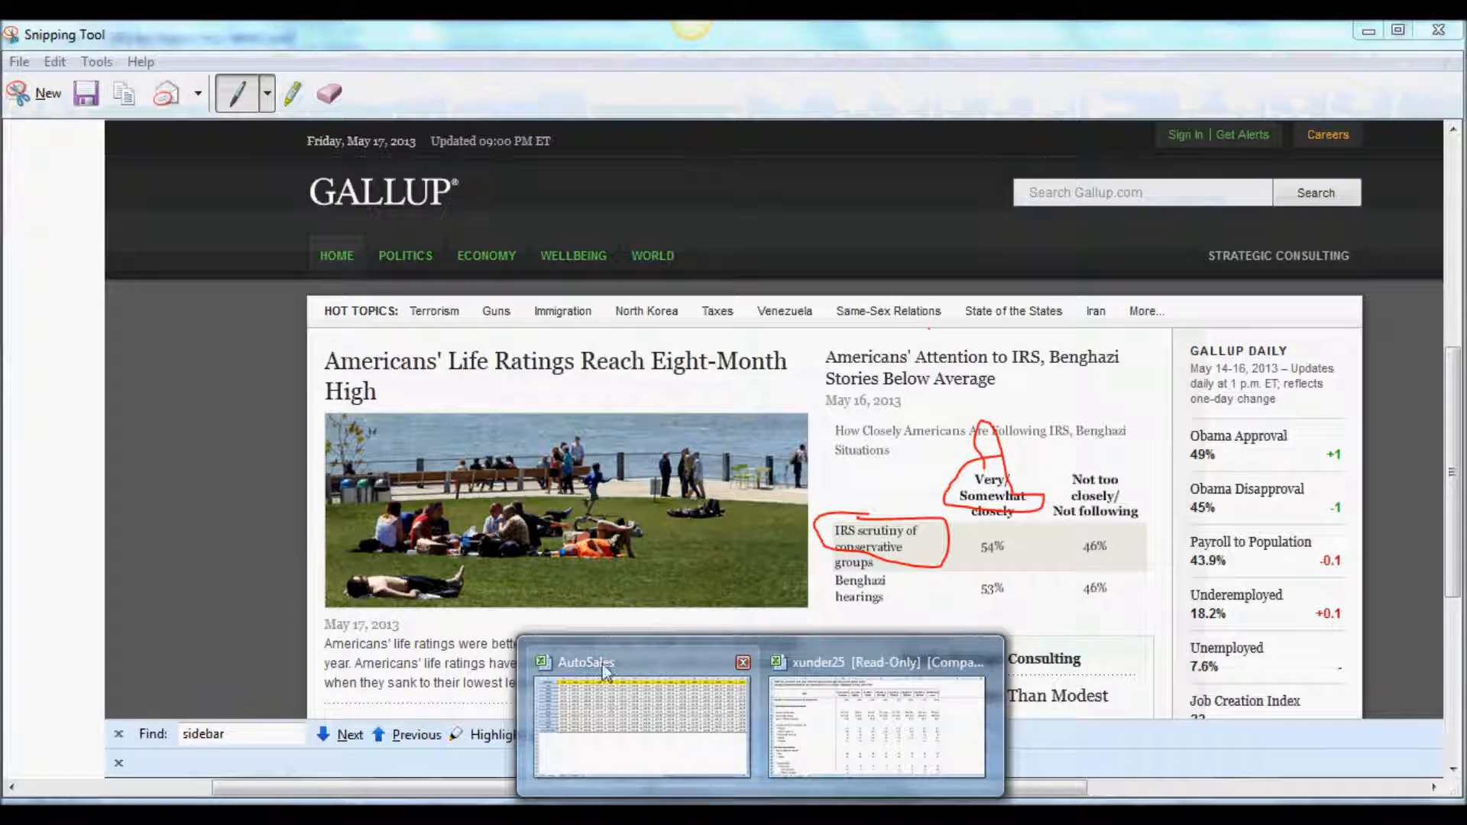
Step: Switch to the AutoSales workbook in Excel showing monthly index values 1995-2010
left_click(640, 661)
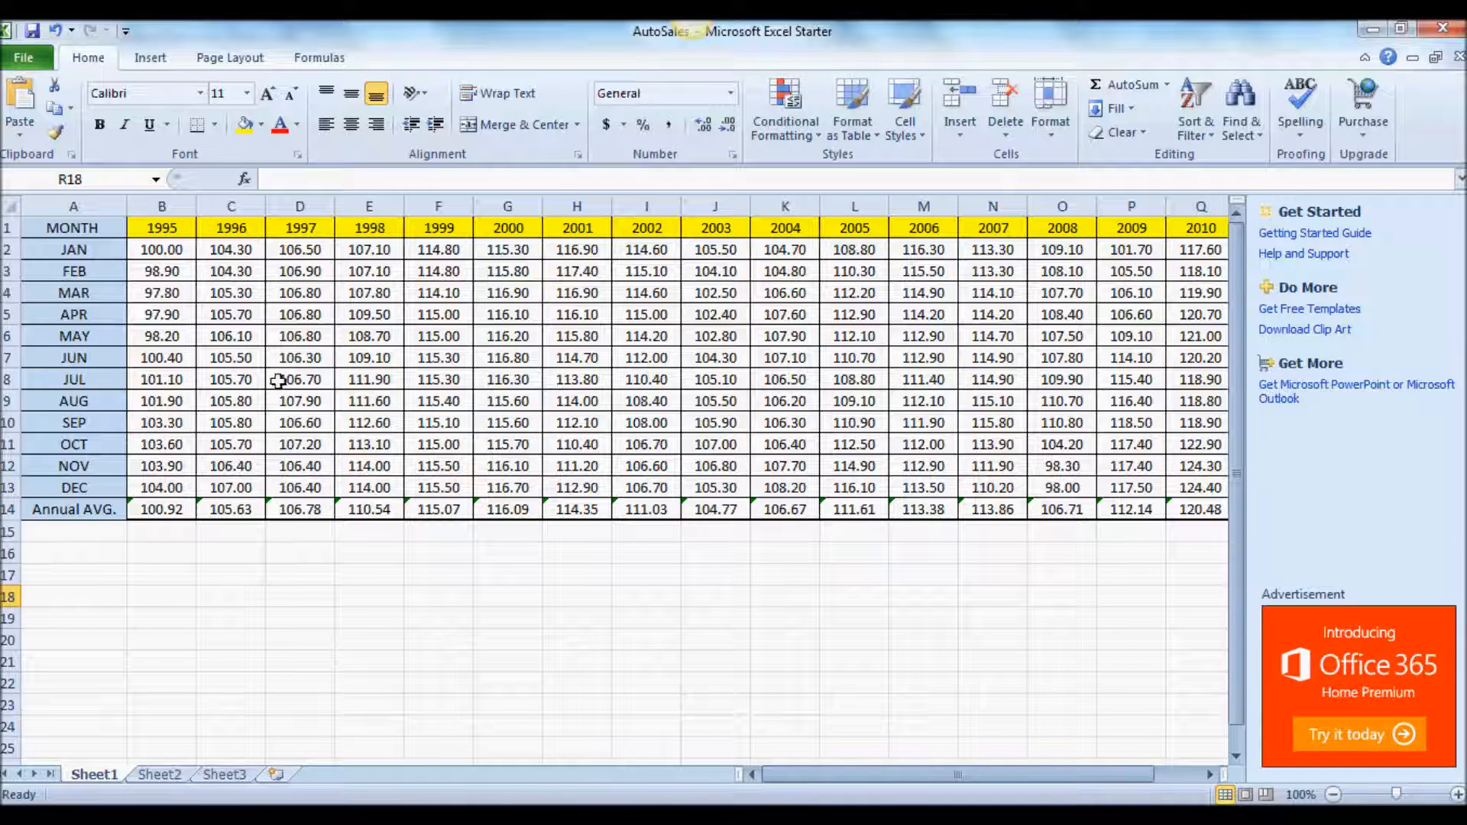
mouse_move(299, 357)
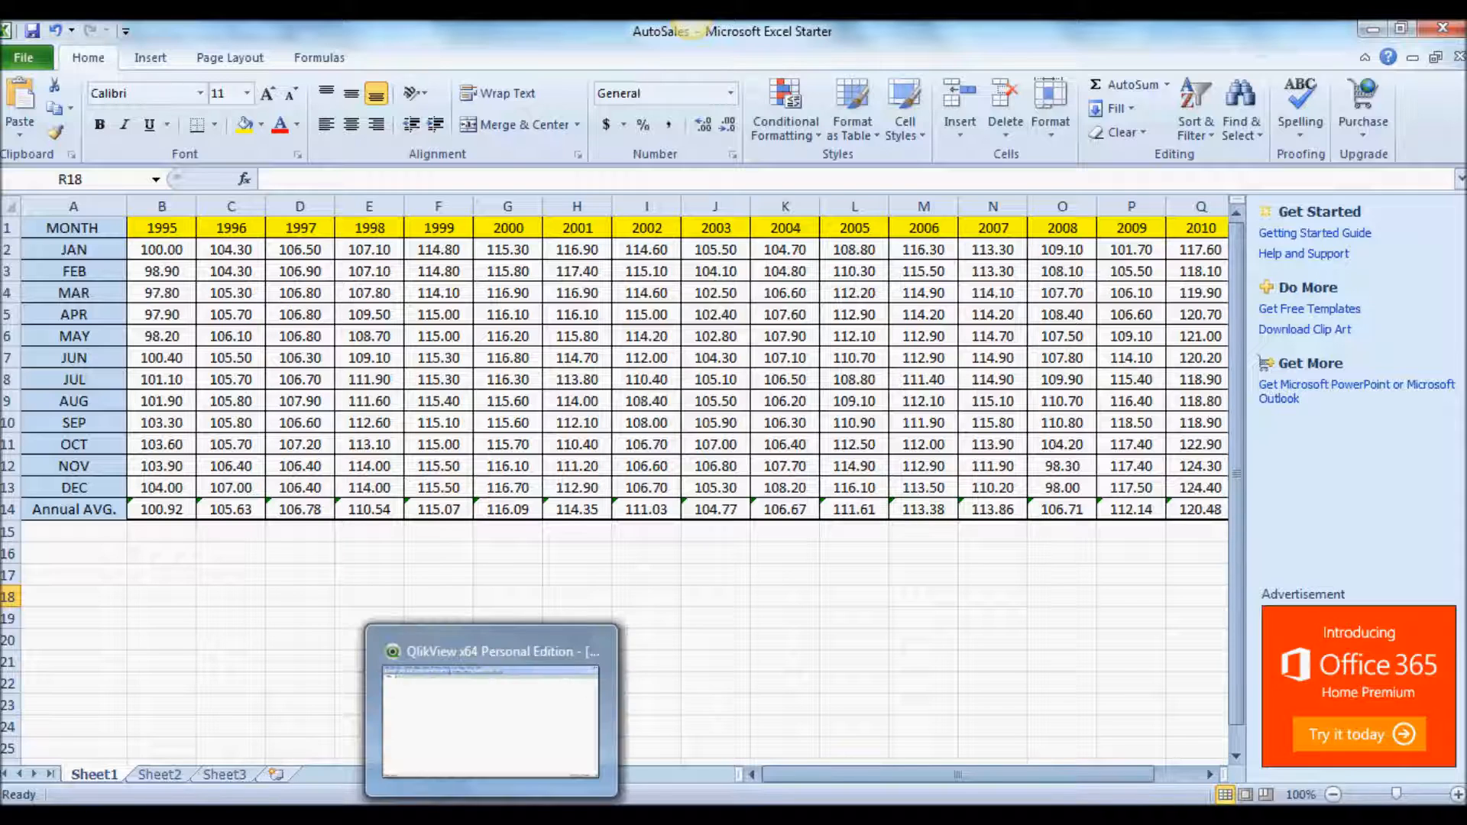
mouse_move(490, 651)
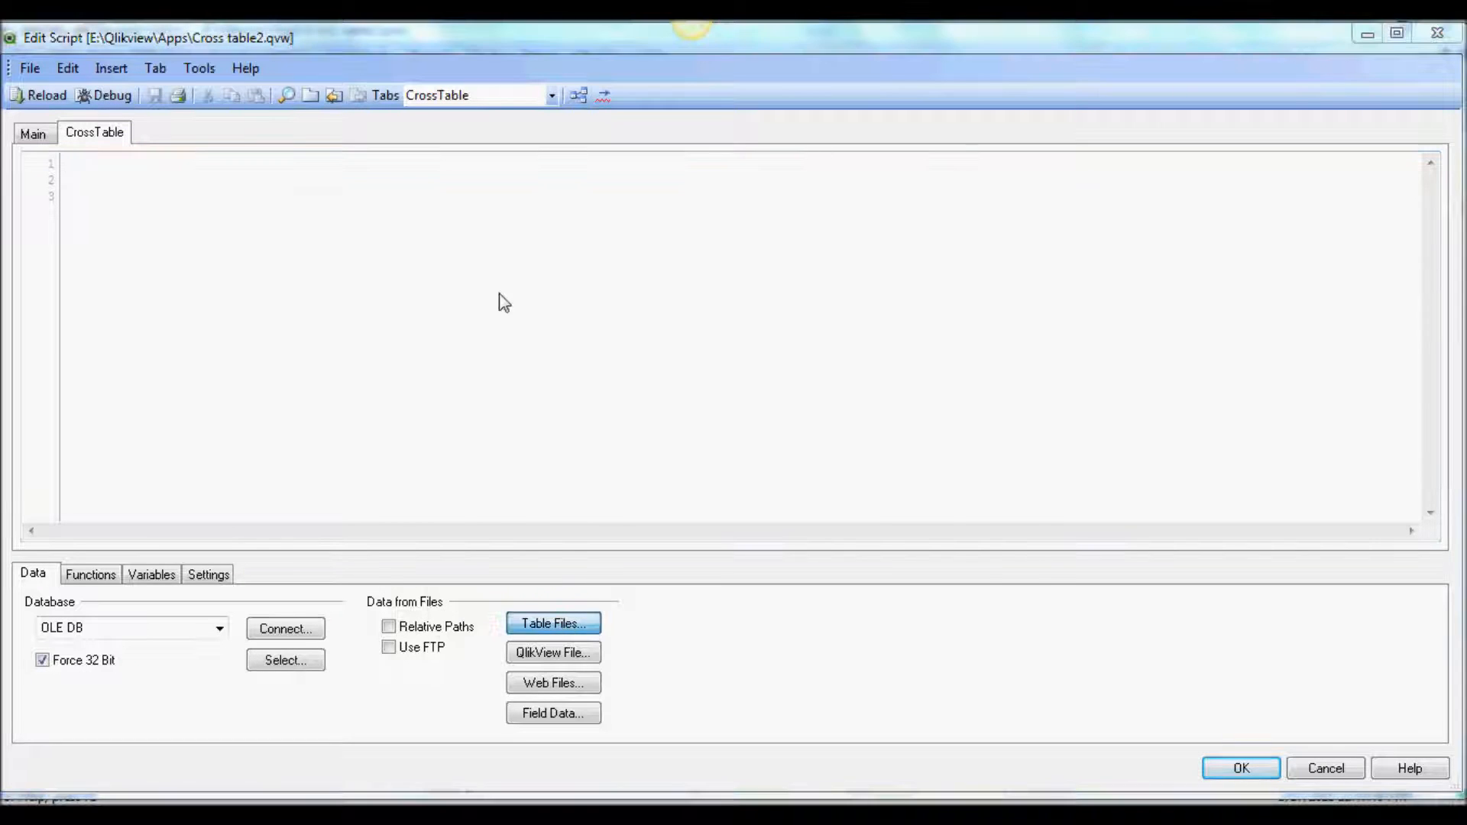
Step: Choose the local AutoSales Excel file via Table Files and open it for import
left_click(552, 623)
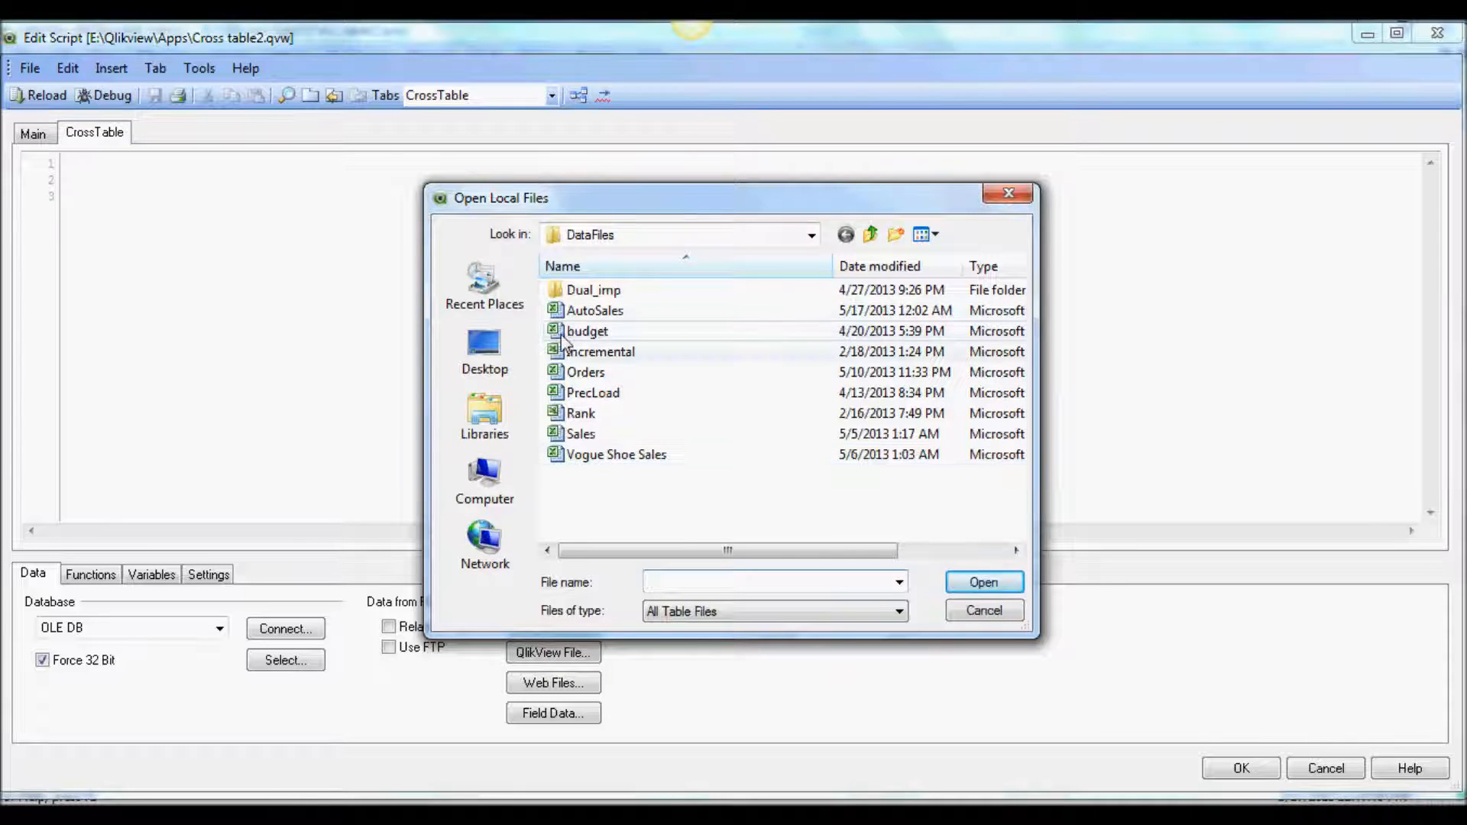
left_click(595, 310)
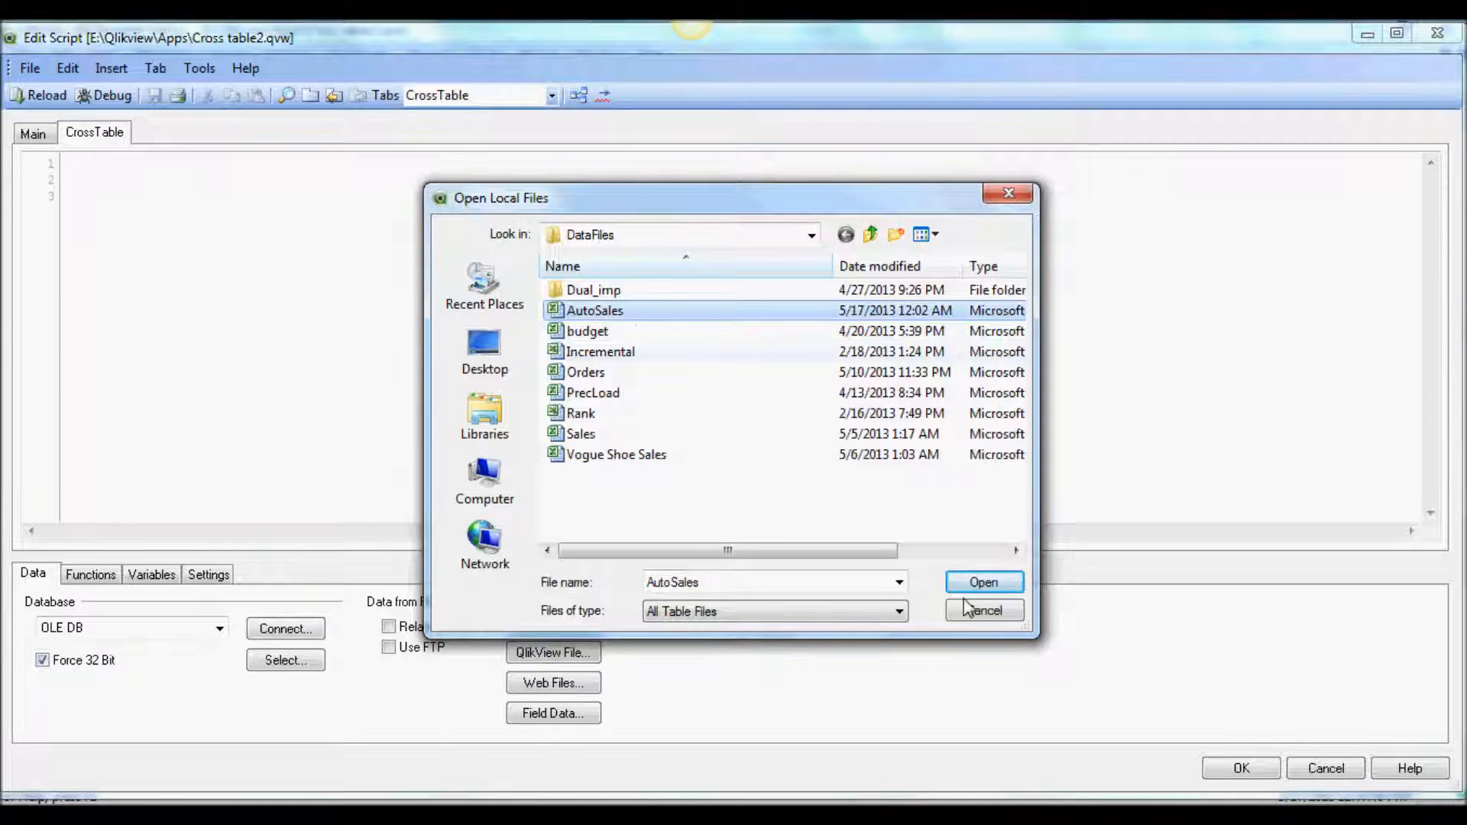
left_click(982, 582)
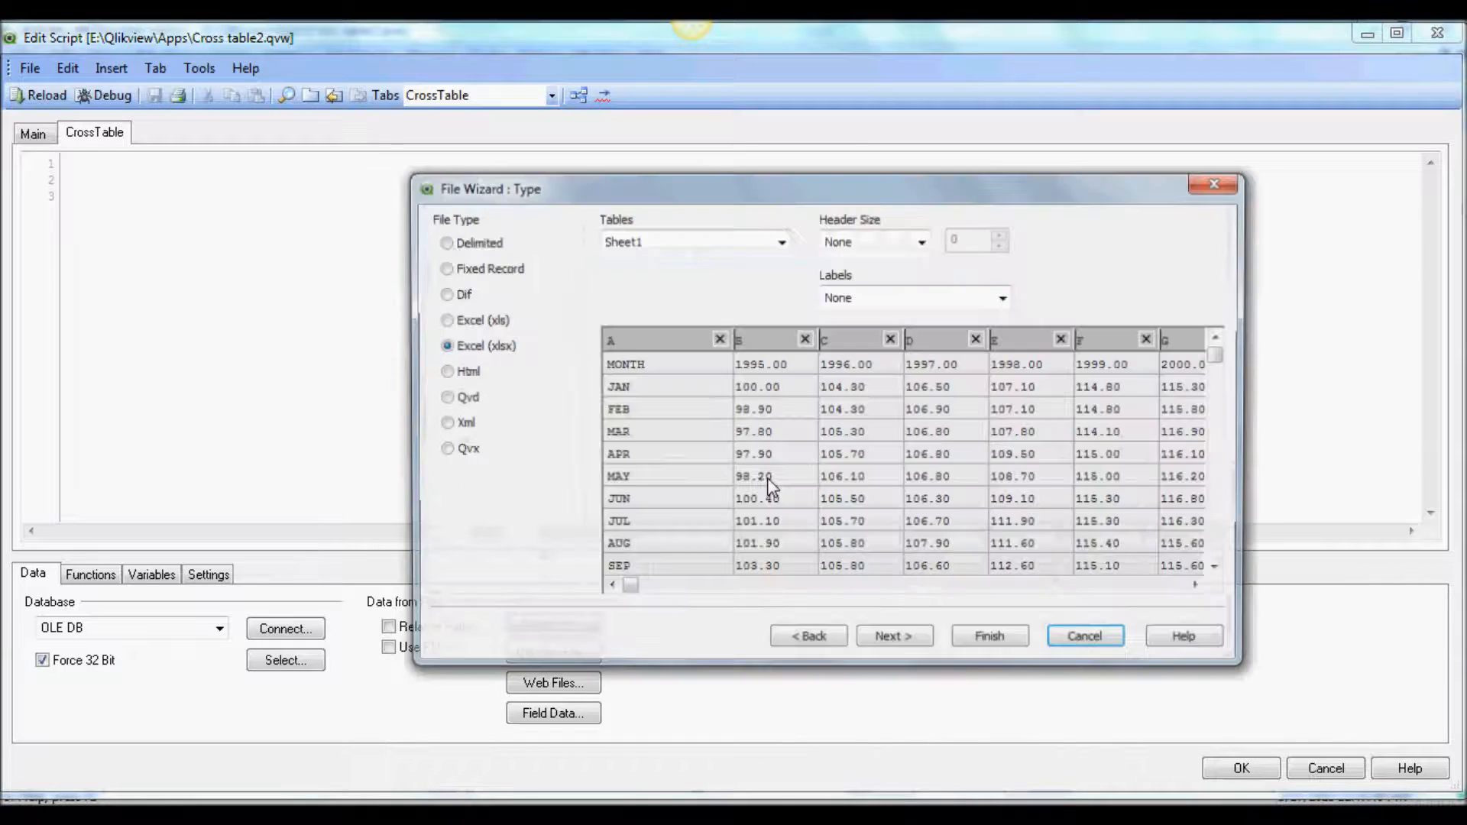
Step: Use Embedded Labels, enable the transformation step and advance to the Options step
left_click(1005, 297)
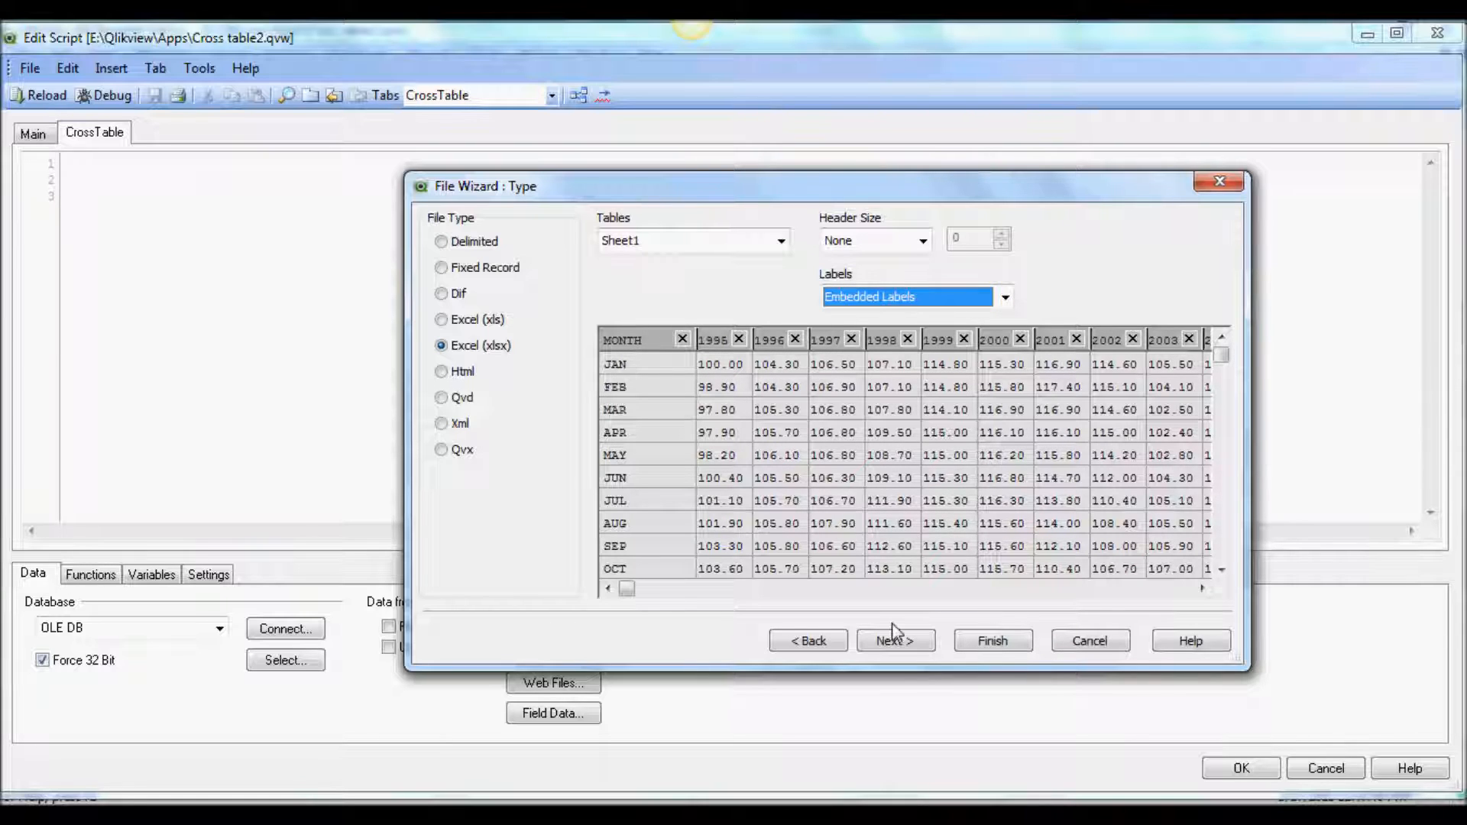
left_click(894, 641)
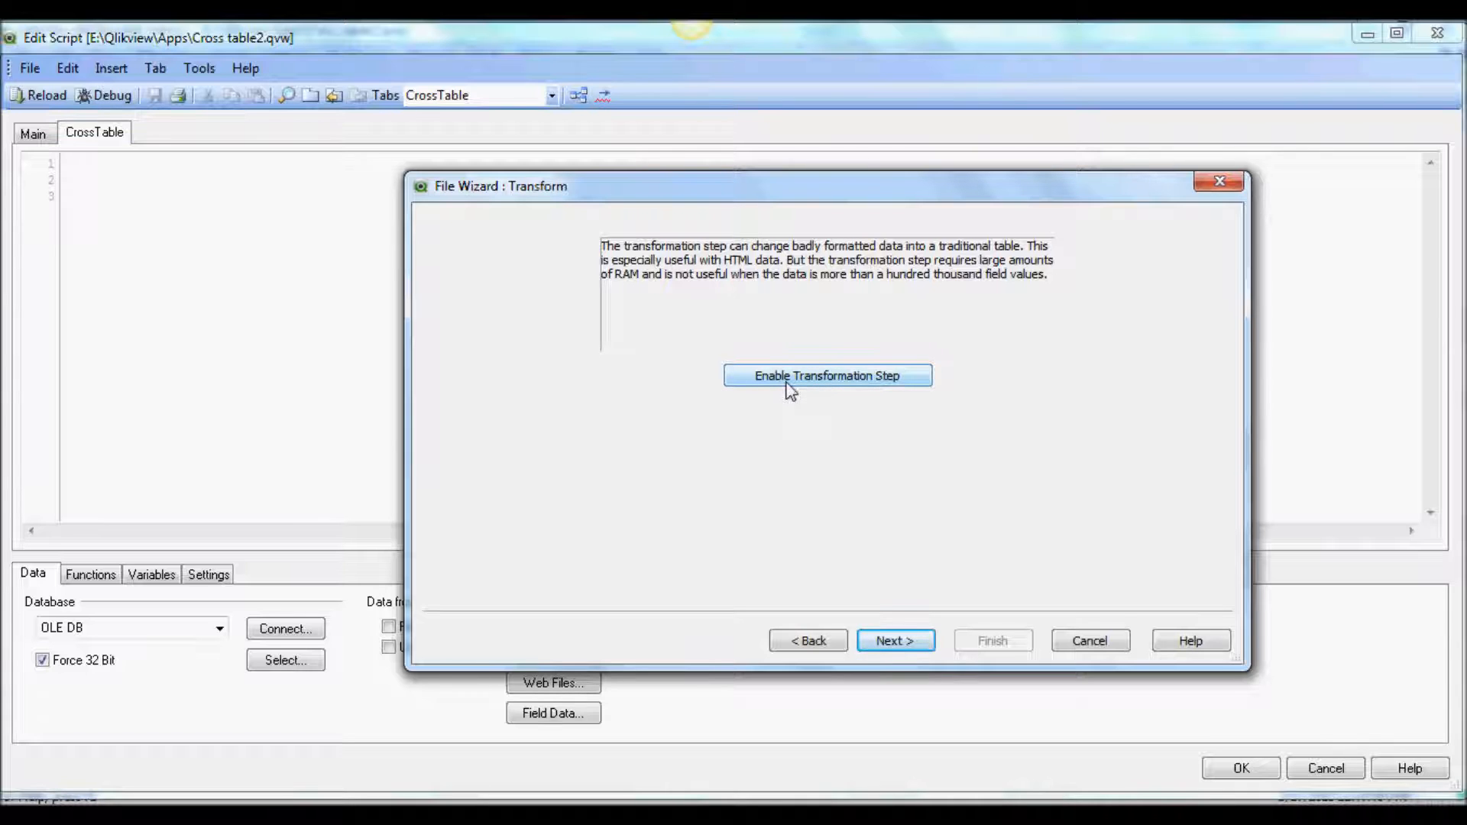
left_click(827, 376)
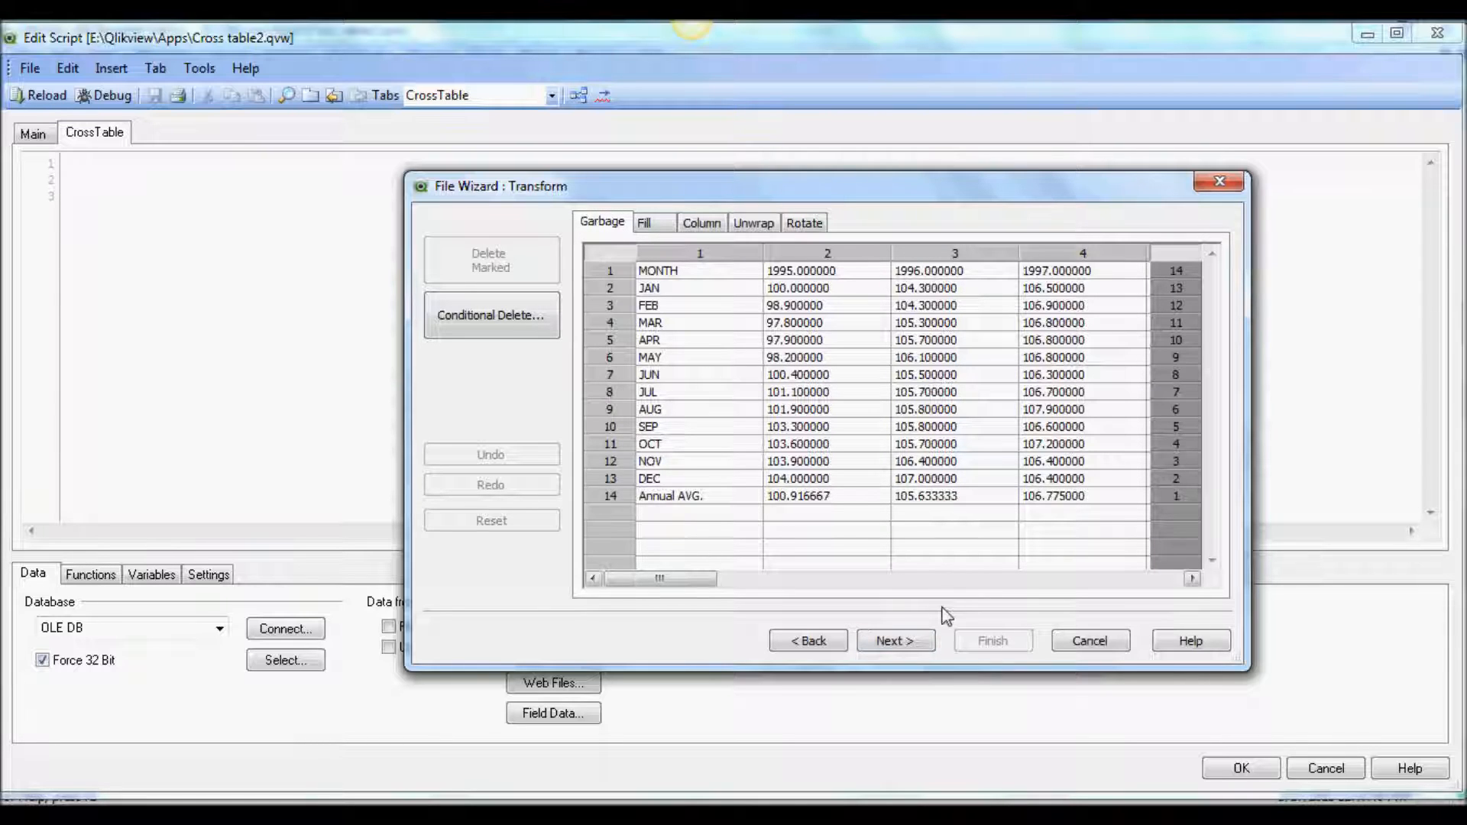
left_click(894, 640)
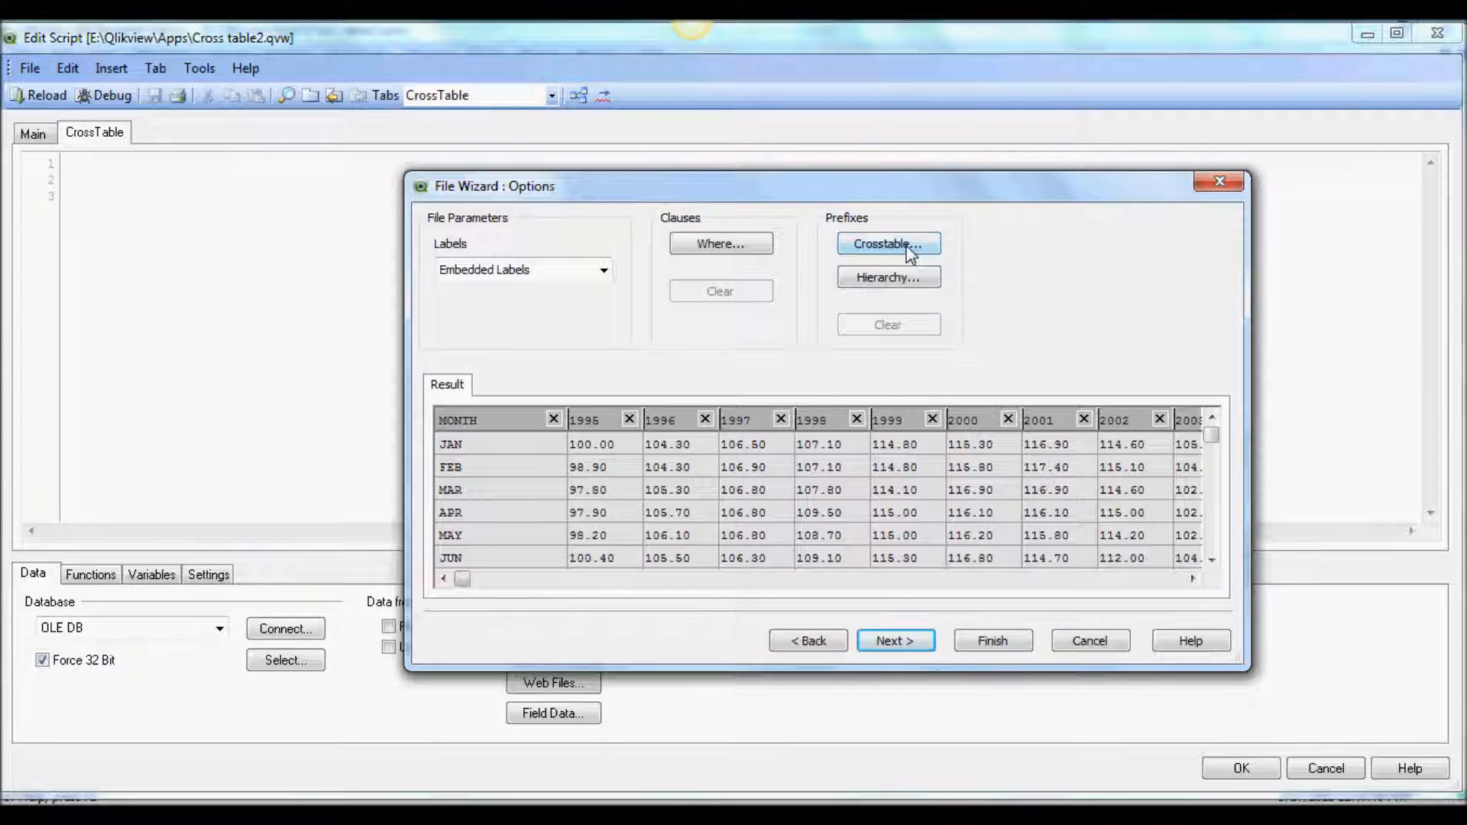
Step: Configure a crosstable with 1 qualifier field, attribute field Year and data field Data
left_click(886, 243)
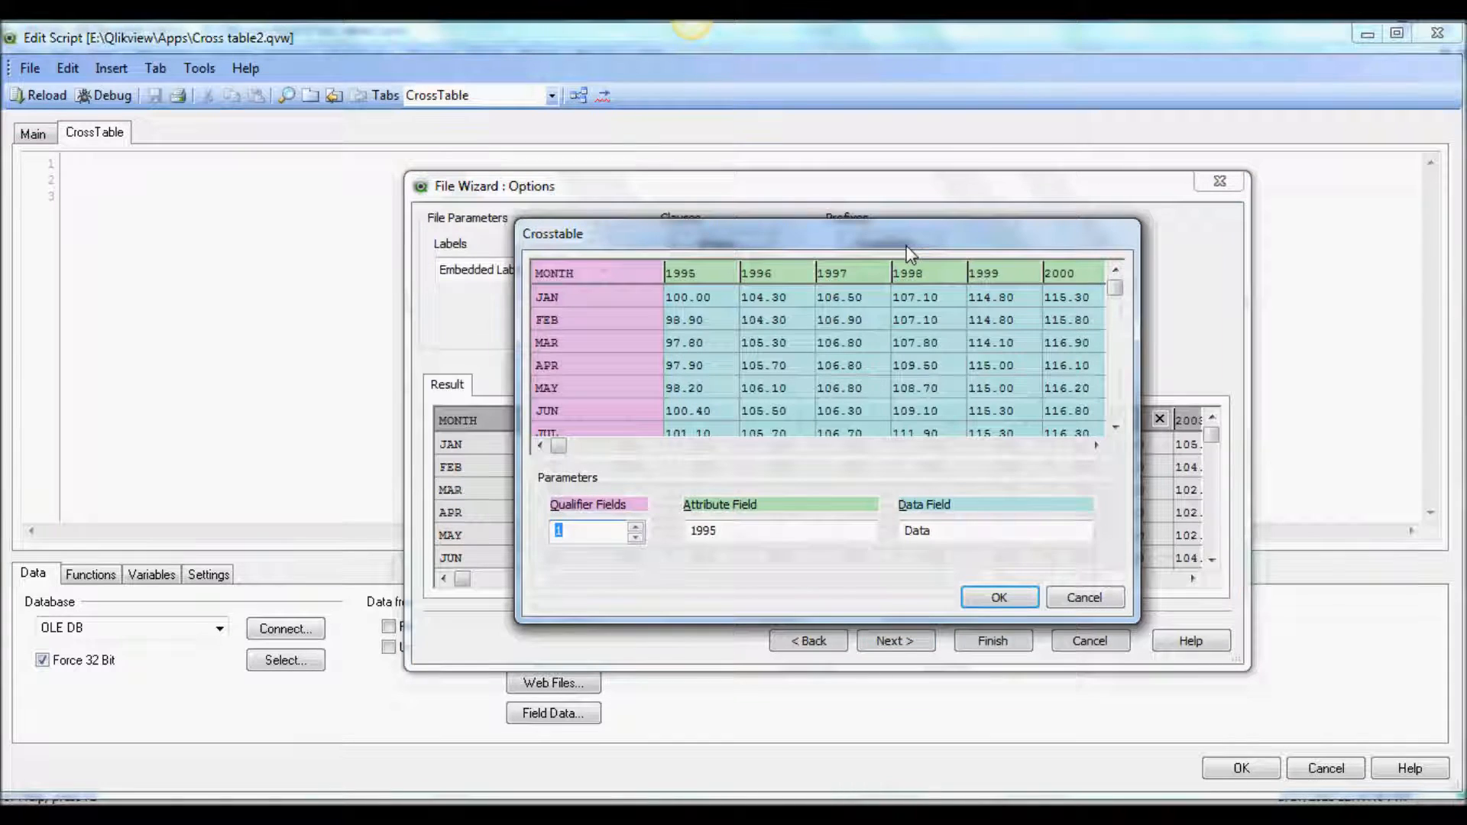
mouse_move(734, 388)
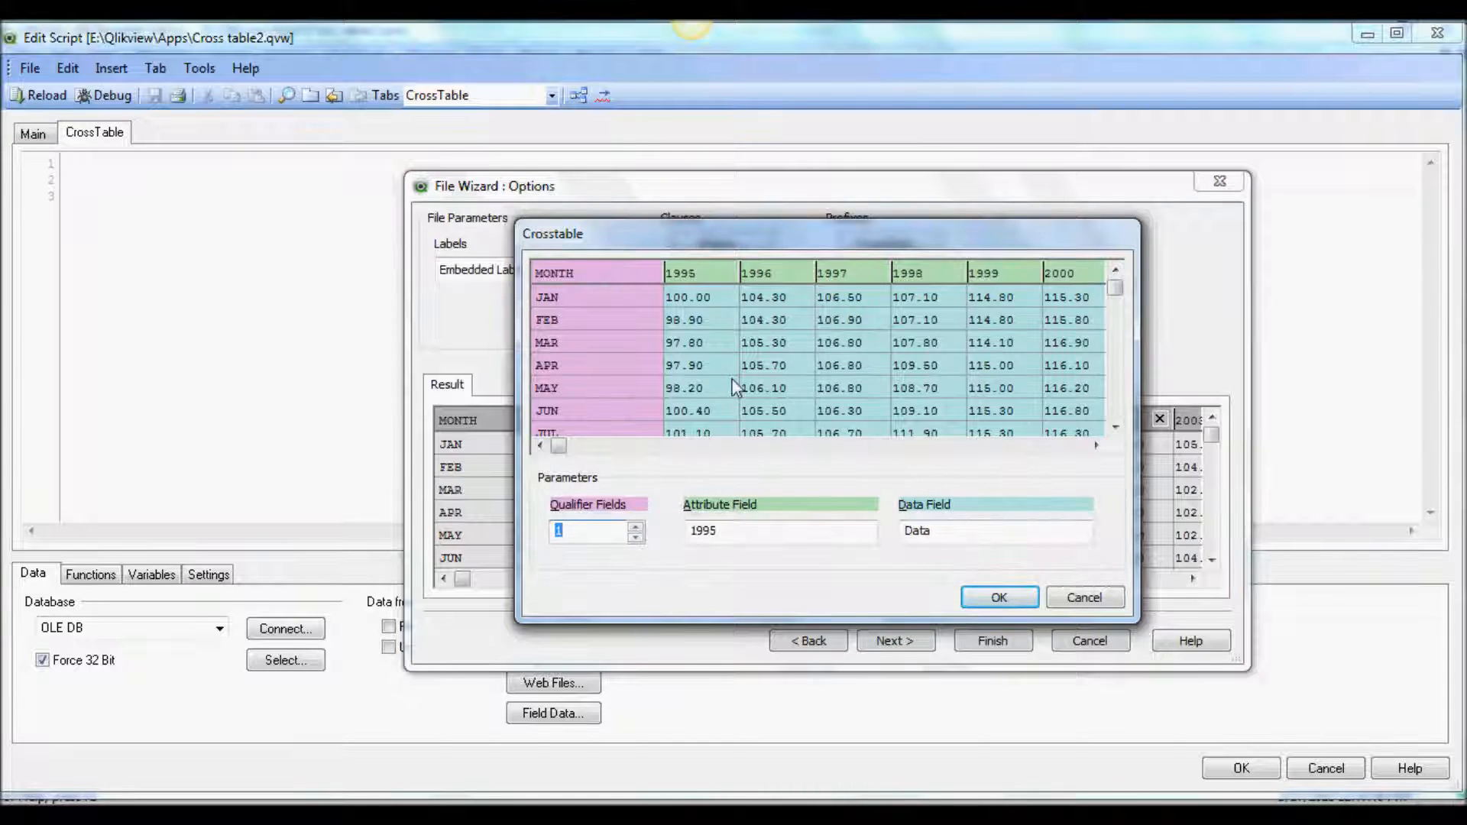
mouse_move(604, 409)
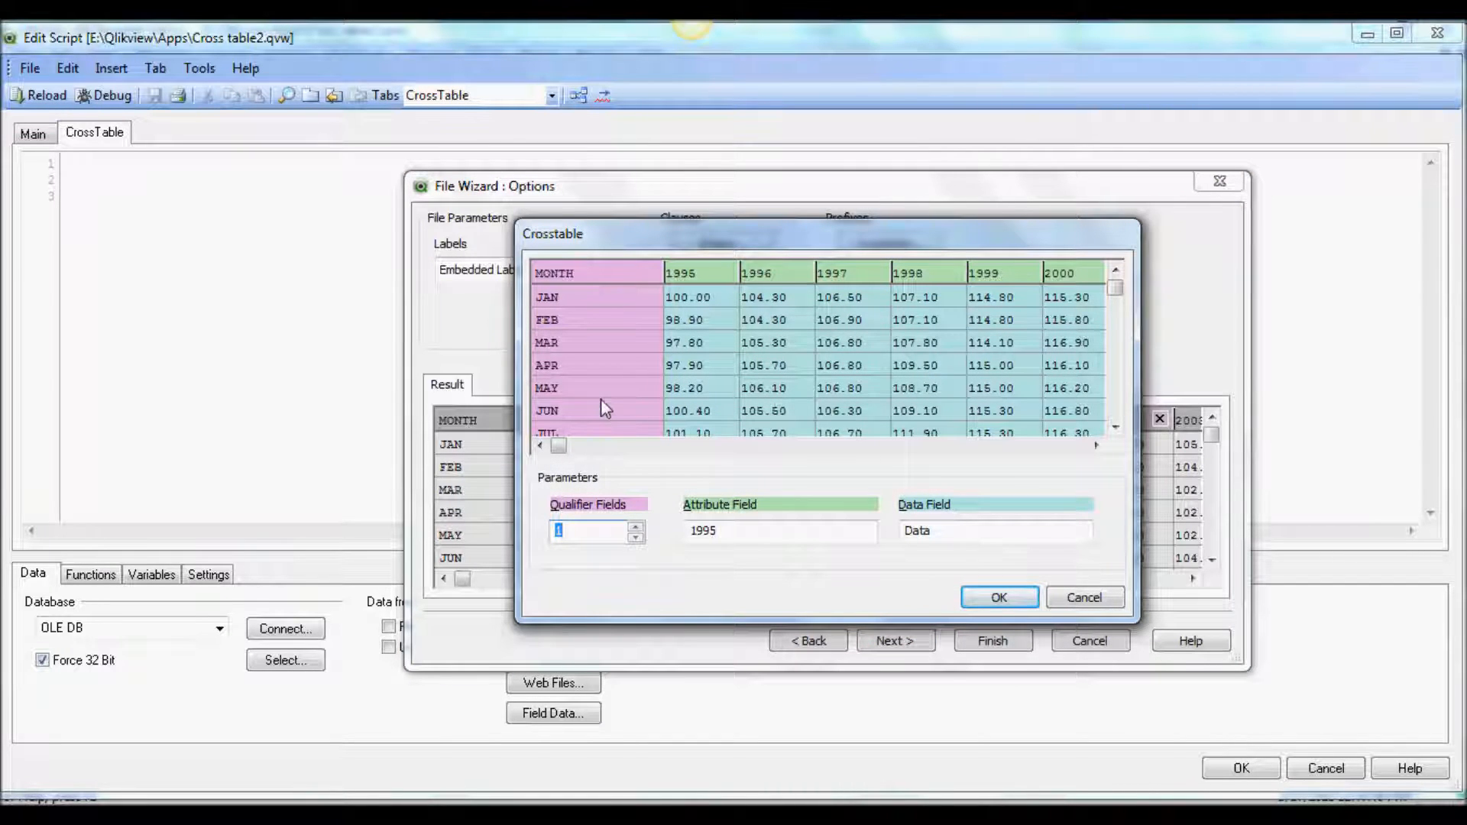
mouse_move(607, 393)
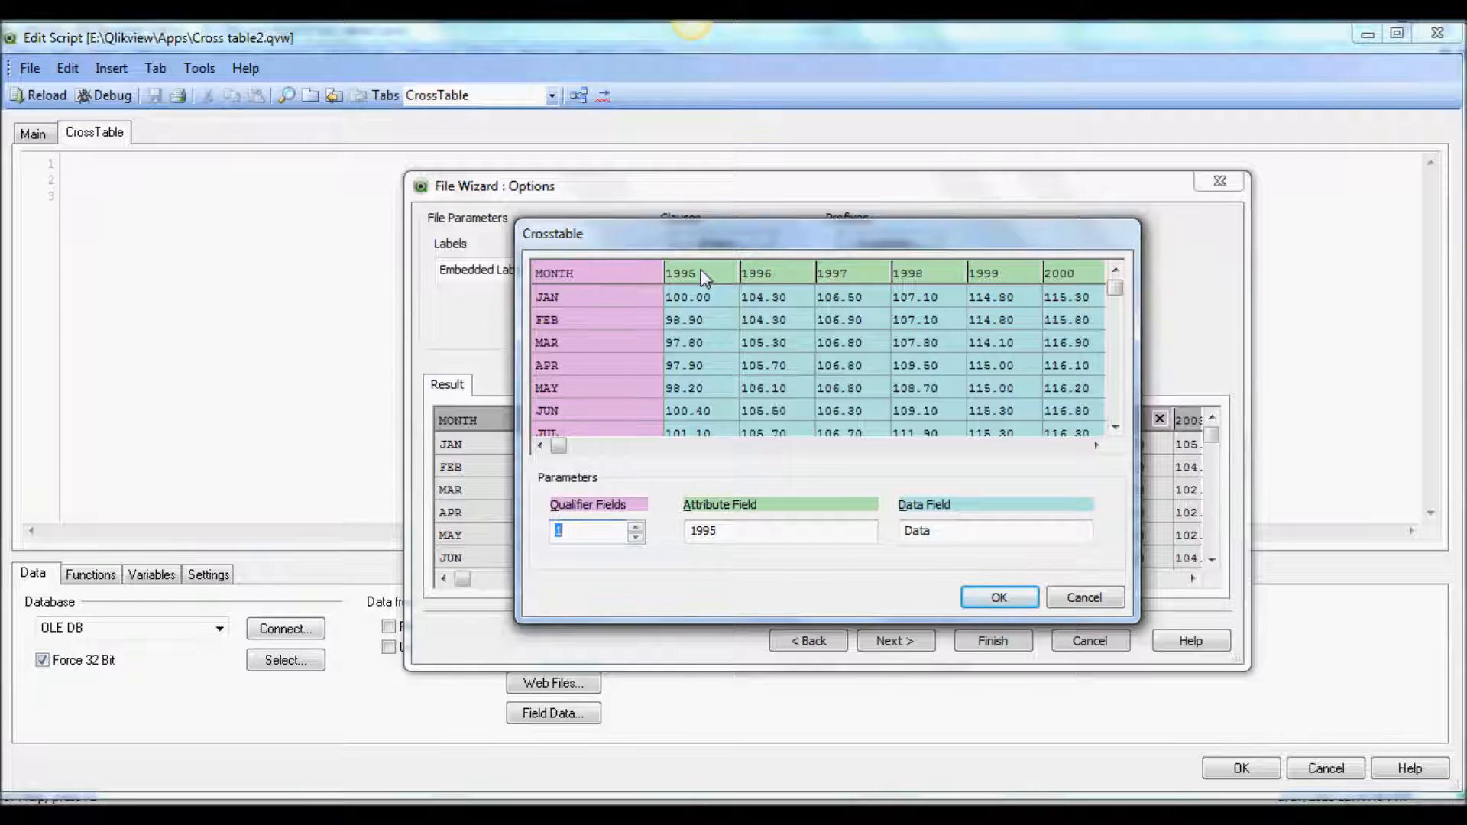
left_click(779, 530)
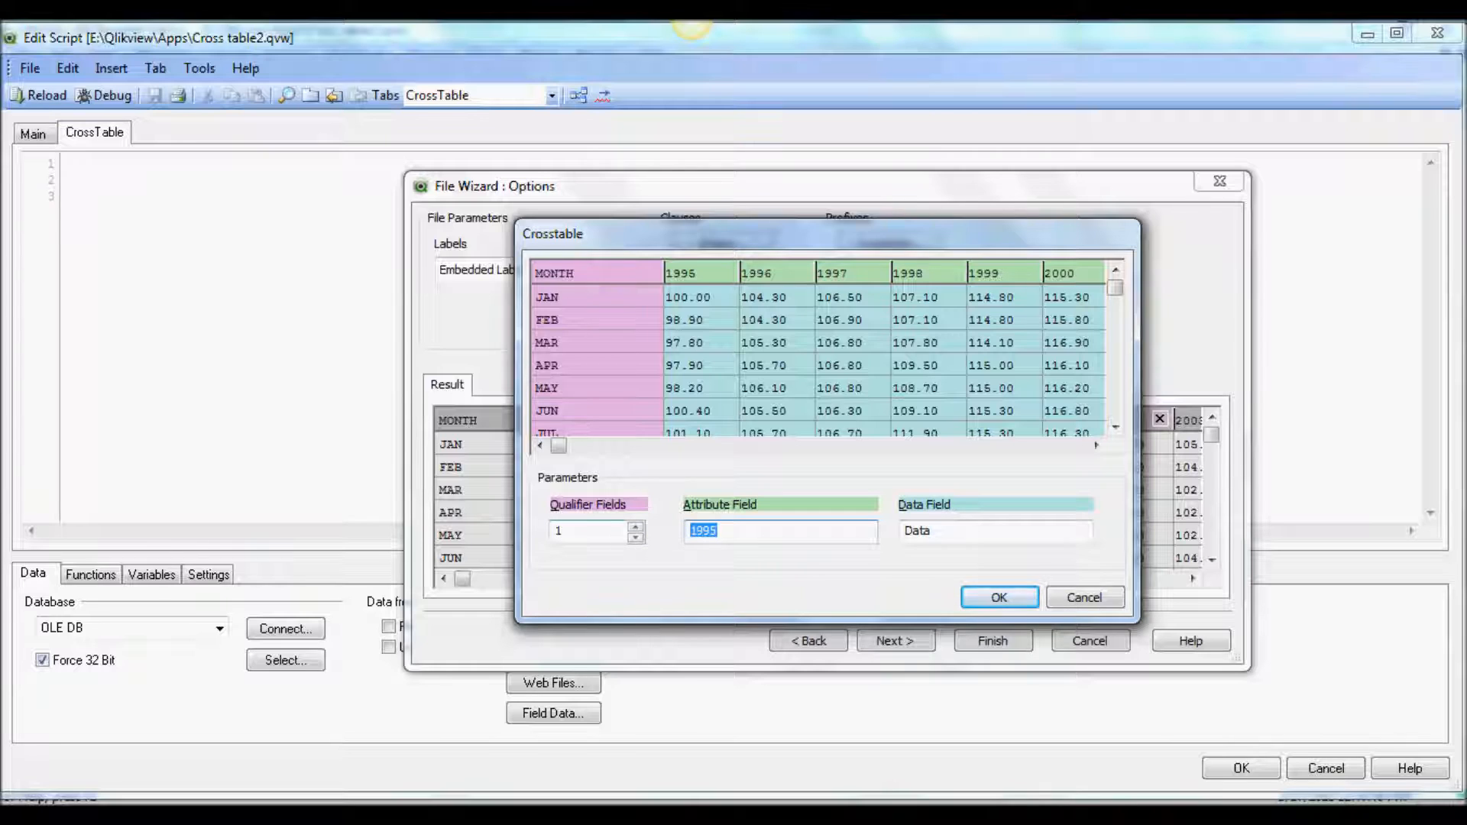
type("Year")
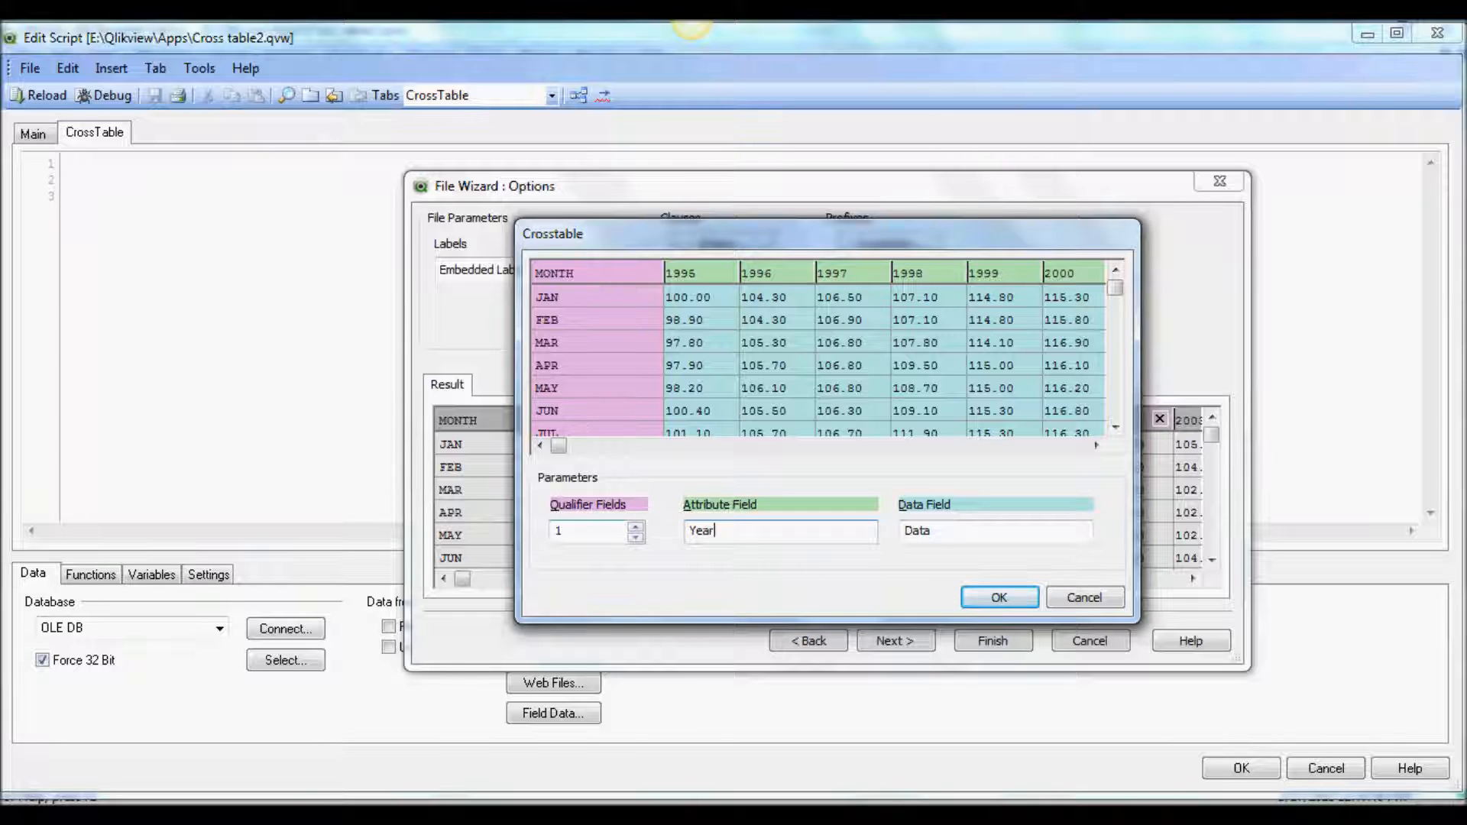
mouse_move(757, 454)
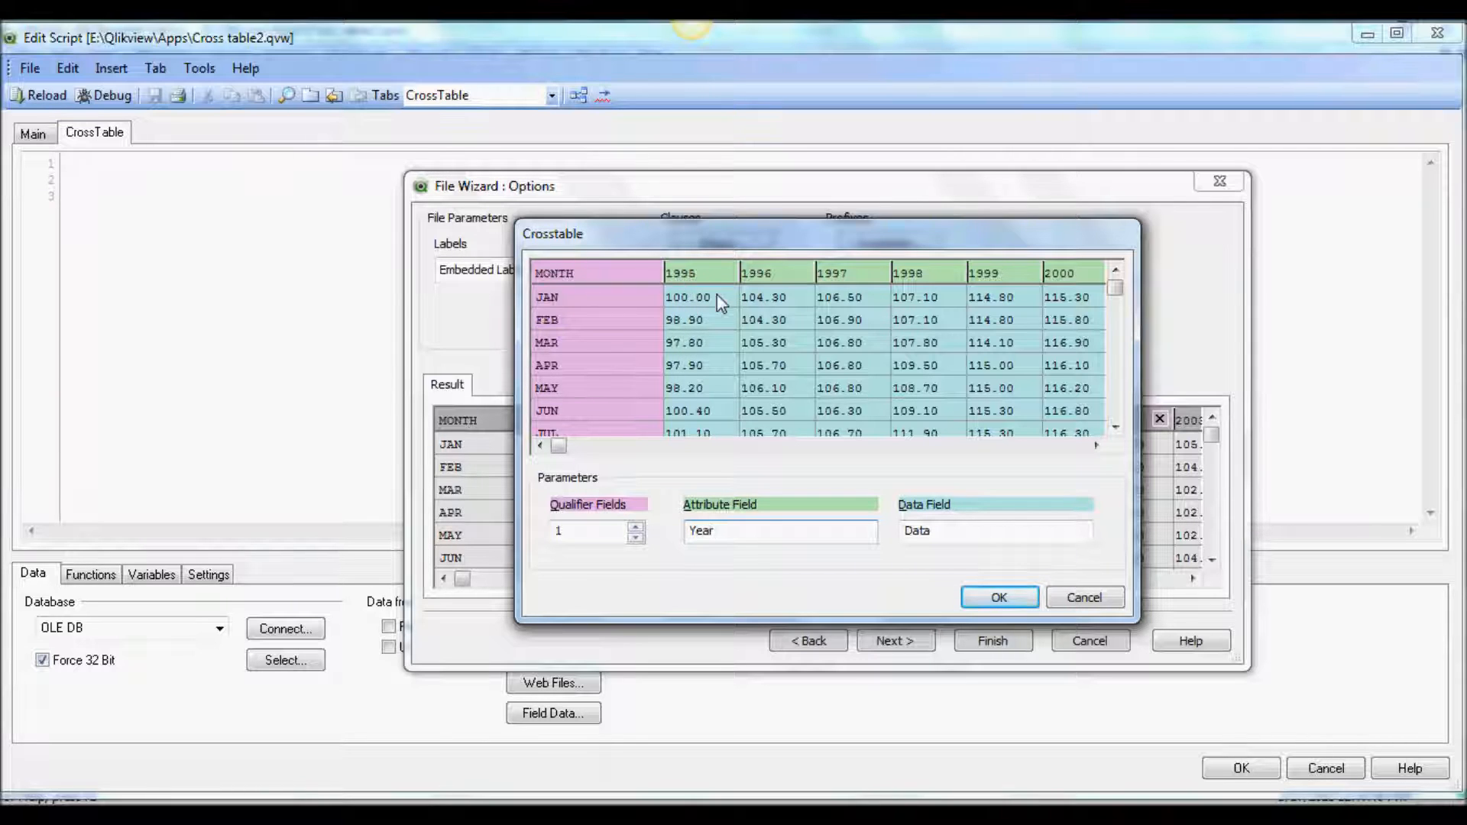
mouse_move(701, 383)
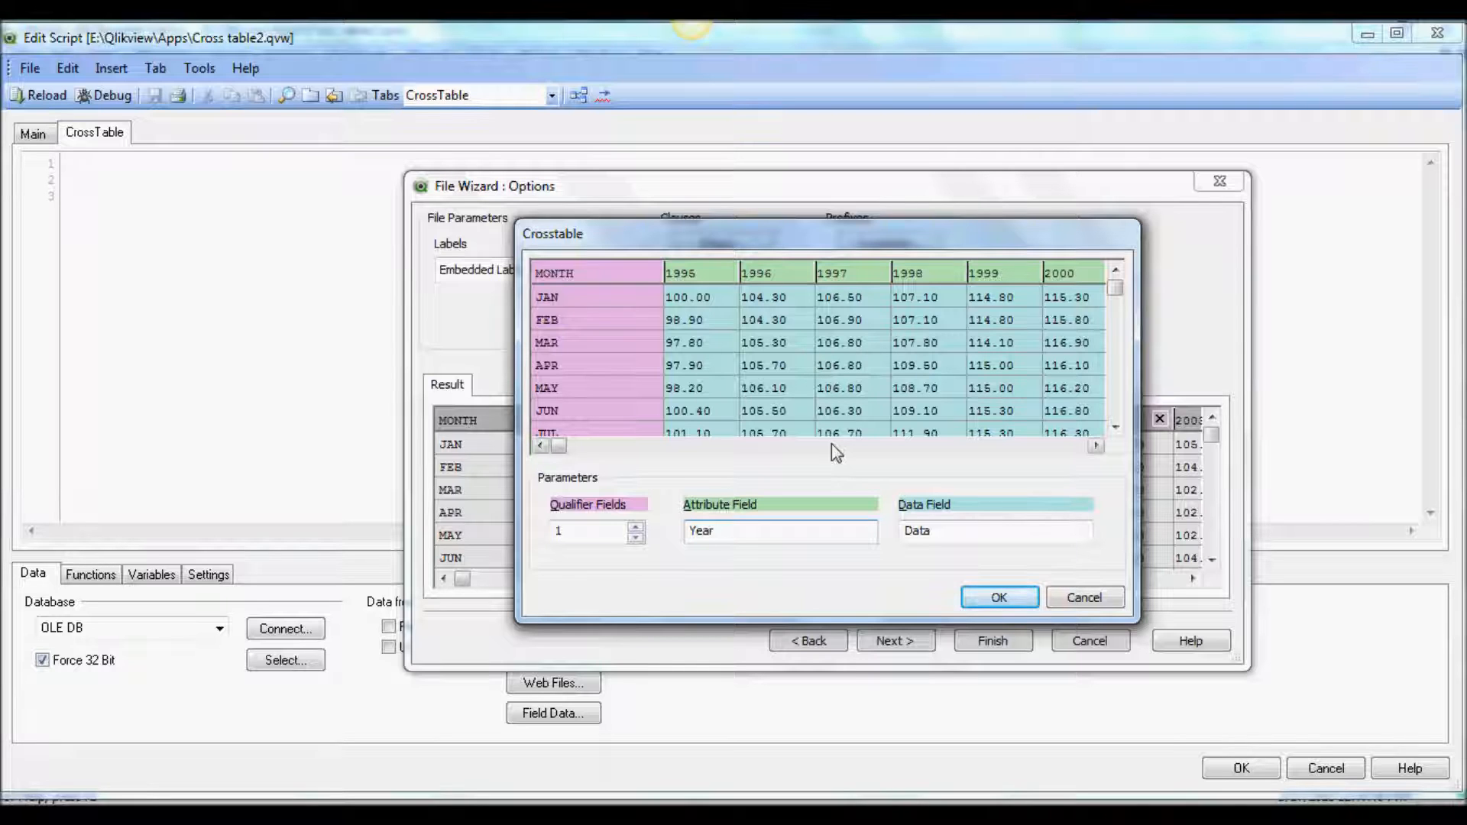
left_click(997, 597)
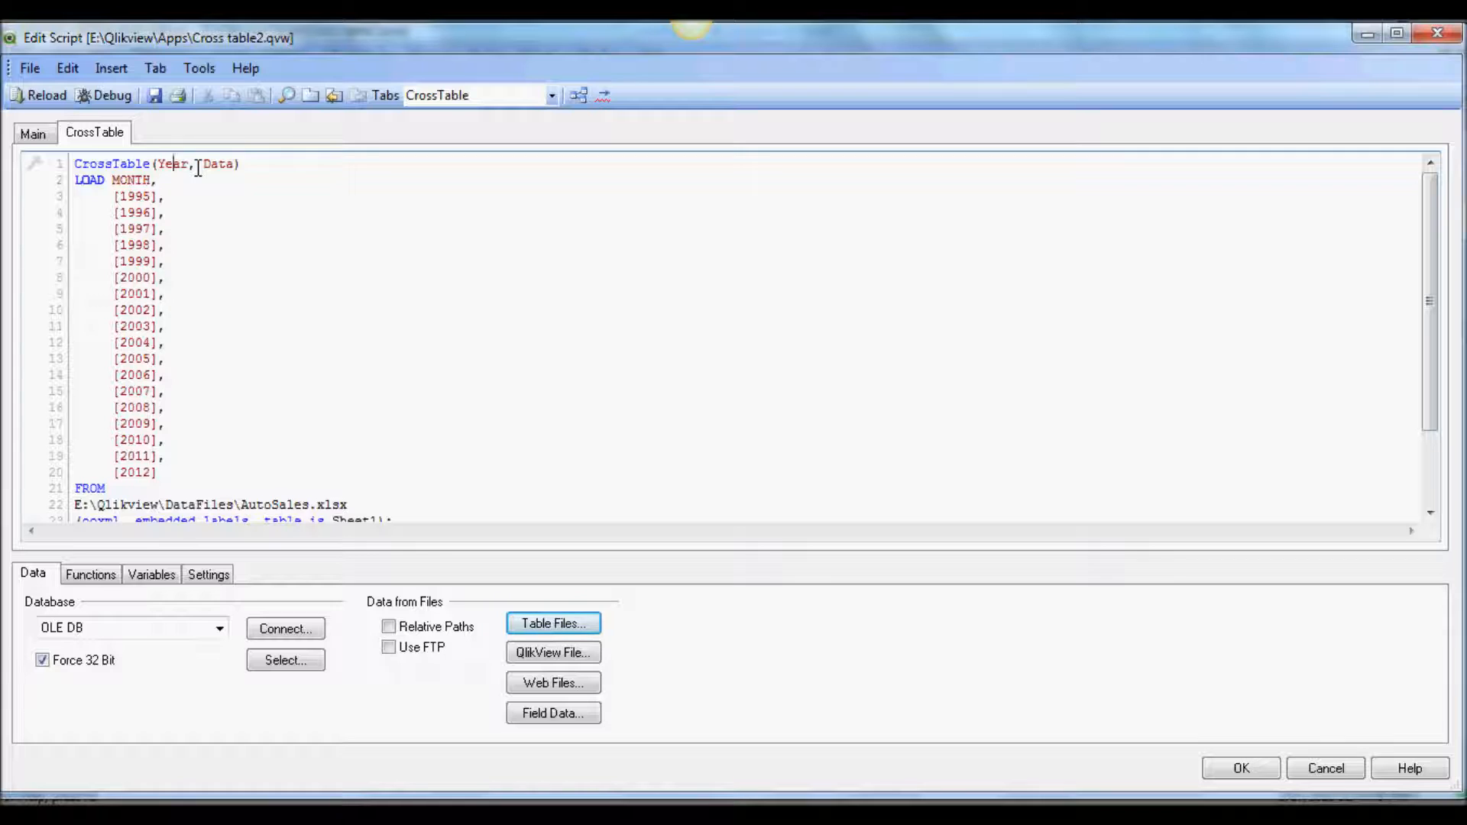
Step: Add a CarSales: label line at the top of the load script
key("Backspace")
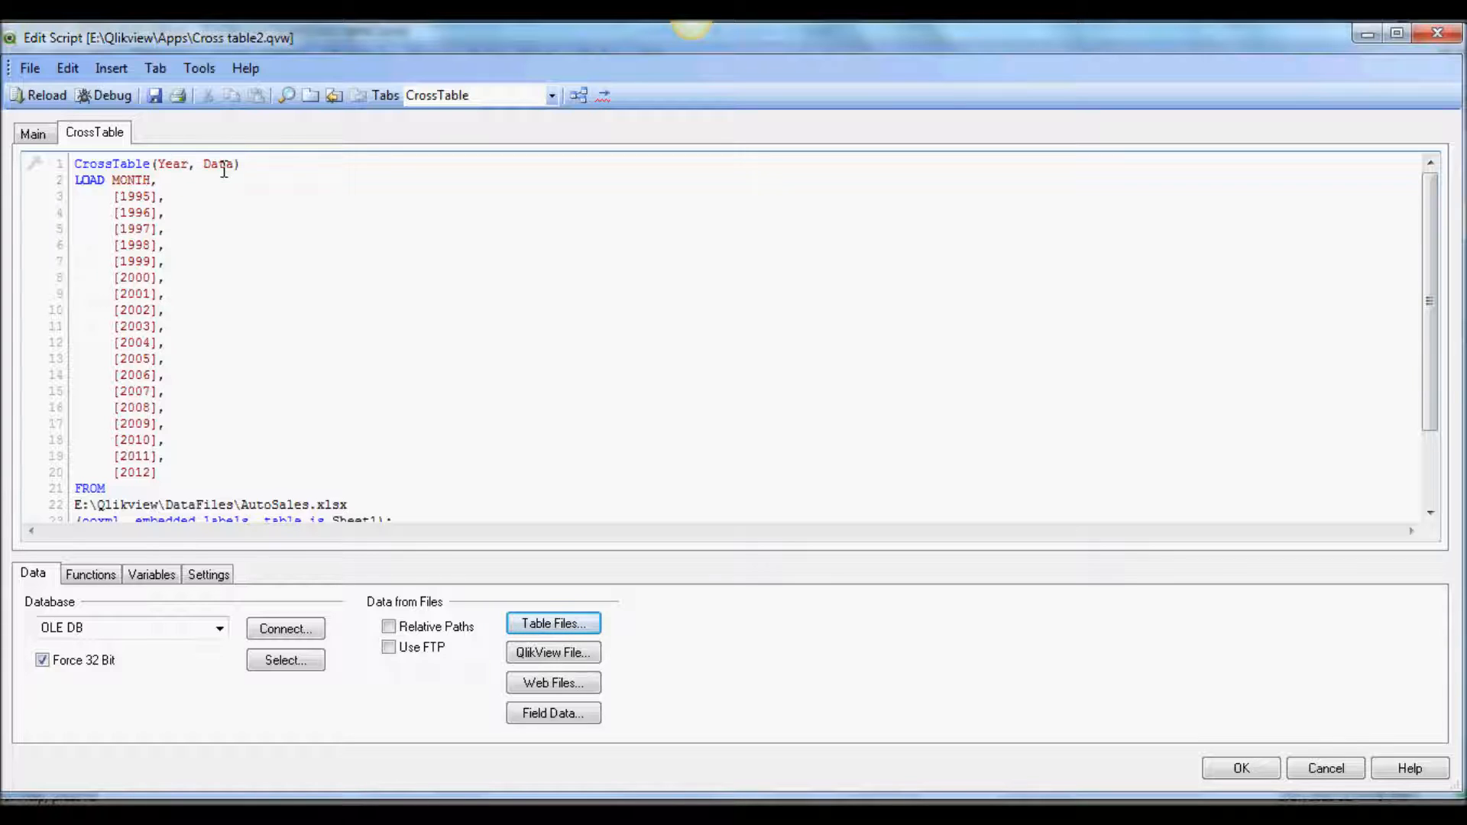
mouse_move(17, 197)
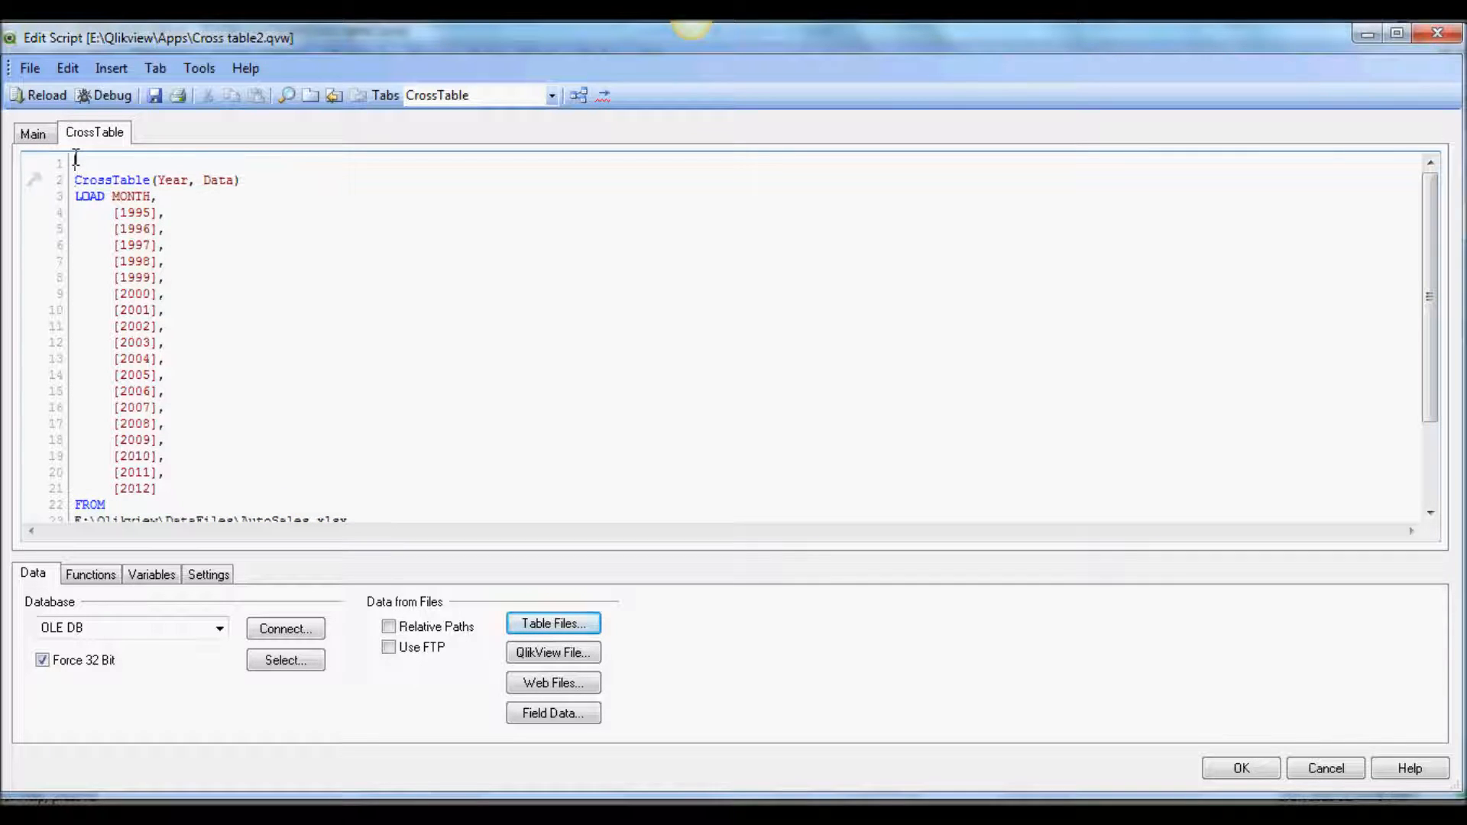
type("Ca")
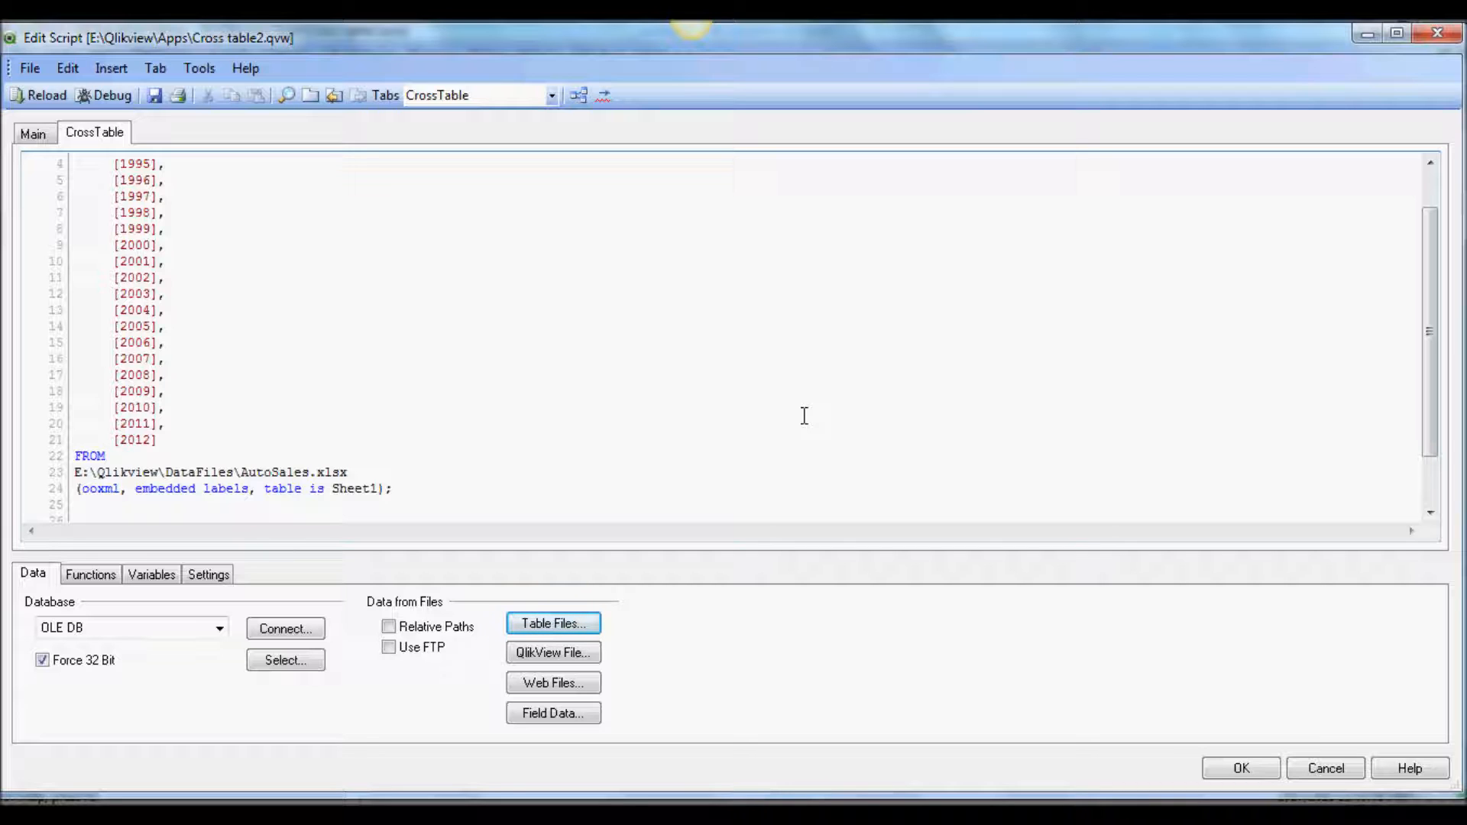
left_click(551, 624)
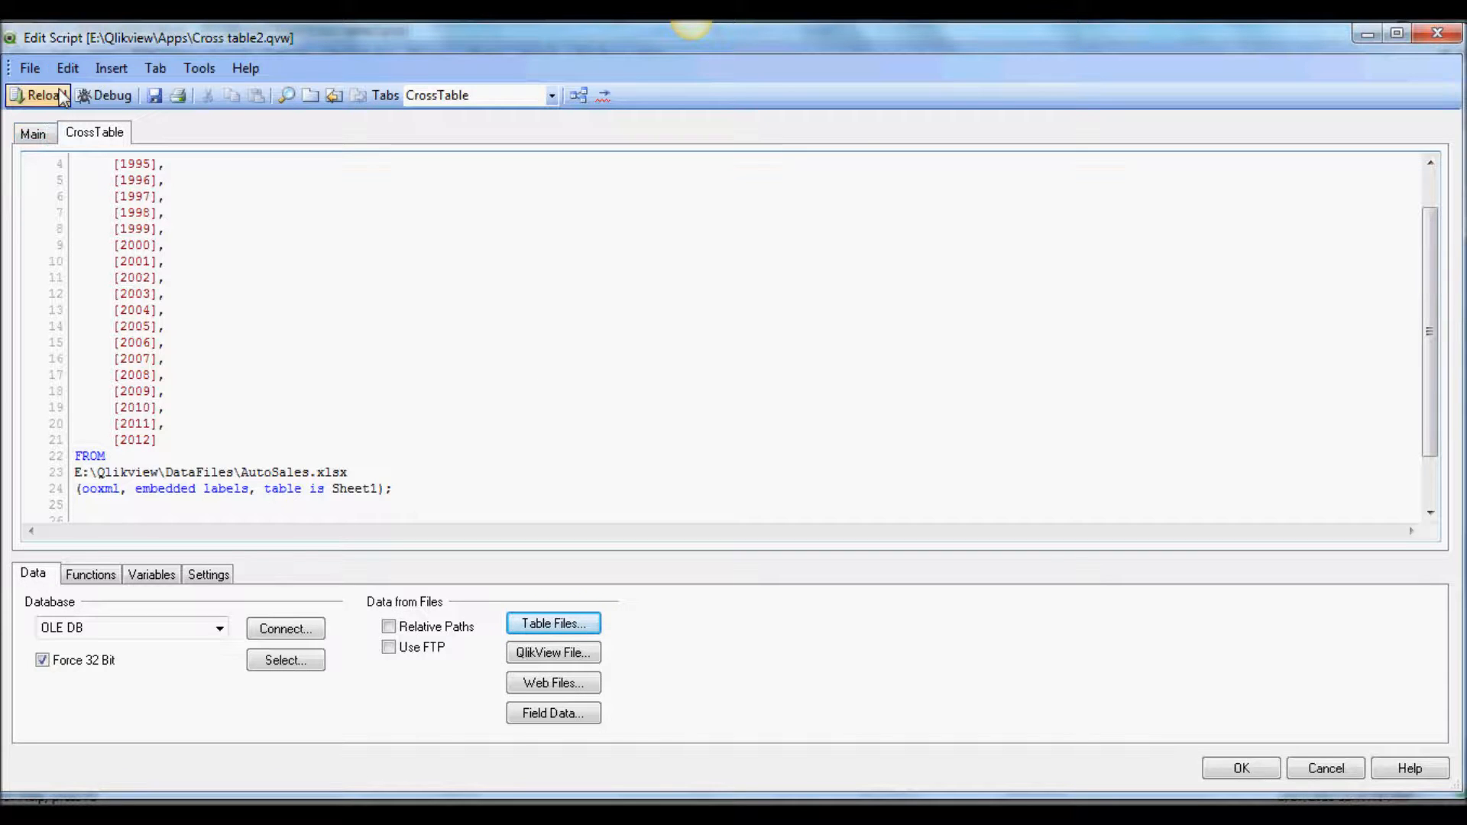
Step: Reload the script and add a Year list box to the Main sheet
left_click(37, 95)
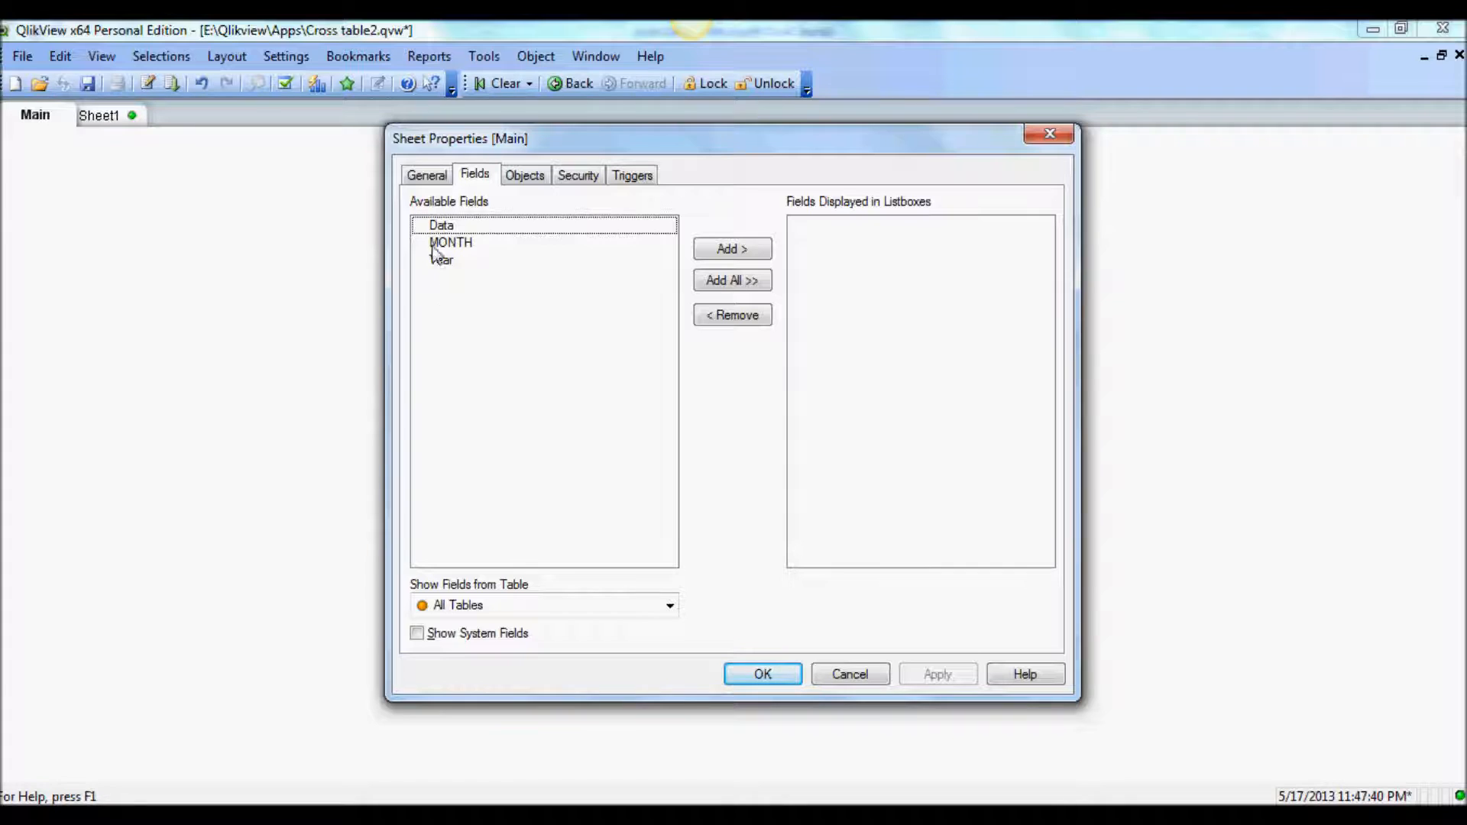
mouse_move(495, 301)
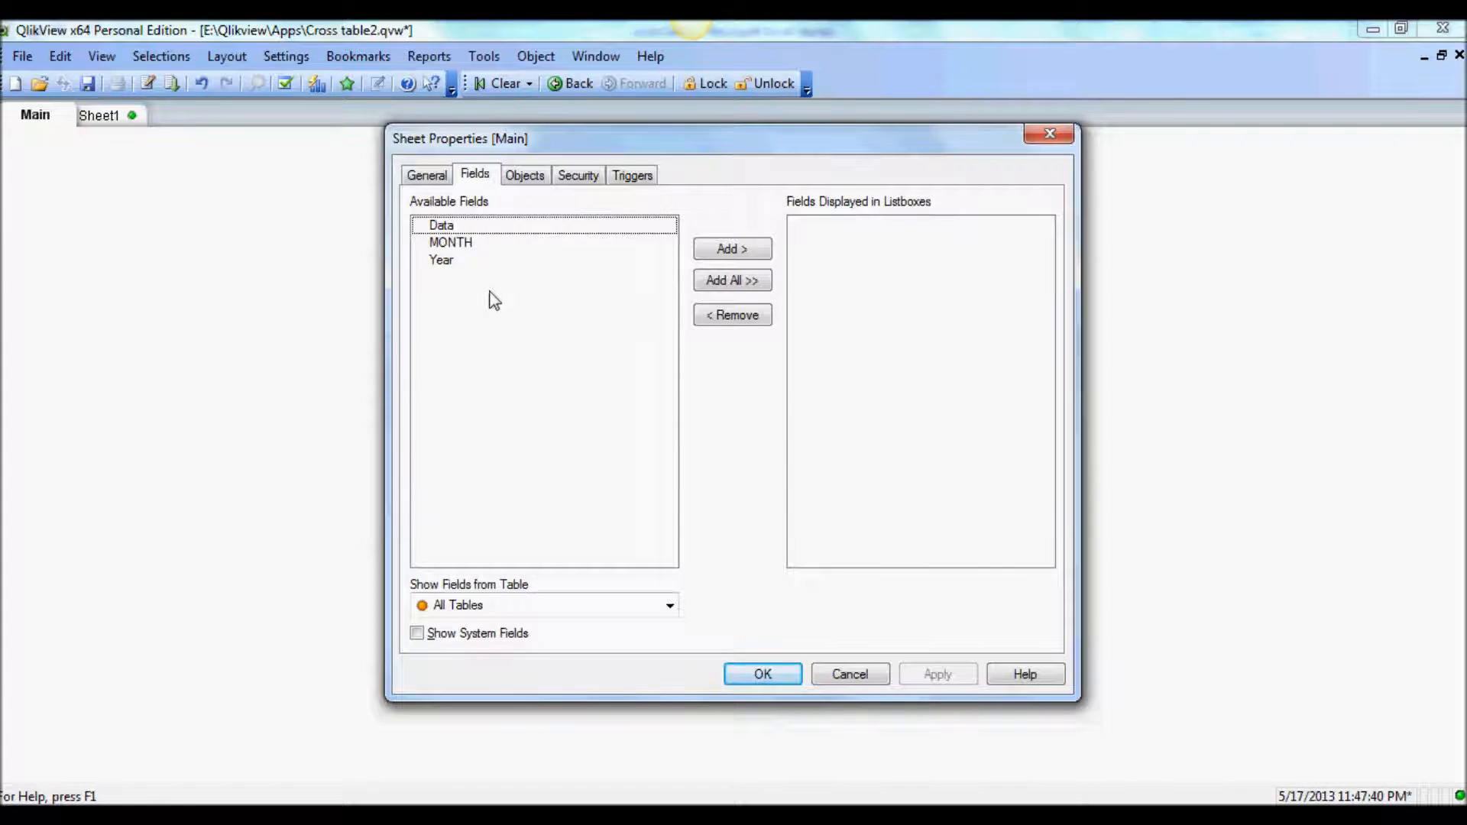
mouse_move(454, 232)
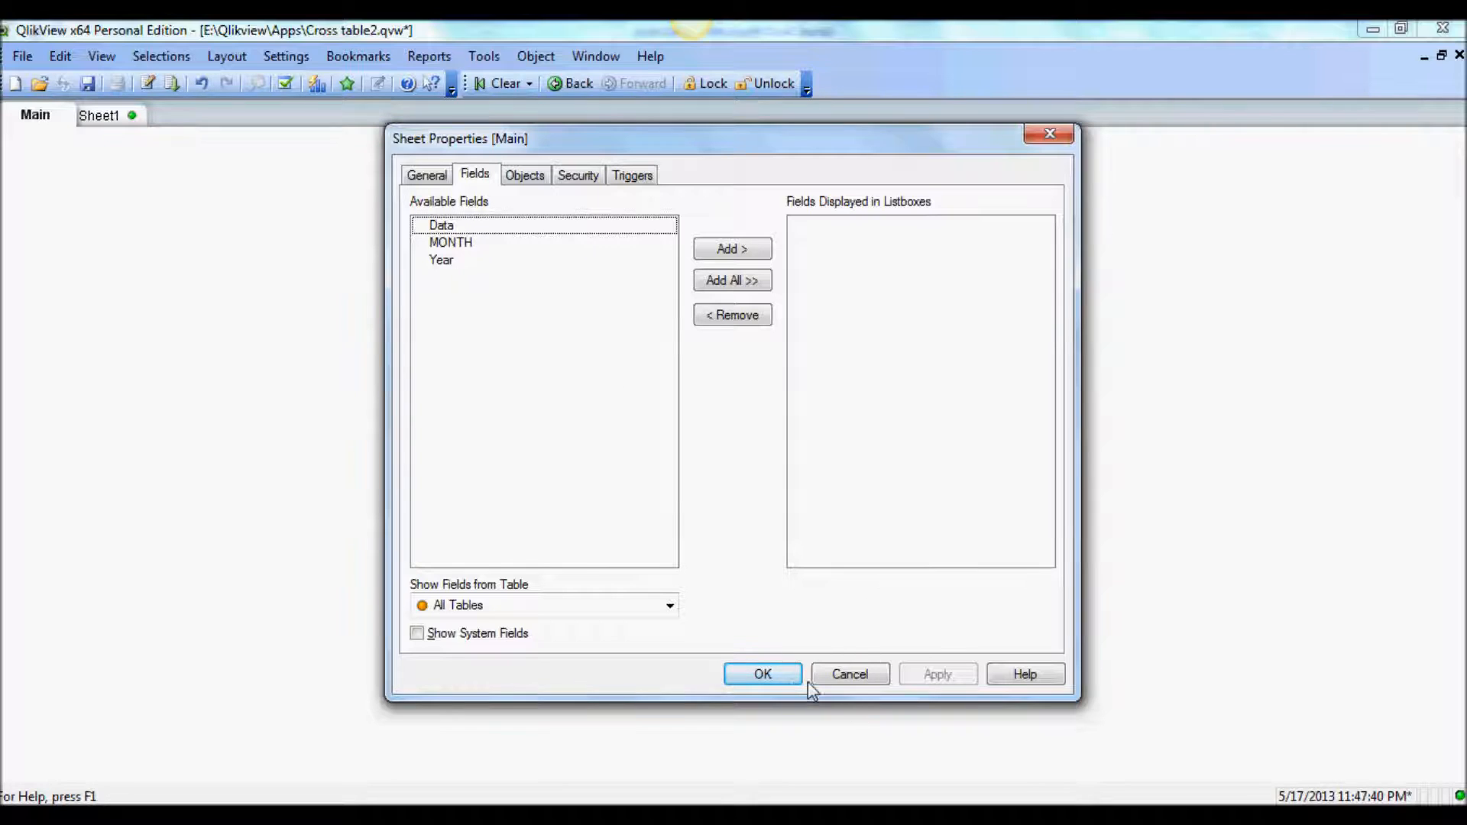
mouse_move(467, 332)
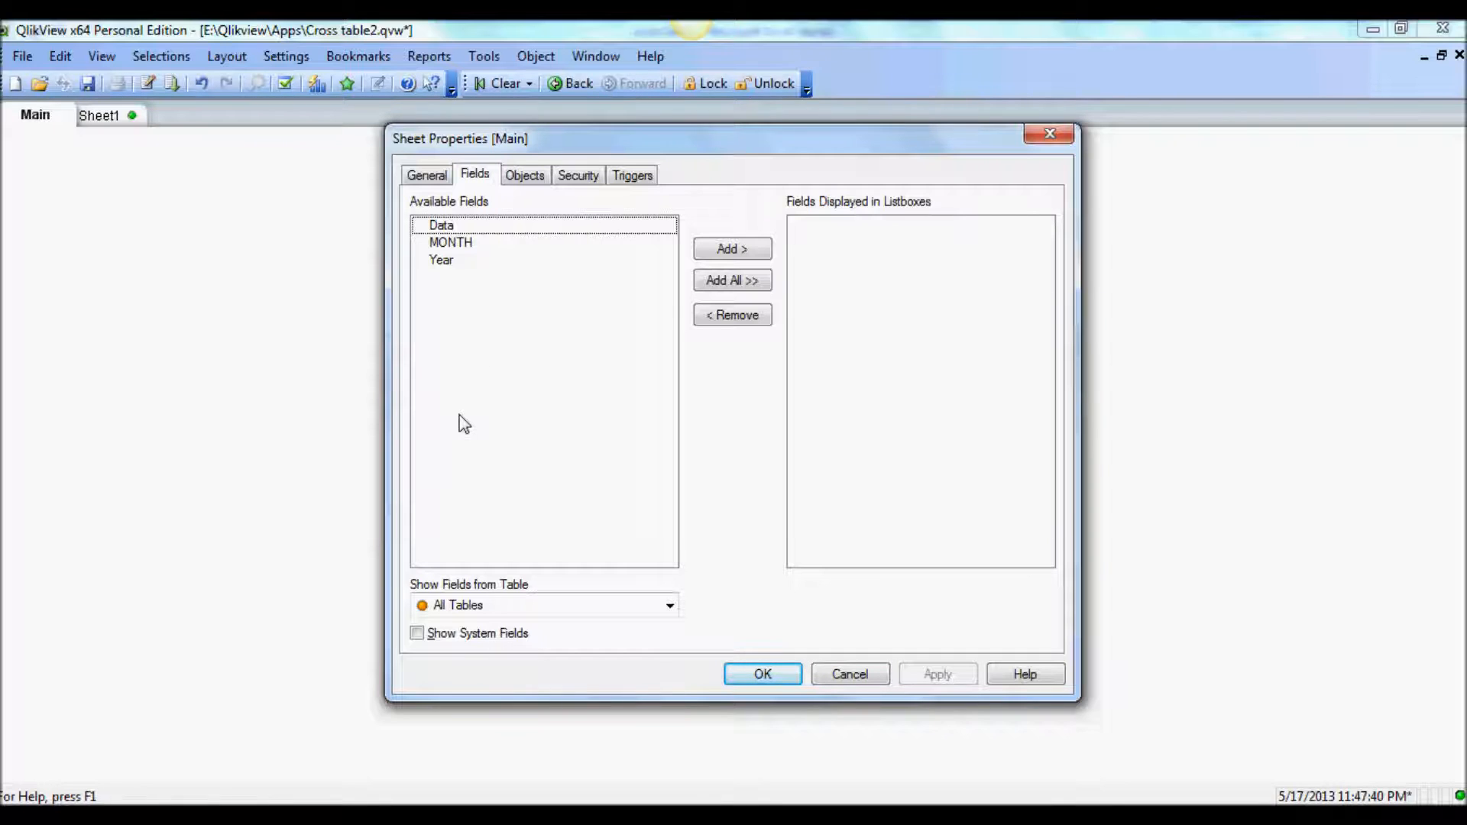
mouse_move(476, 282)
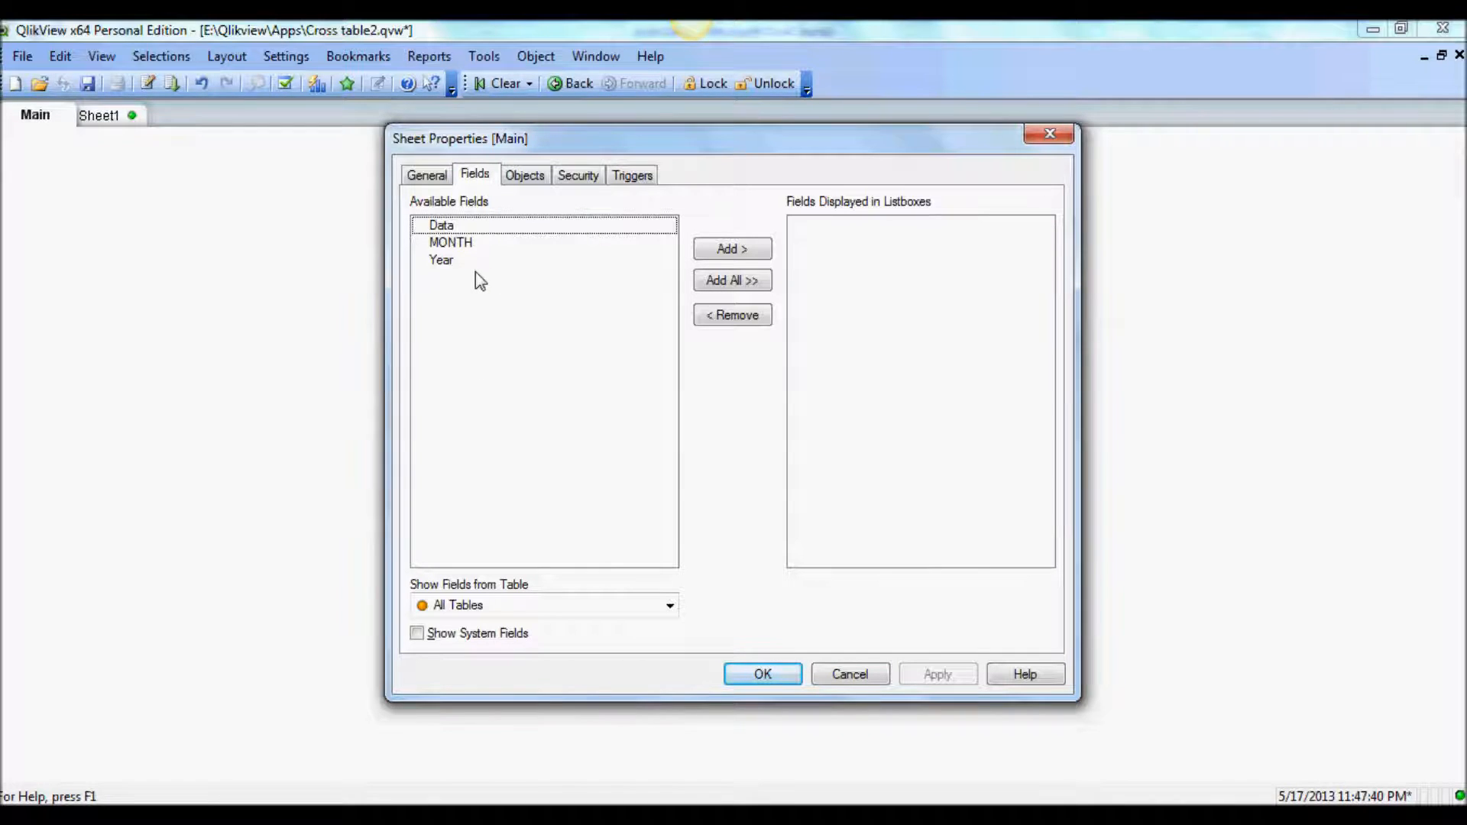
left_click(440, 259)
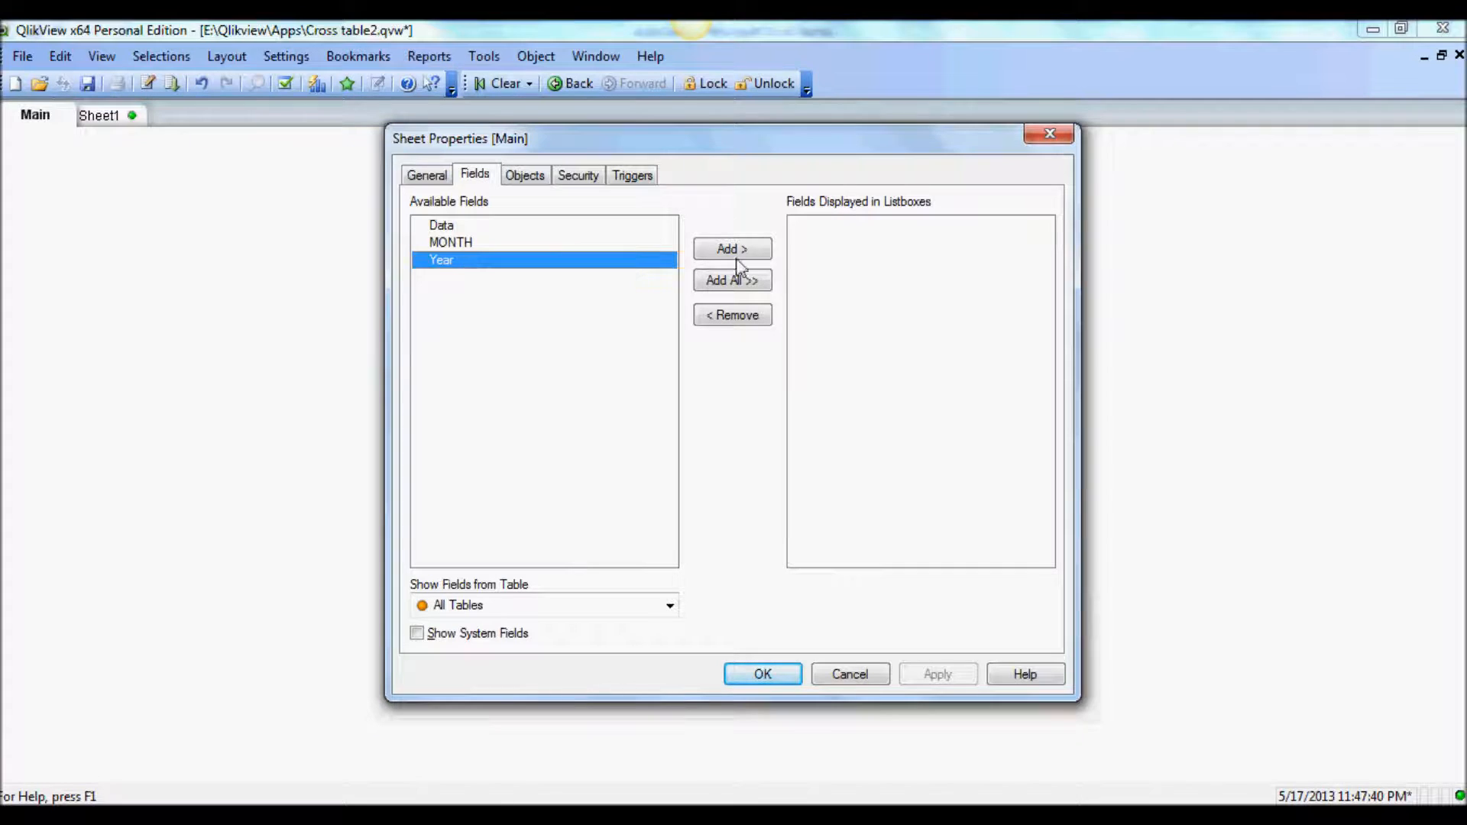
left_click(732, 249)
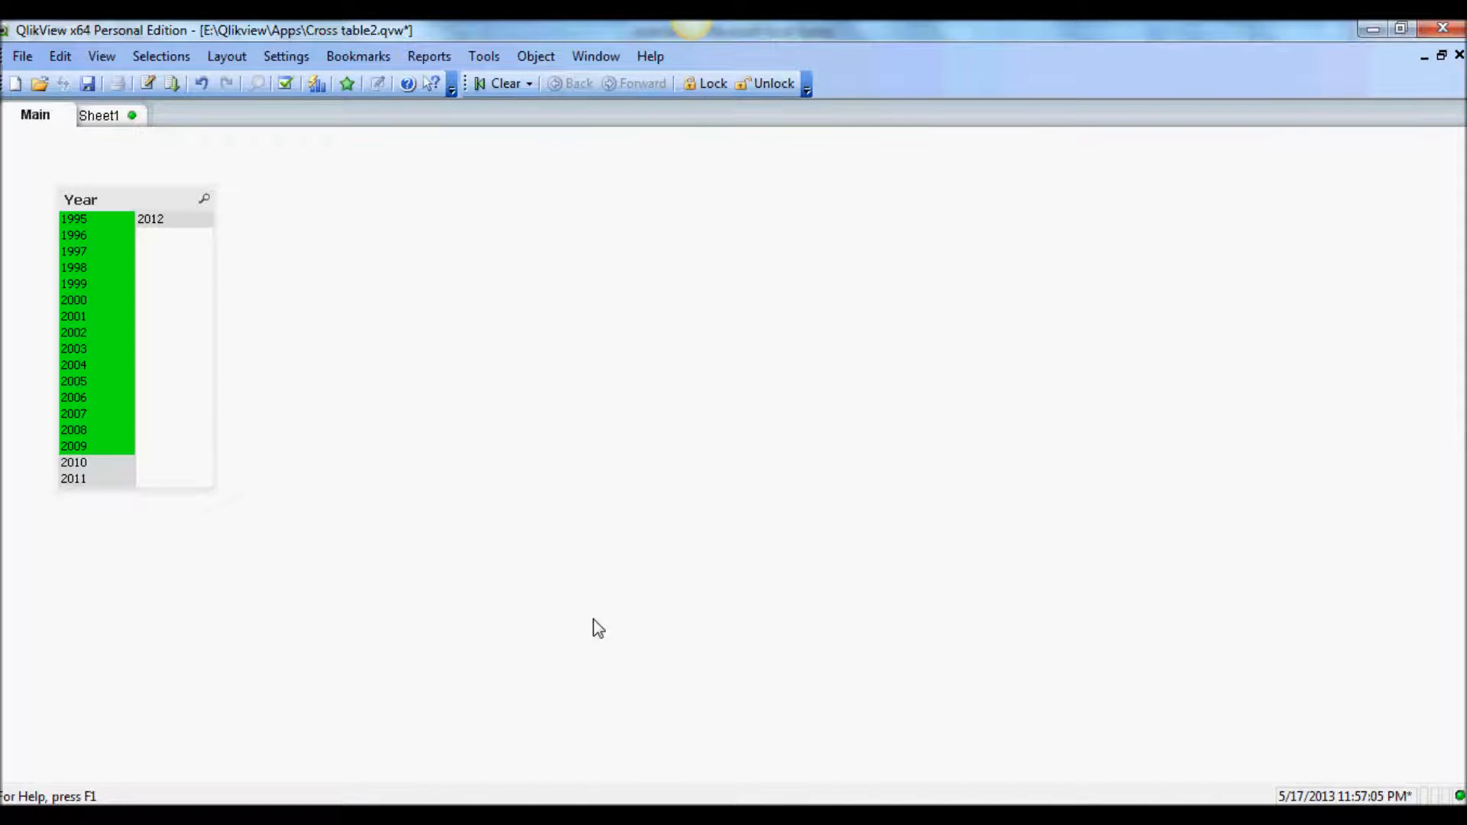
mouse_move(594, 619)
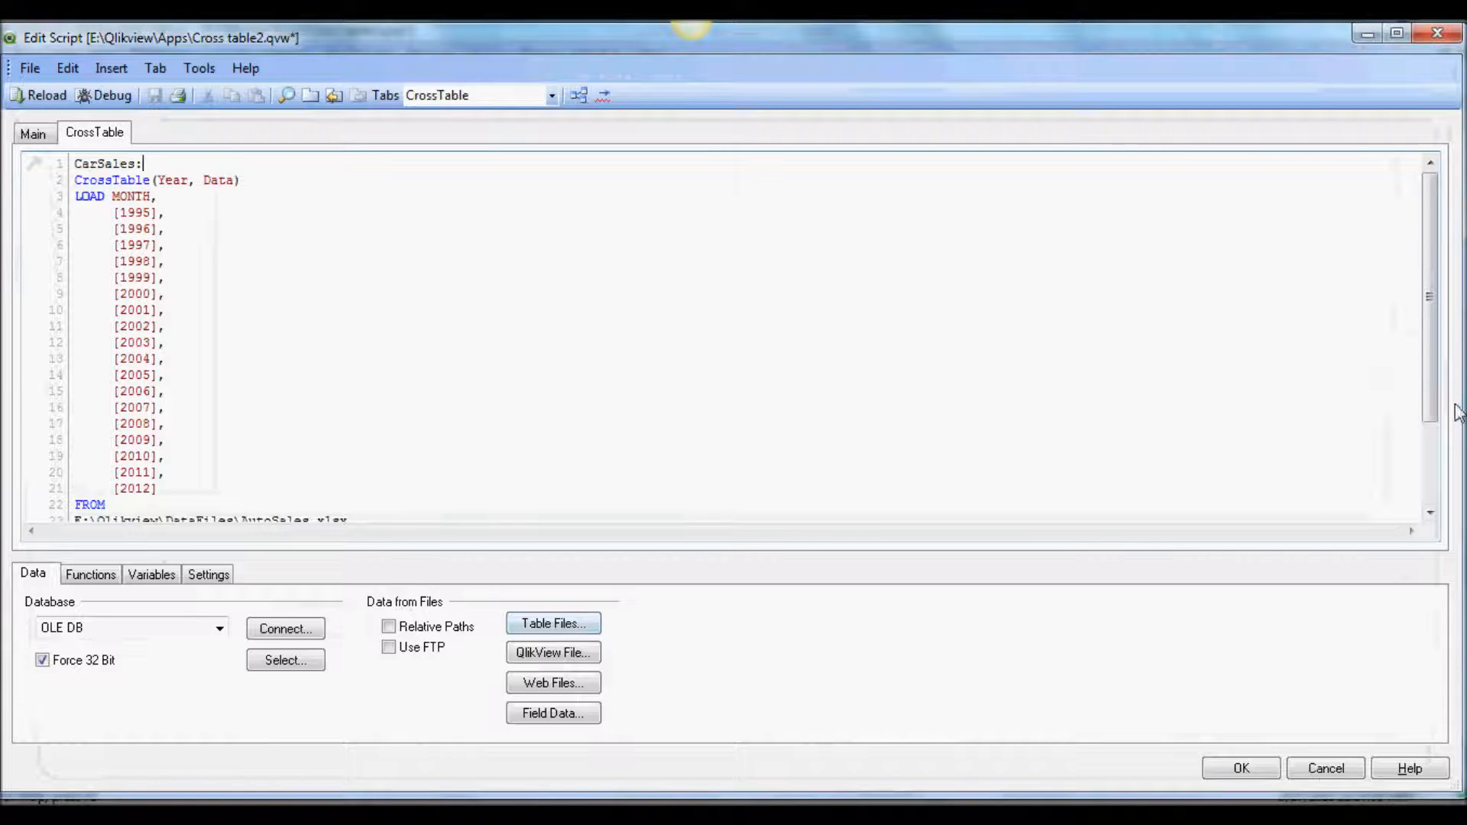
Step: Add a CarSalesData: label and a LOAD *, statement at the end of the script
scroll("down", 3)
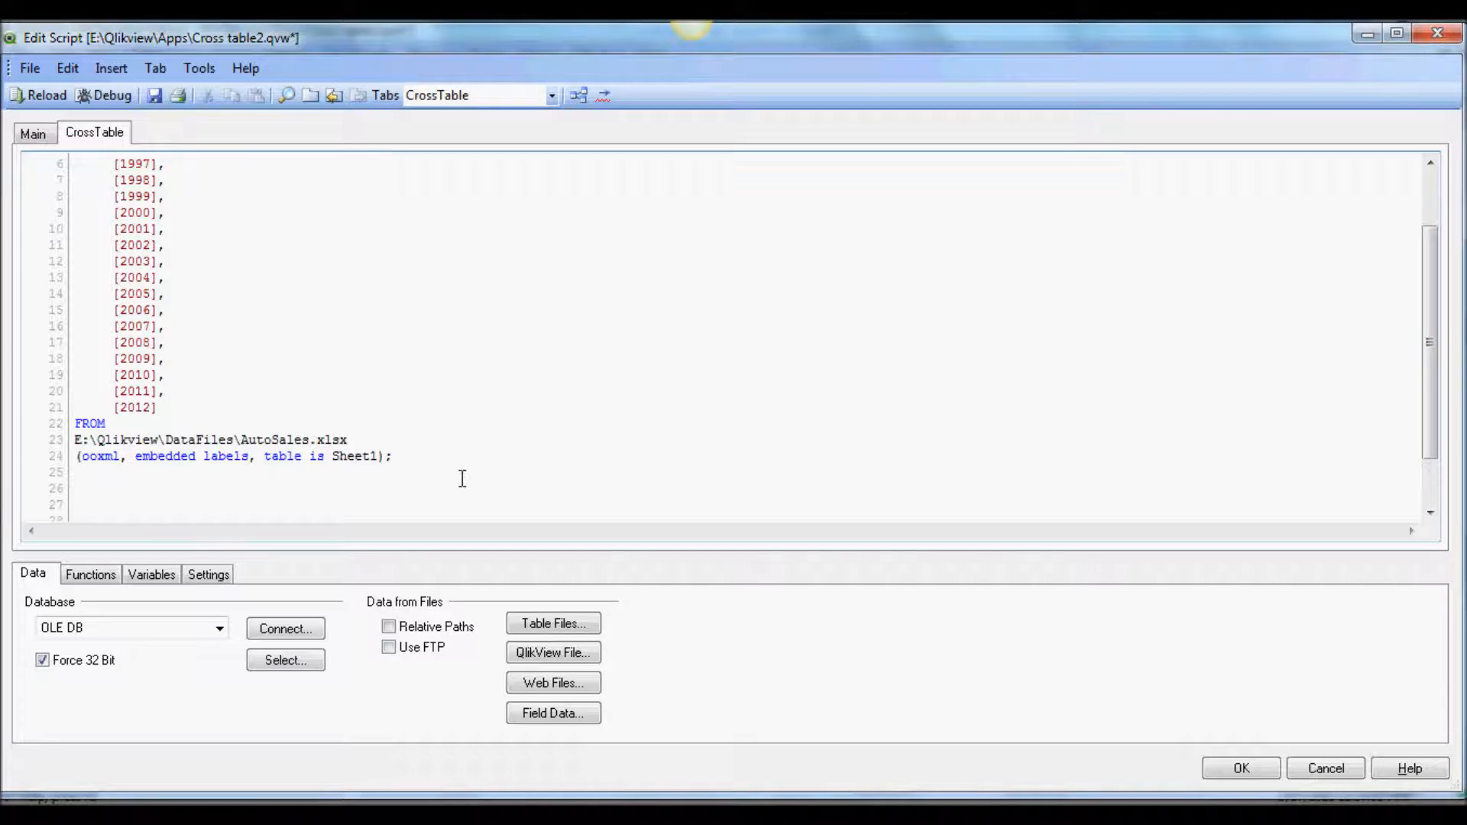
type("Car")
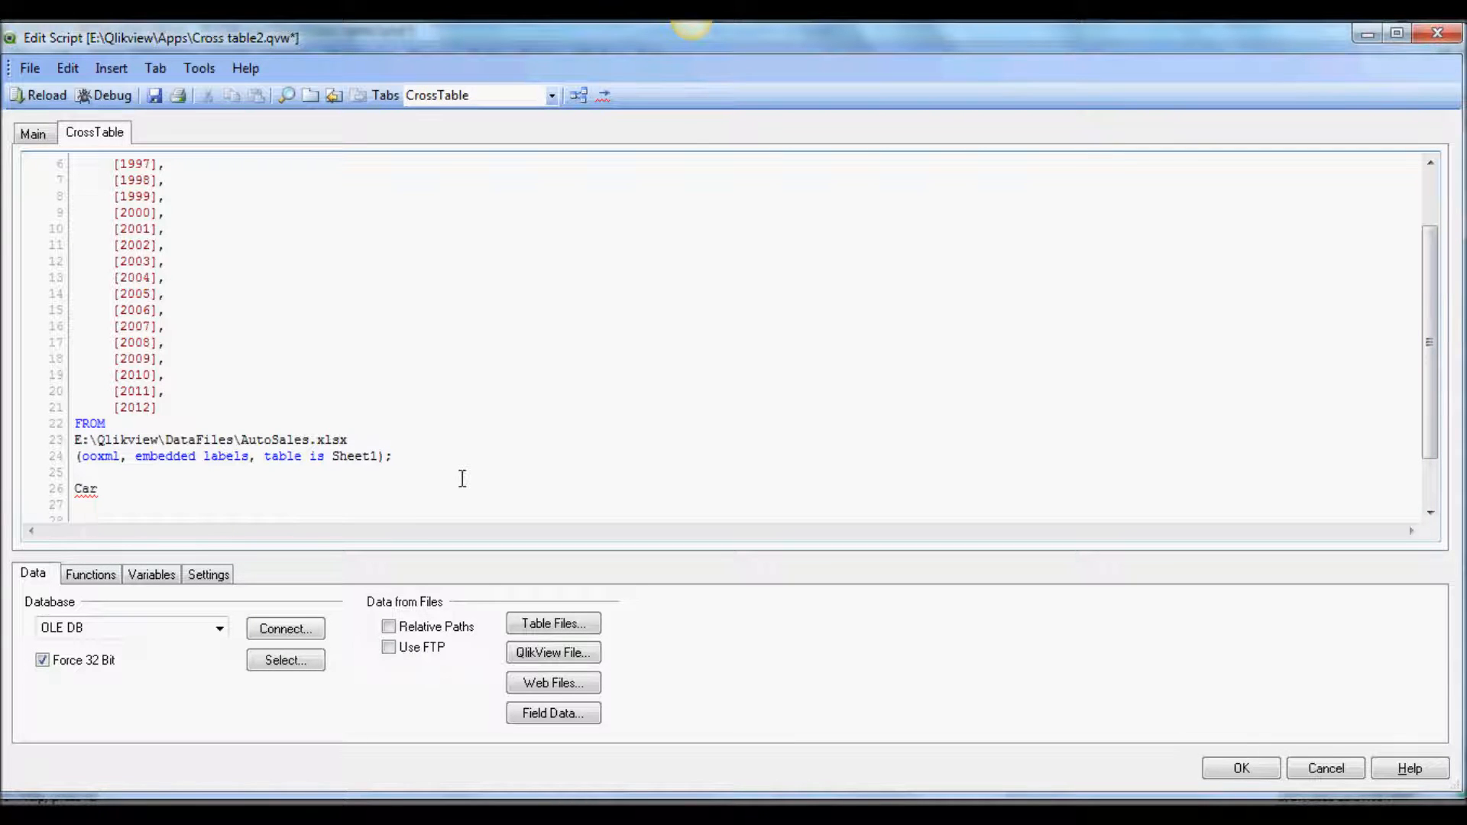
type("Sale")
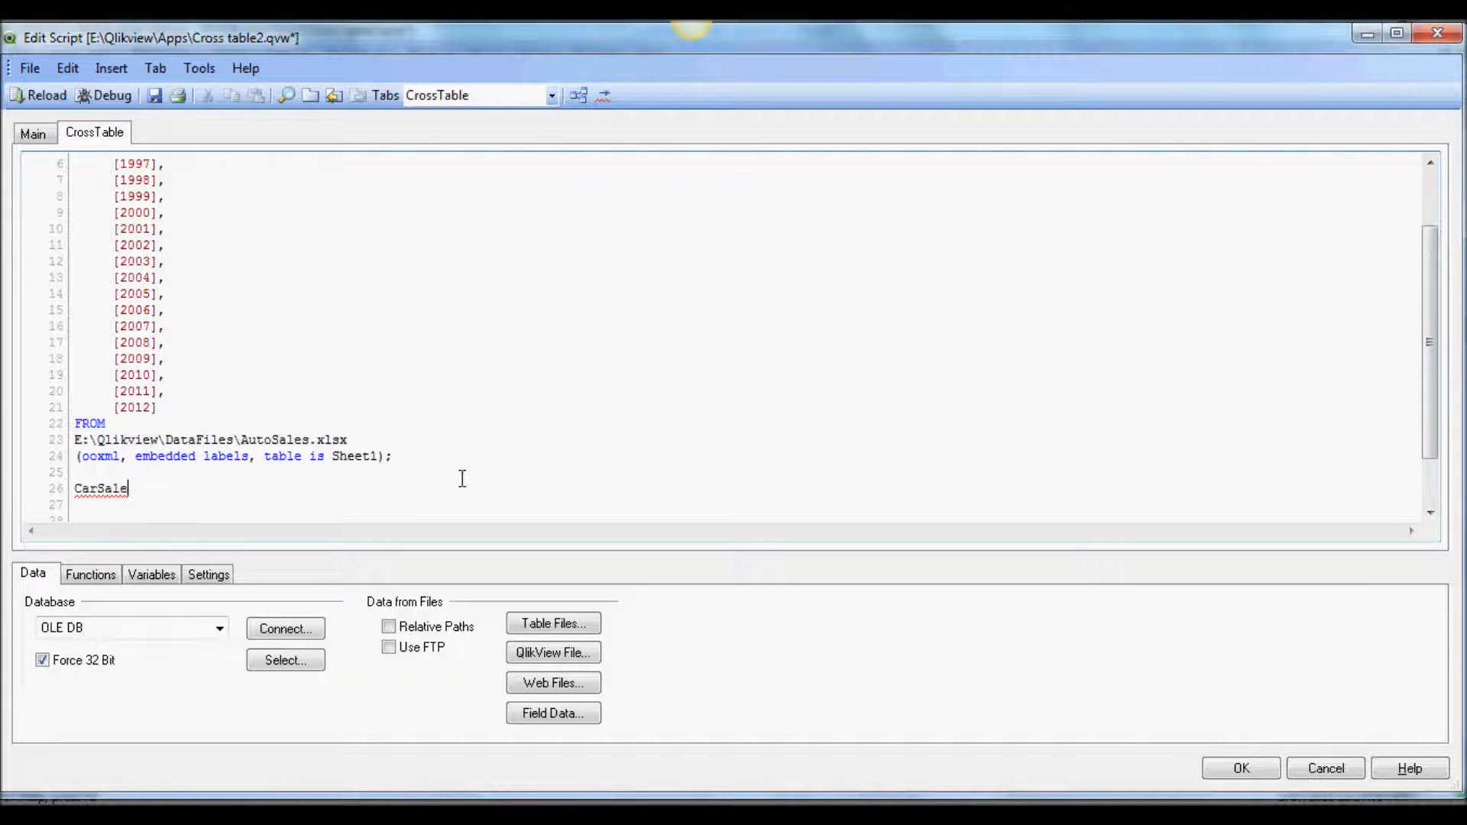
type("sData:")
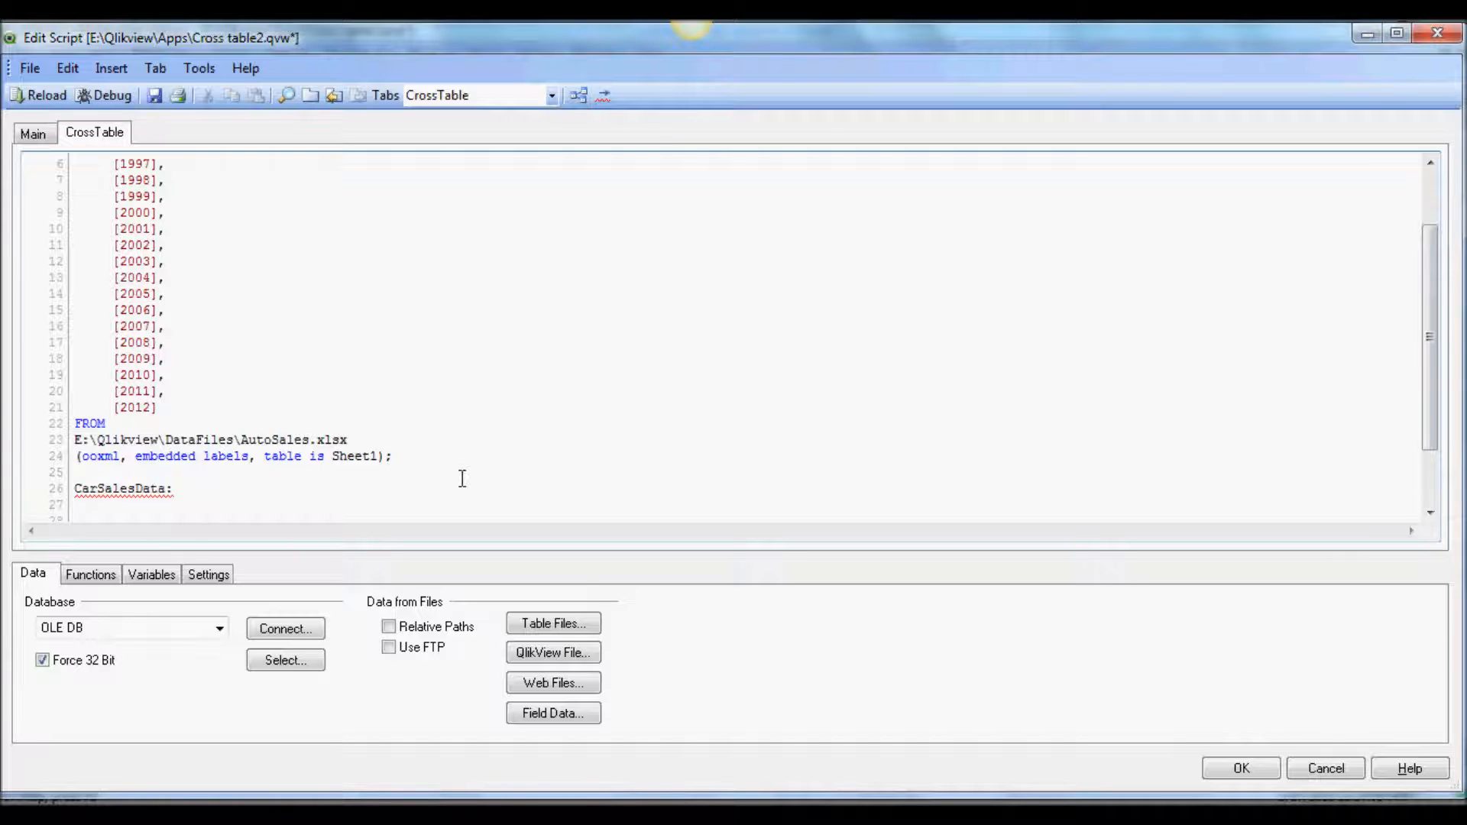
type("Left")
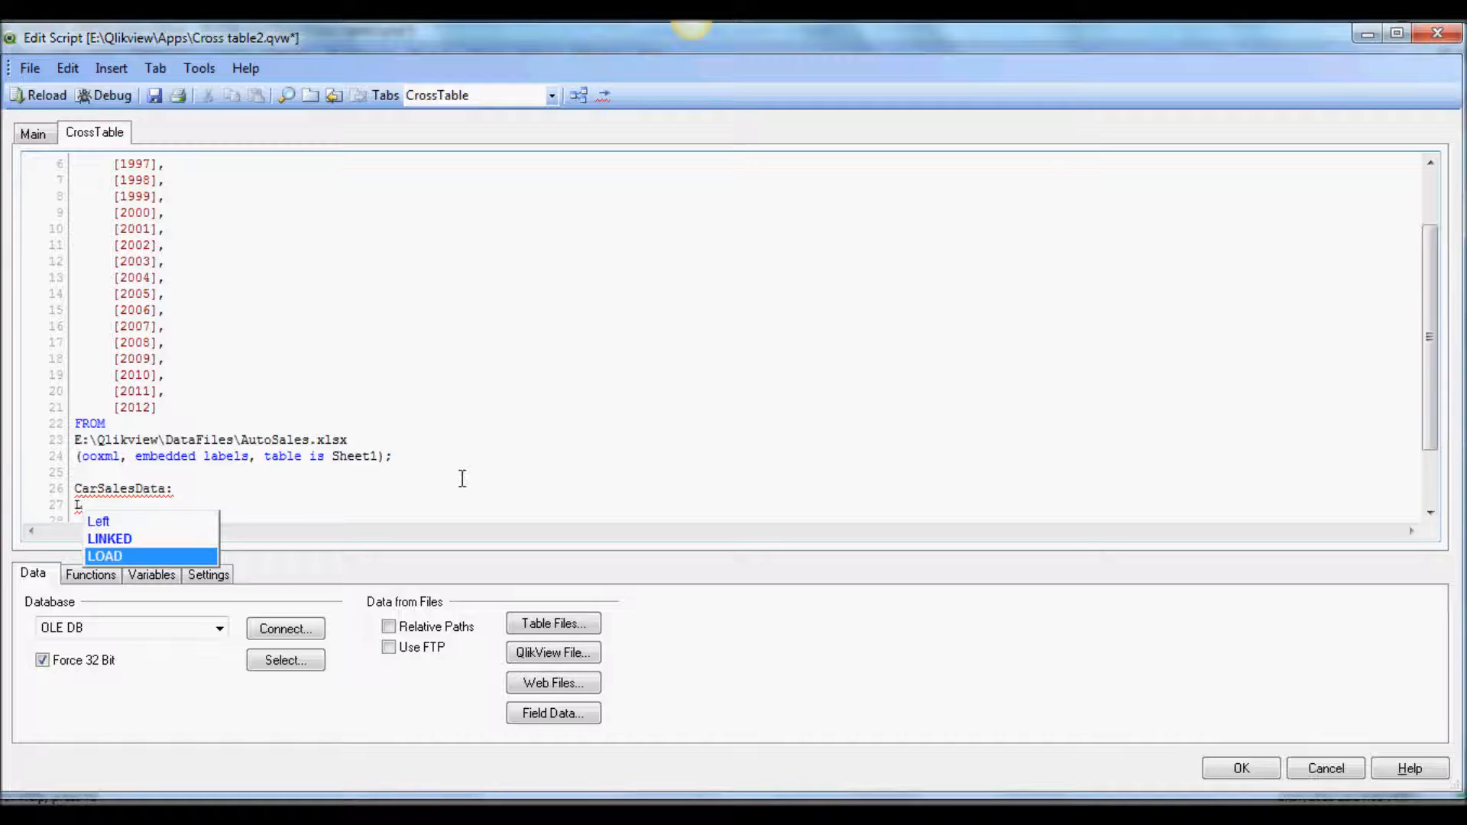
left_click(105, 556)
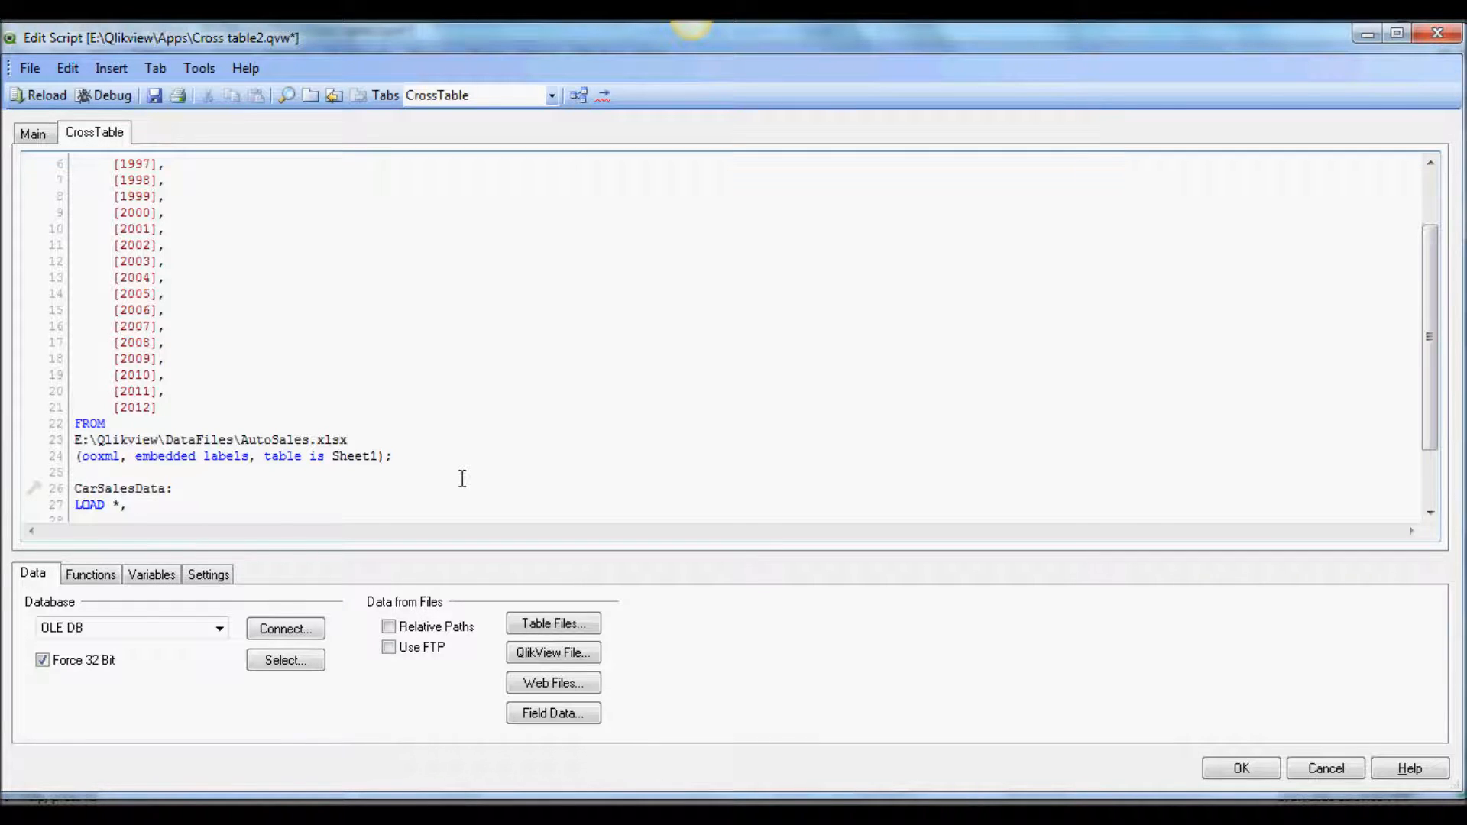
Step: Write the expression Year&'-'&MONTH joining year and month with a dash
type("Years")
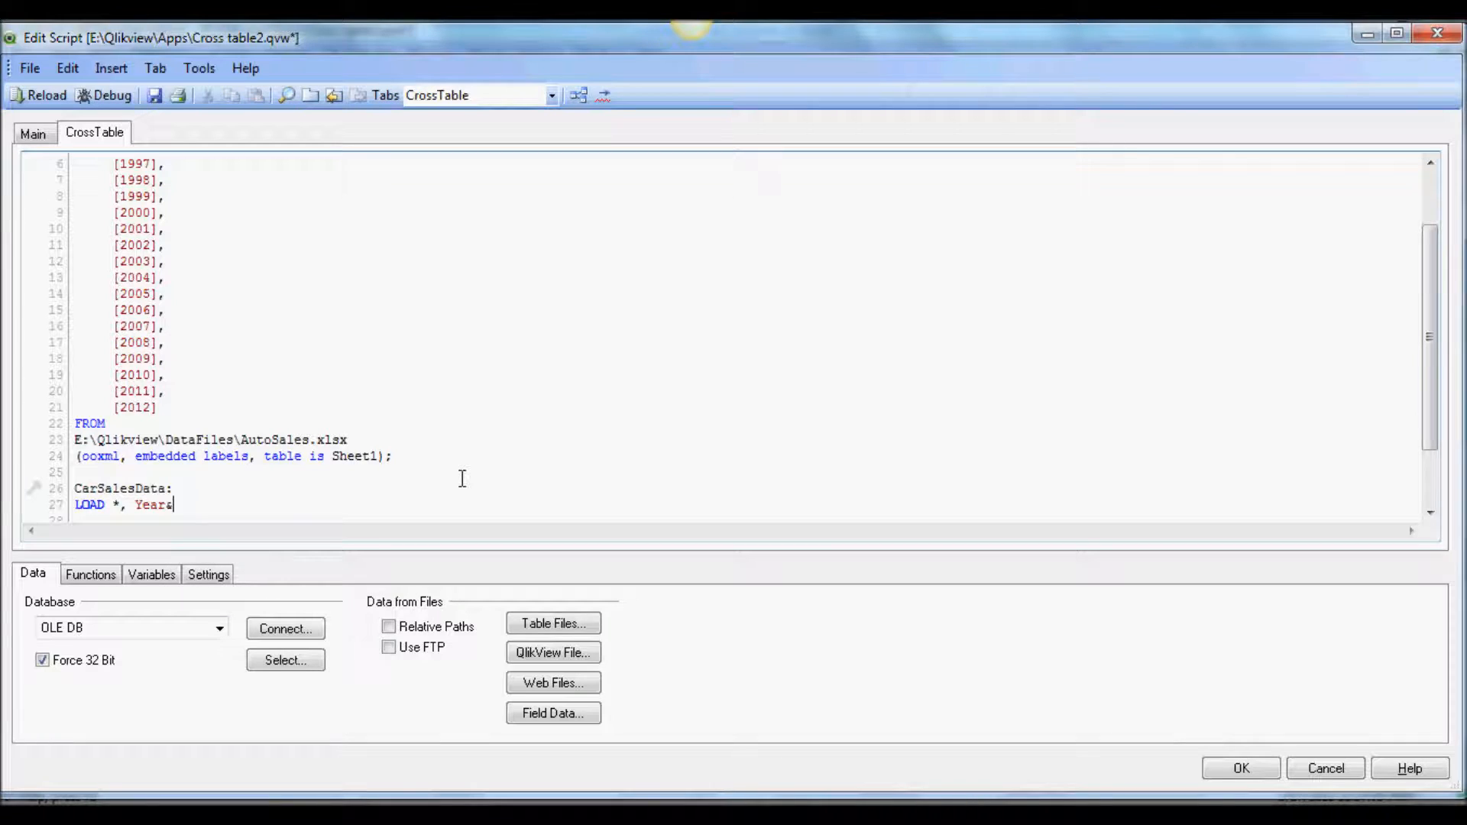
type("'-'&")
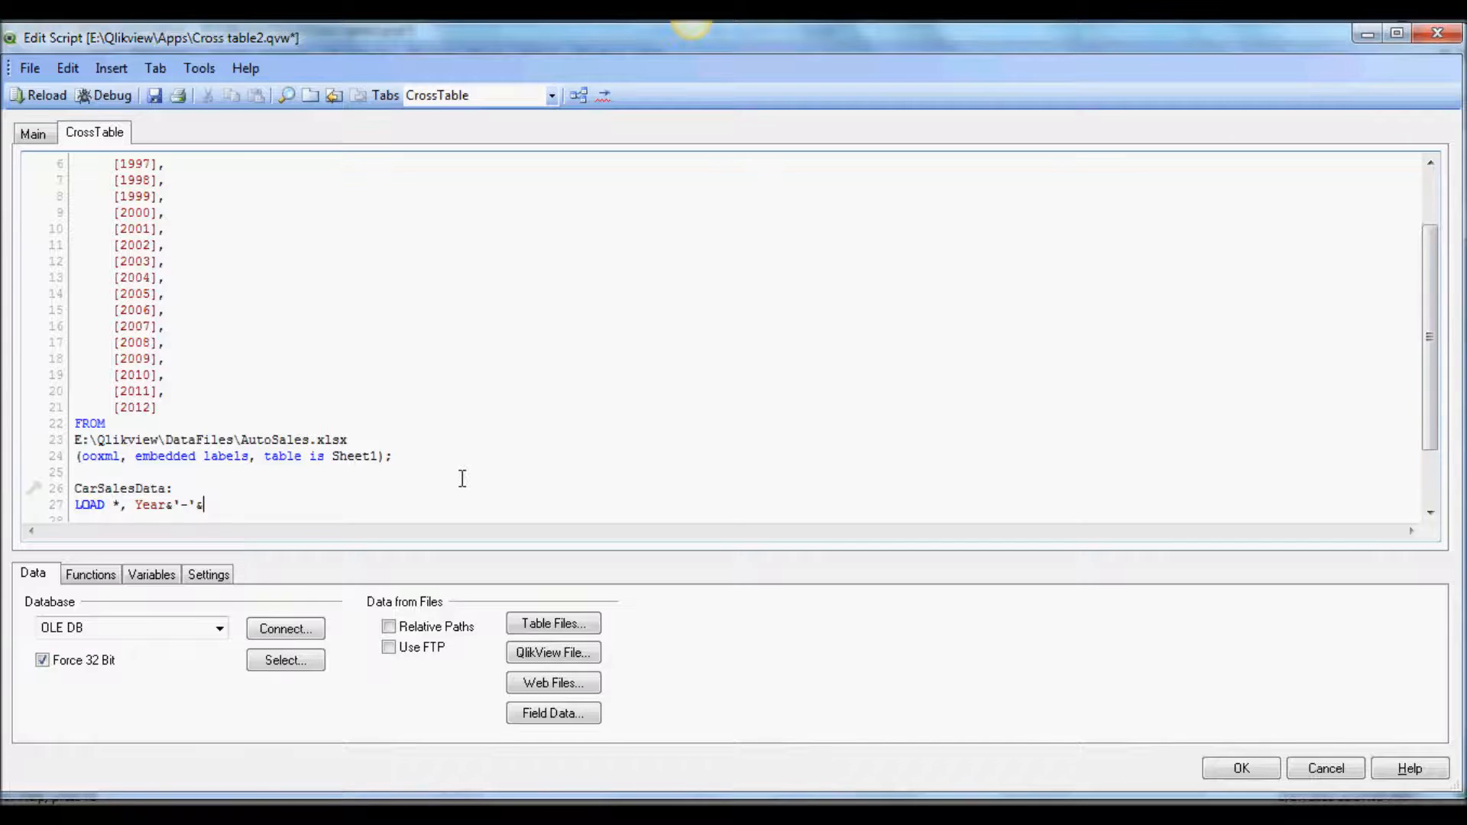
type("MONTH")
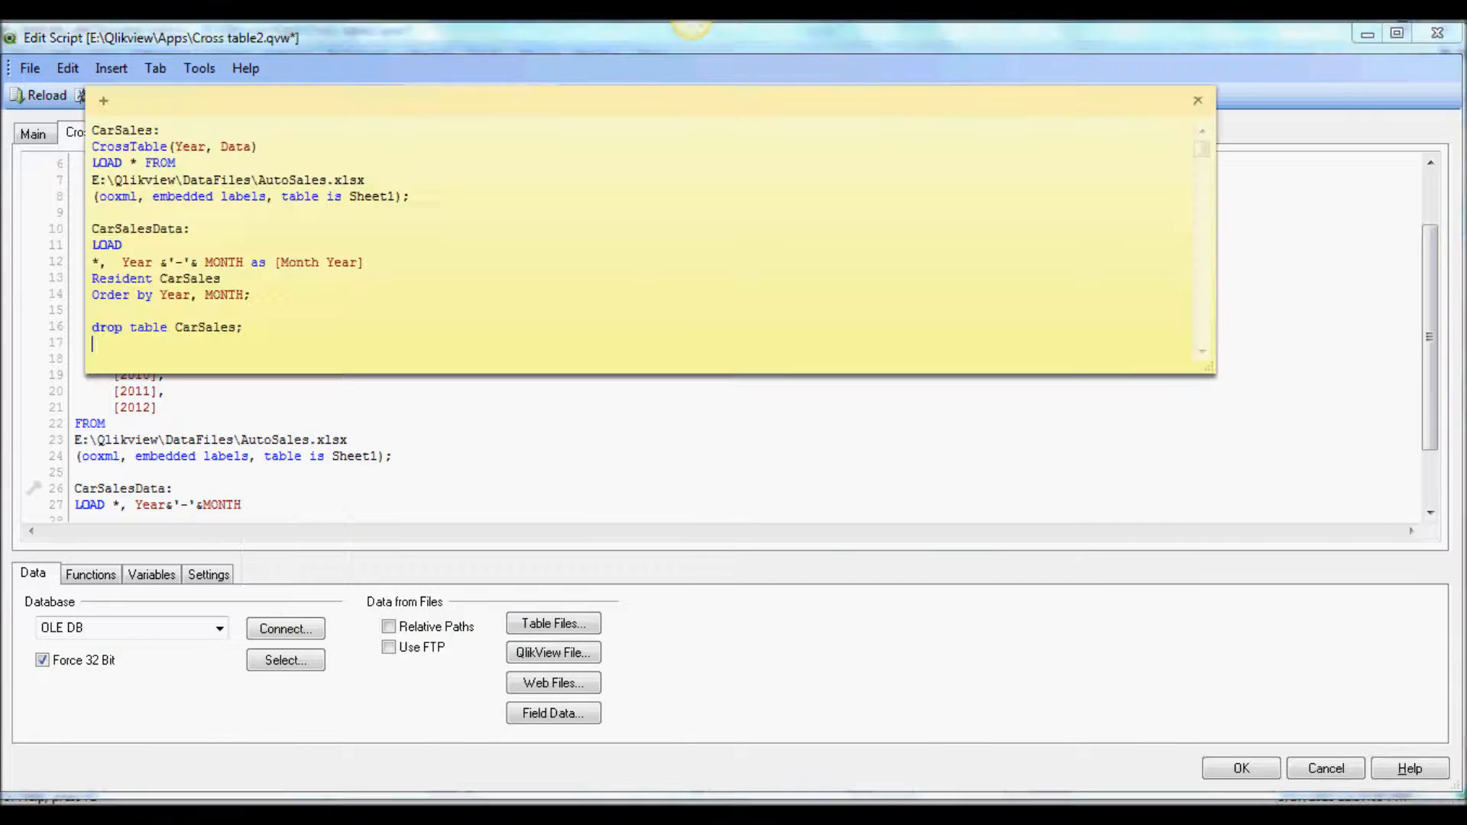
left_click(1196, 101)
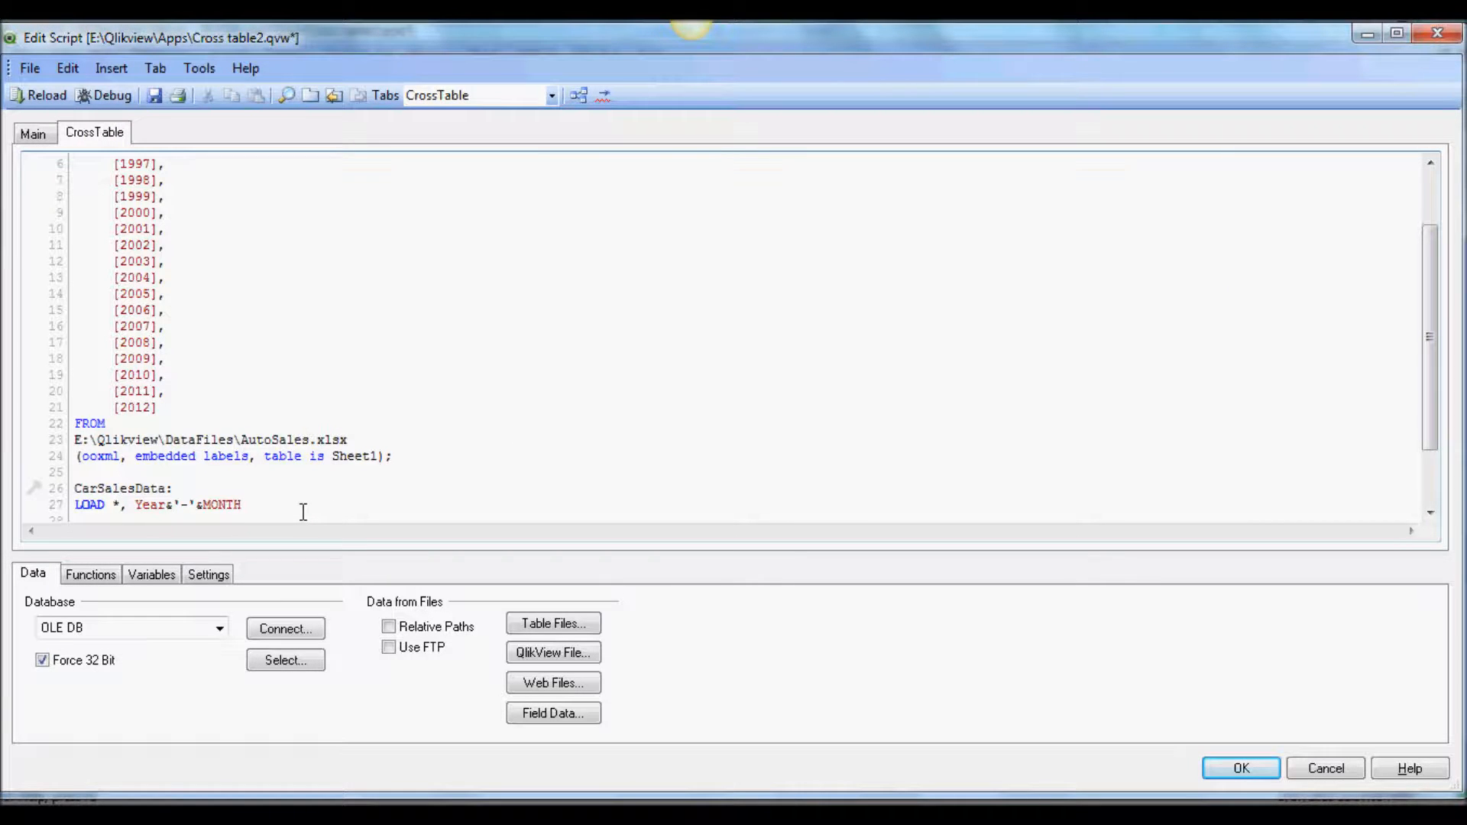
Step: Alias the expression as [Year Month] and load from Resident CarSales;
type("as")
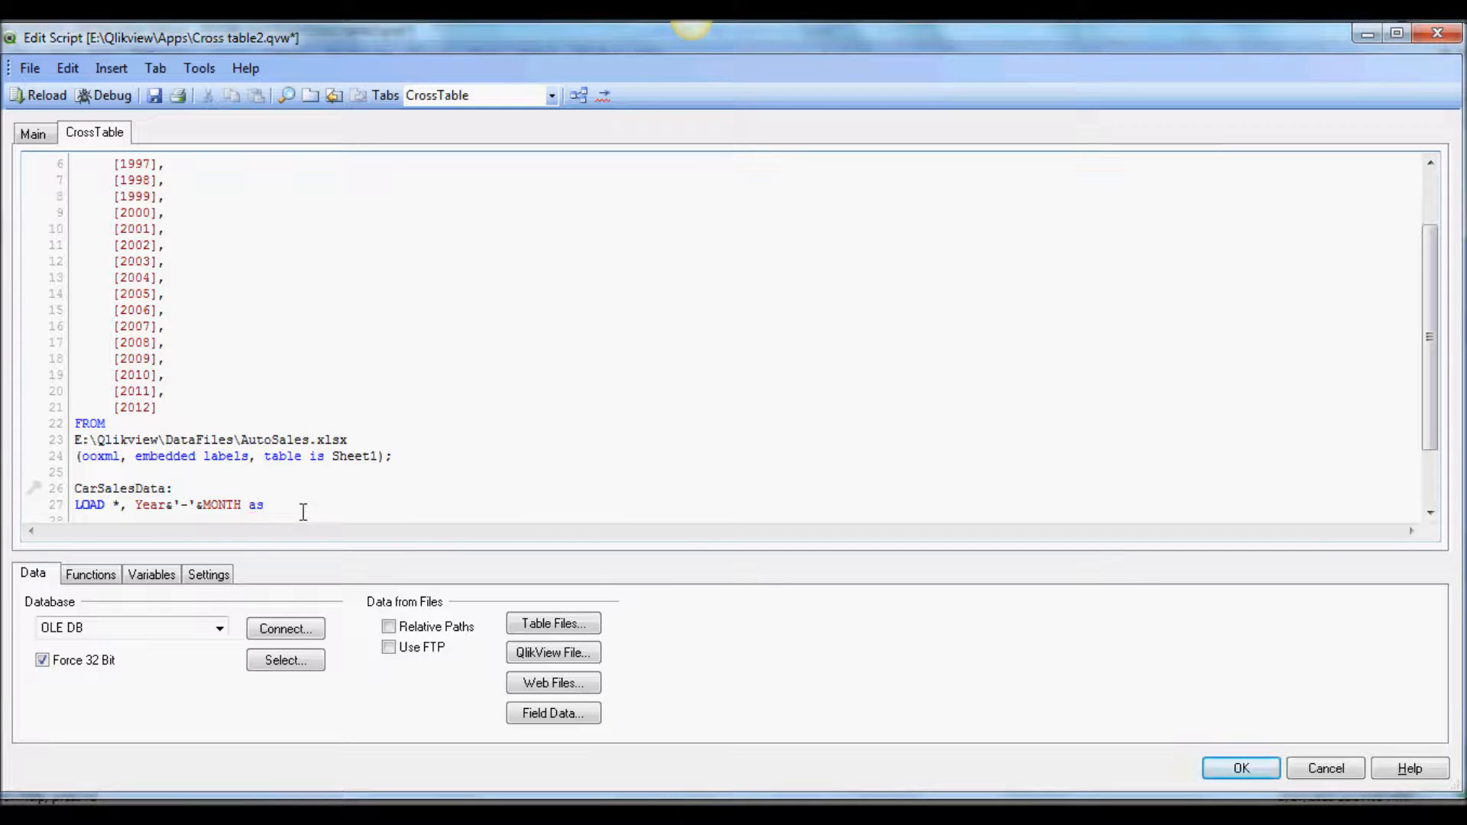
type("[")
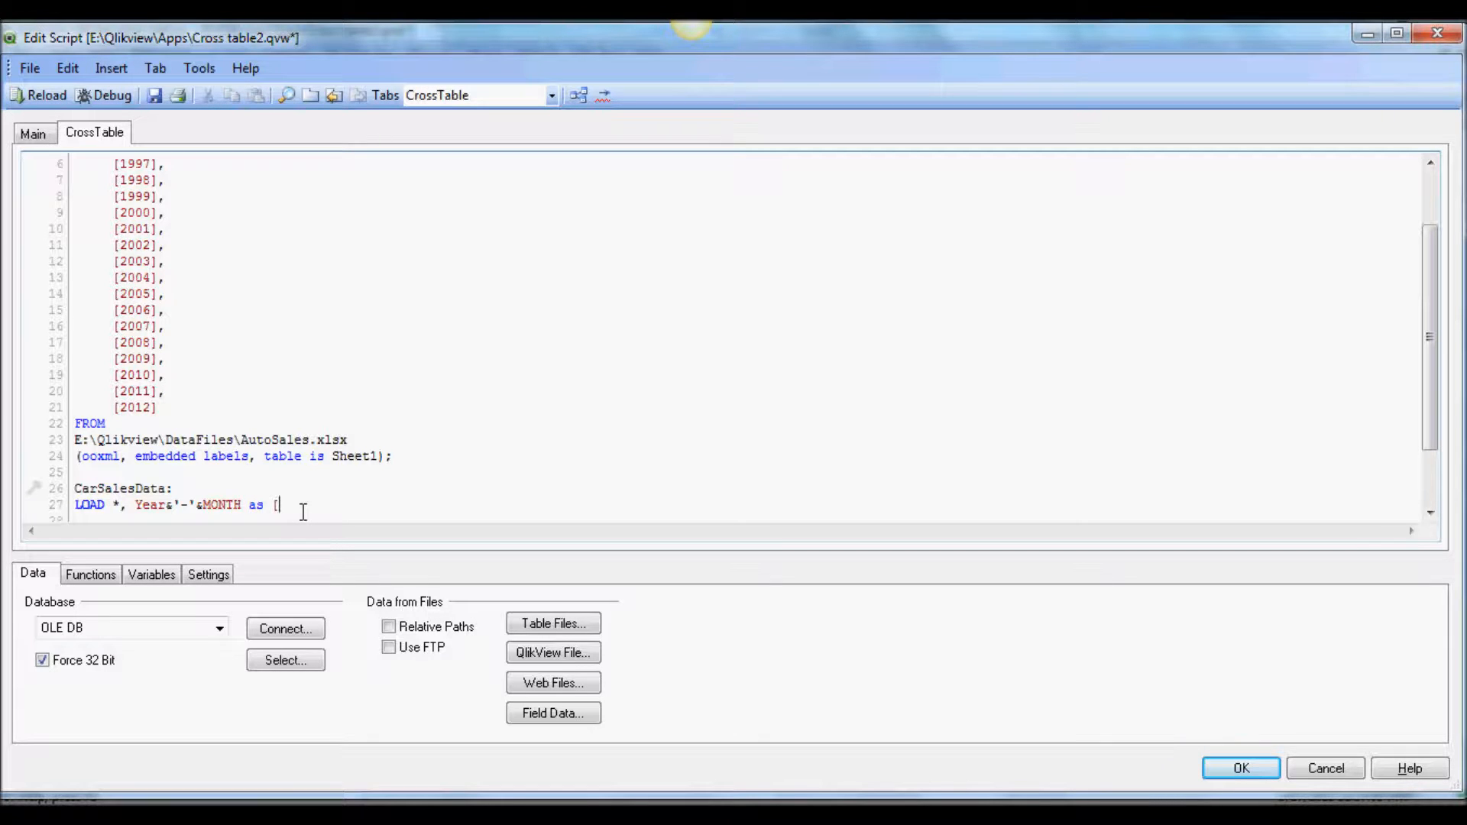
type("Year")
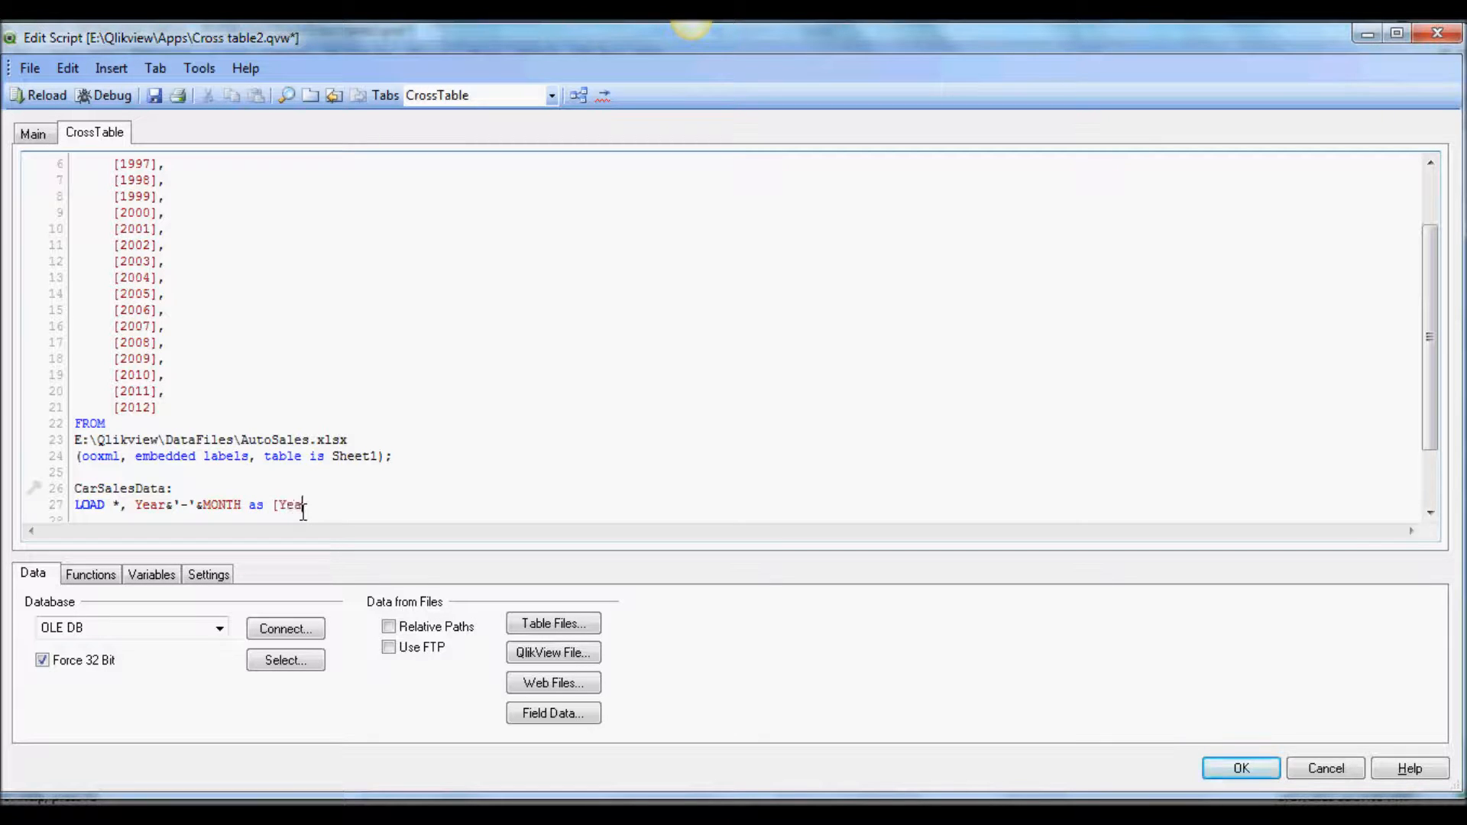
type("Month")
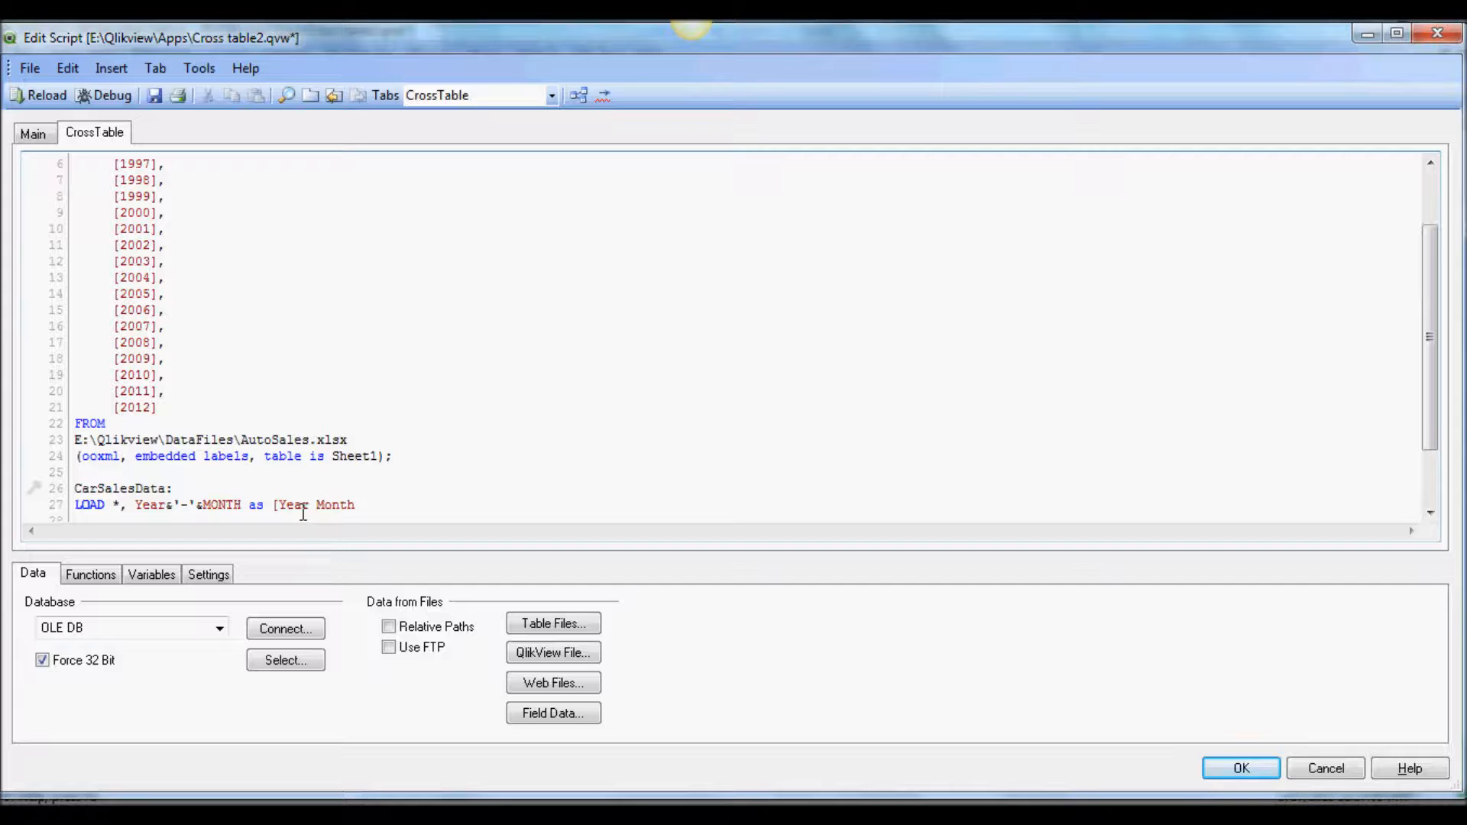
type("]")
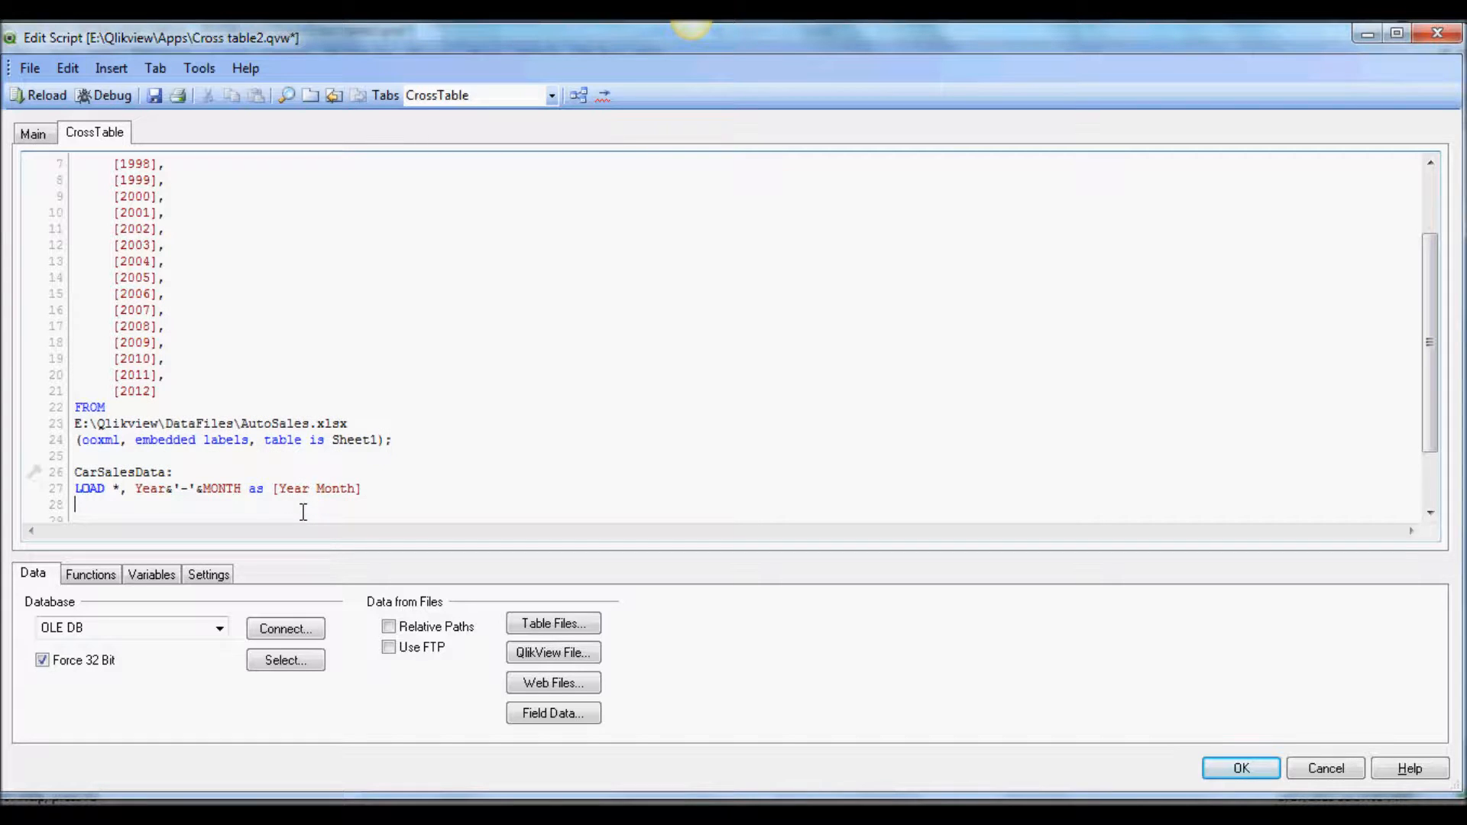
type("Resident C")
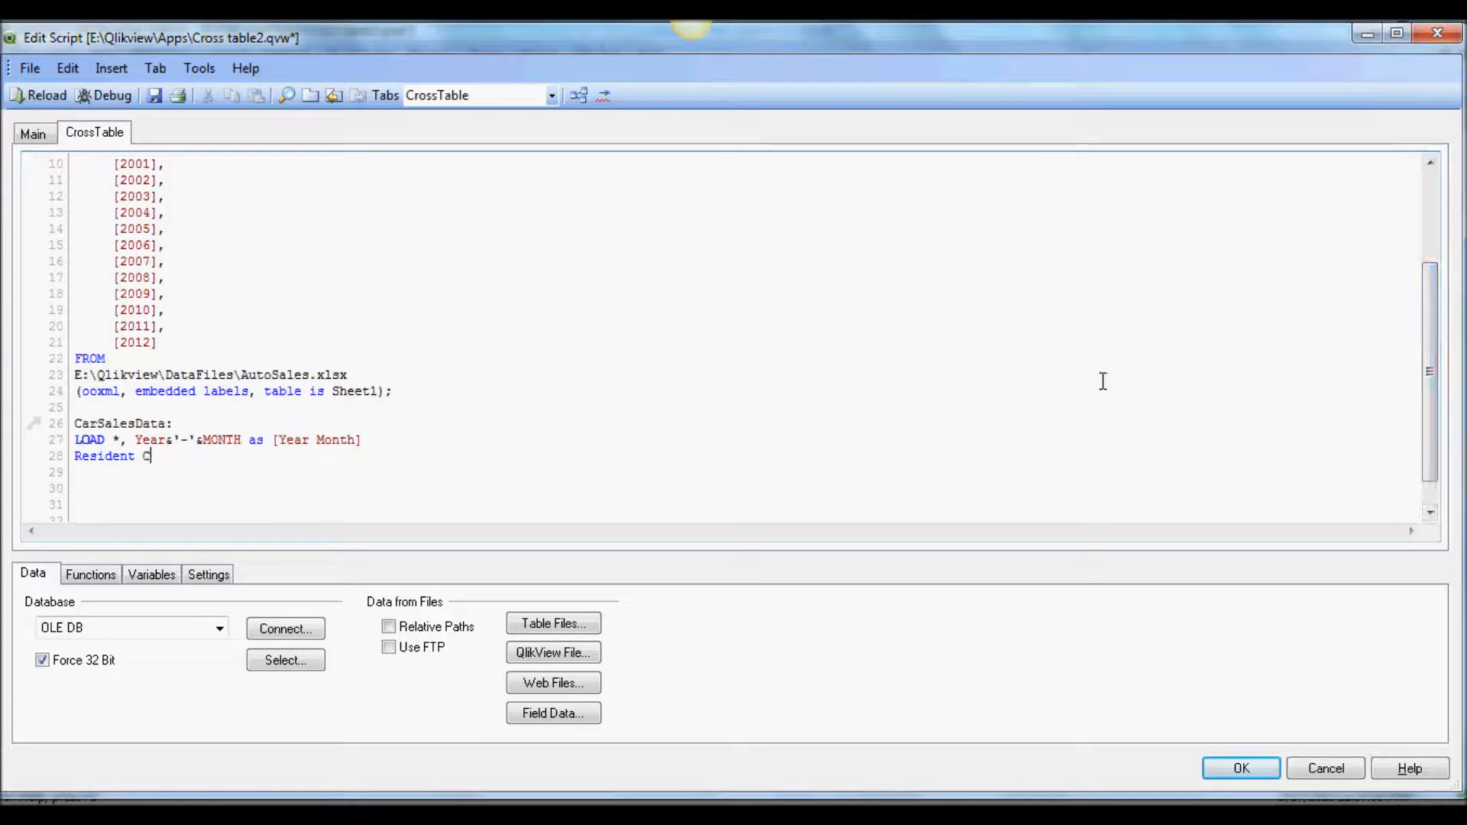
type("arSales")
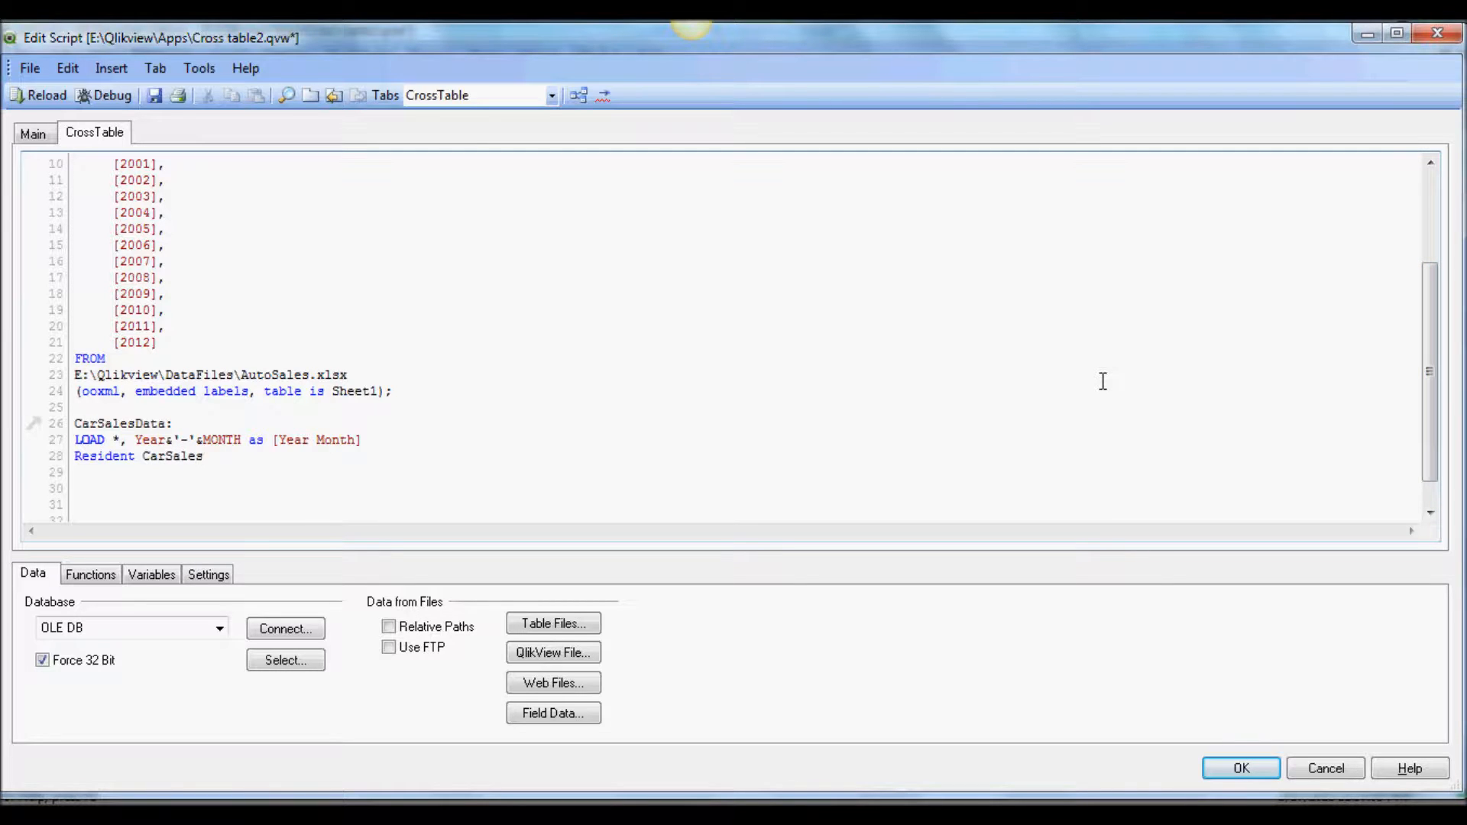
type(";")
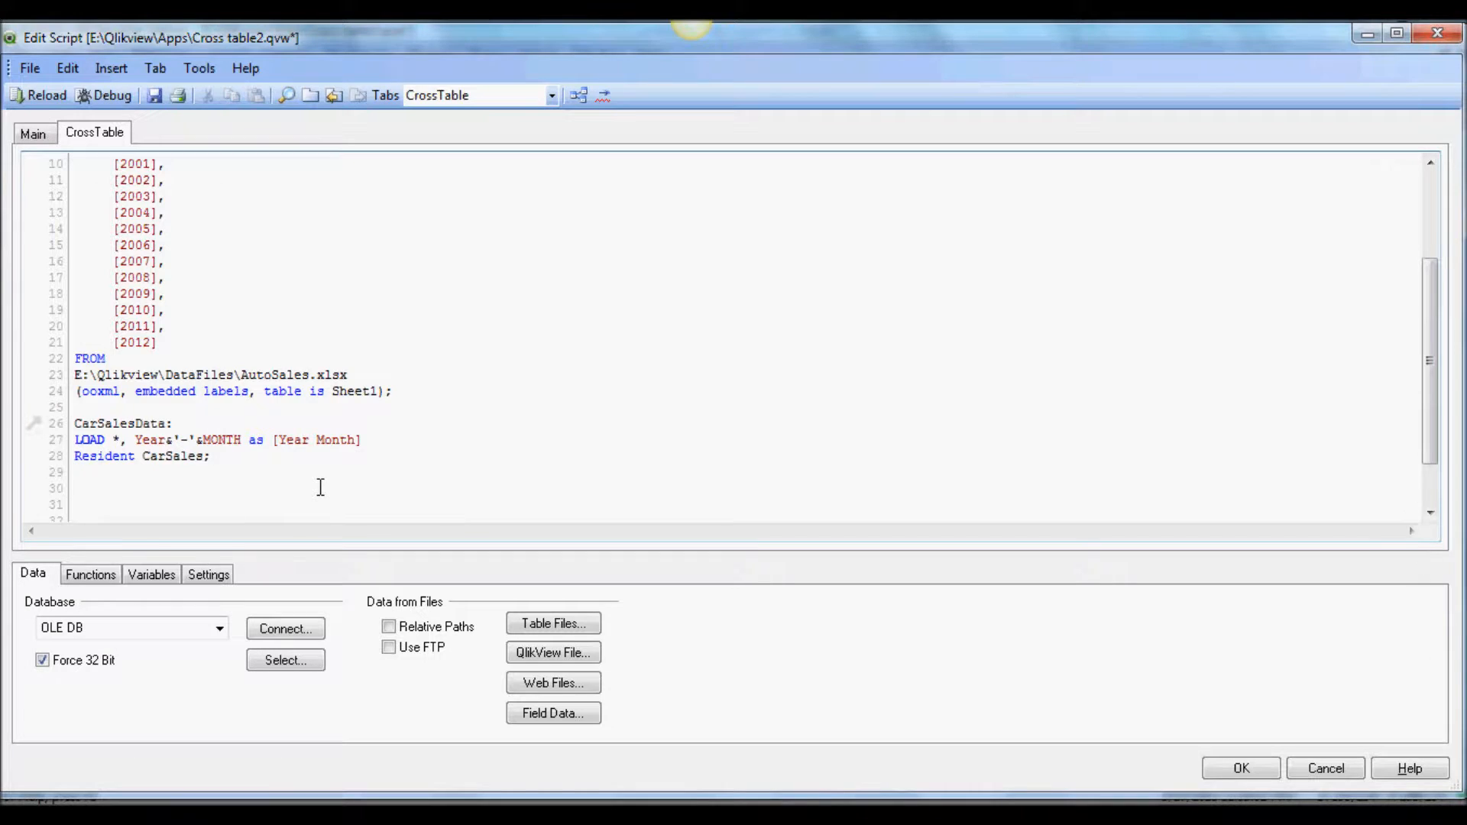
Step: Add 'drop table CarSales;' to the script so only CarSalesData remains
type("drop table")
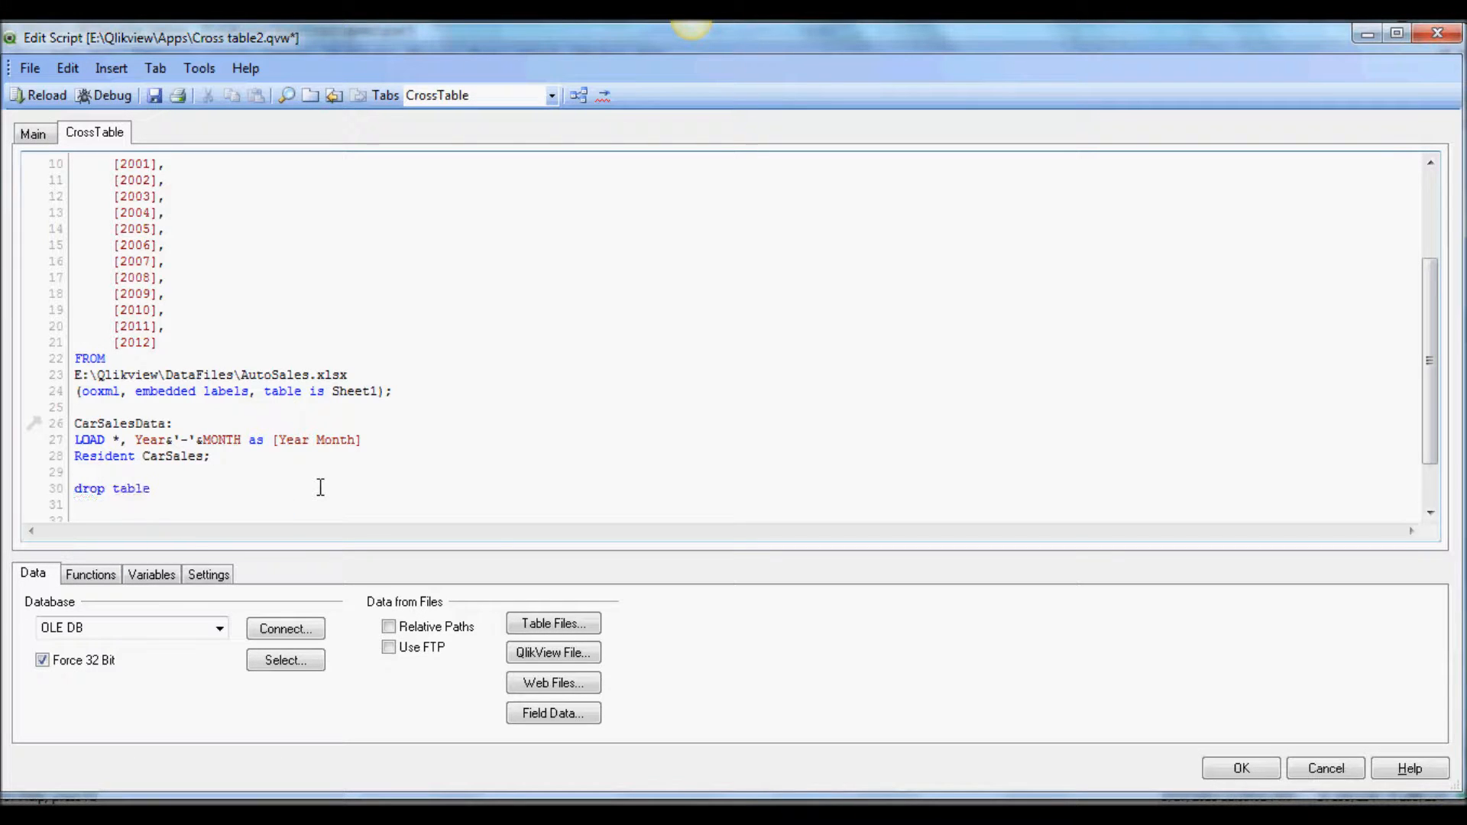
type("CarSa")
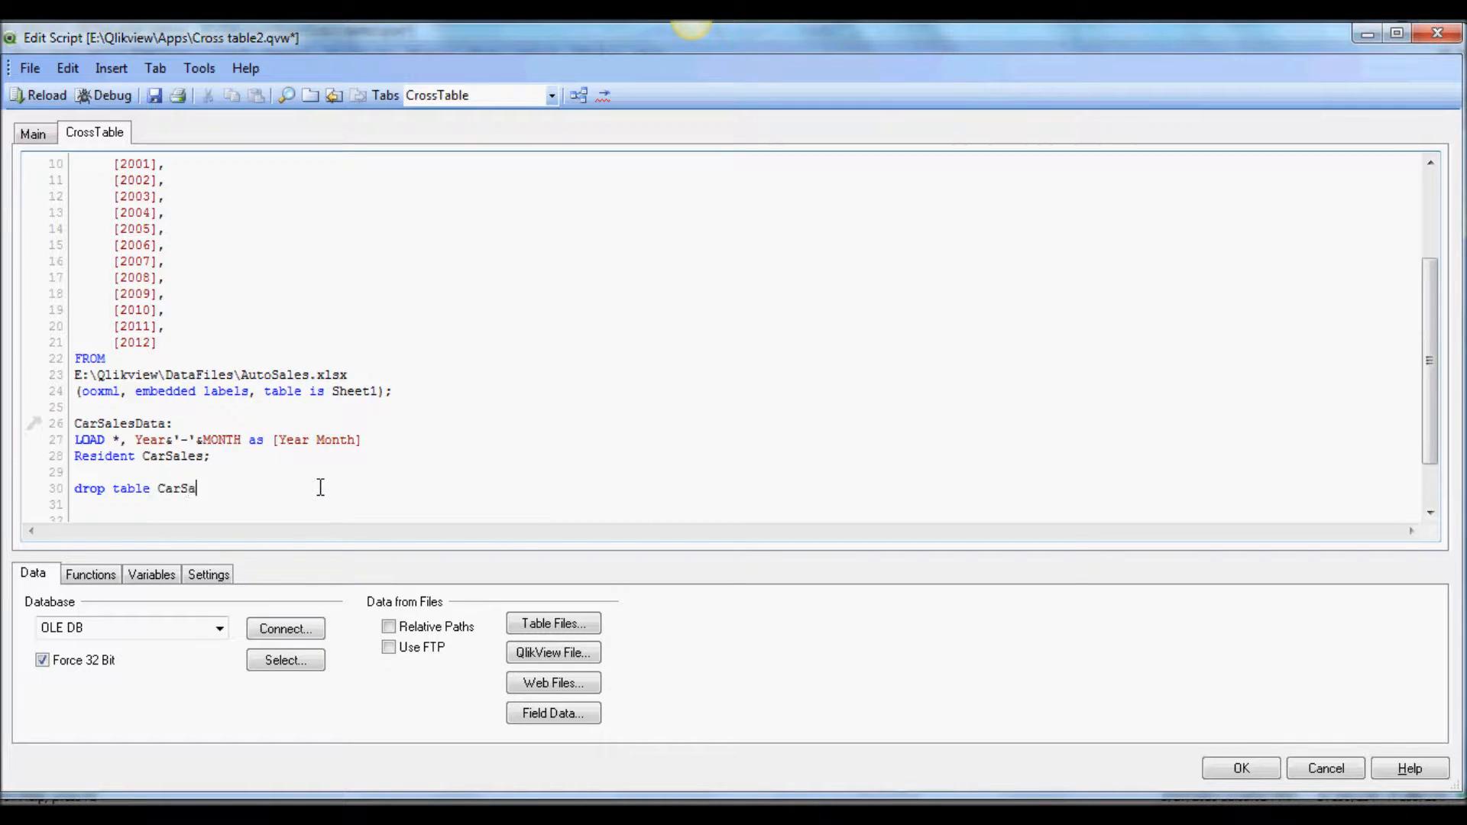
type("les;")
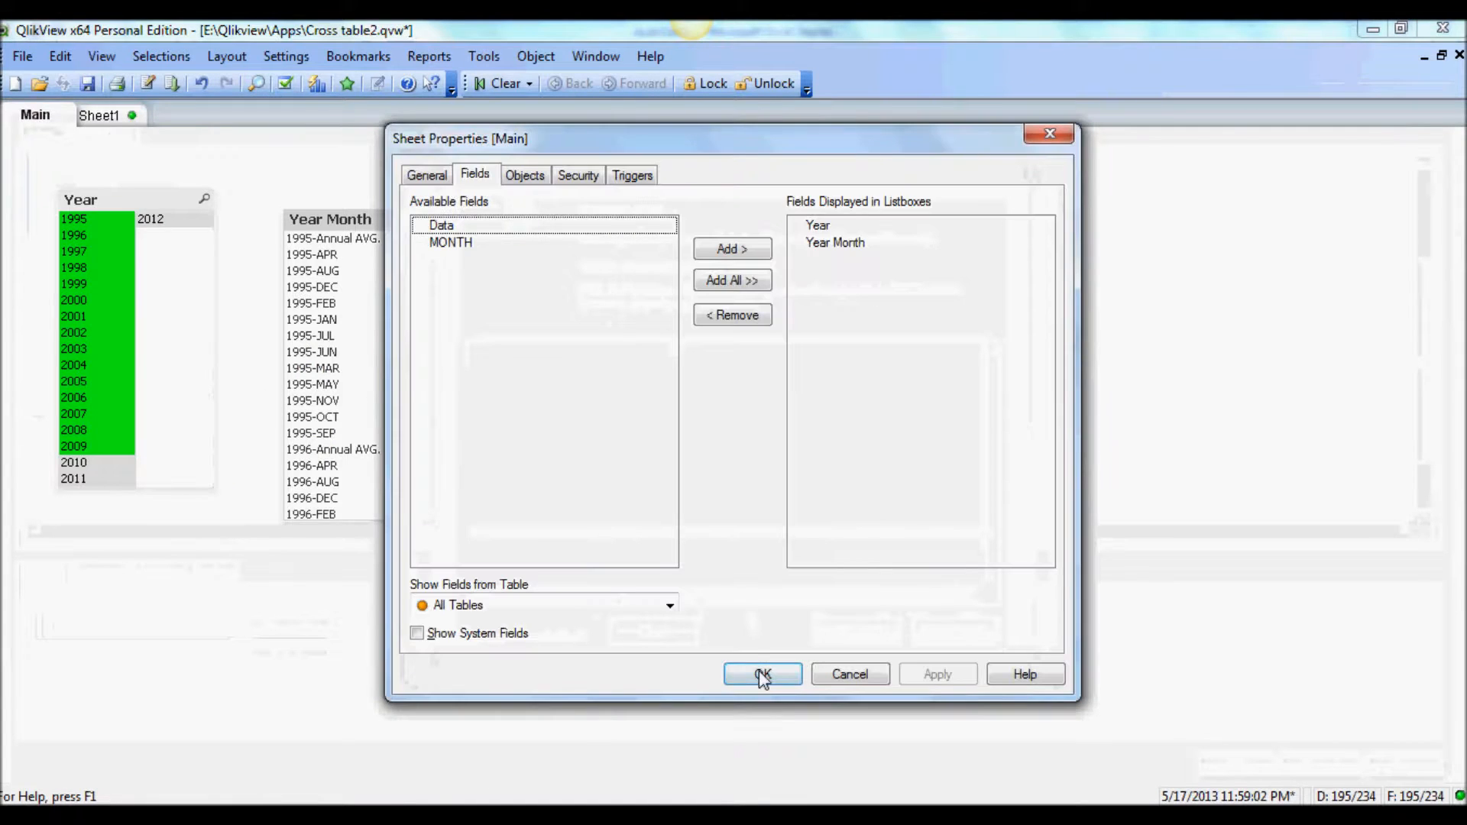
Step: Confirm Year and Year Month as the list boxes displayed on the Main sheet
left_click(760, 674)
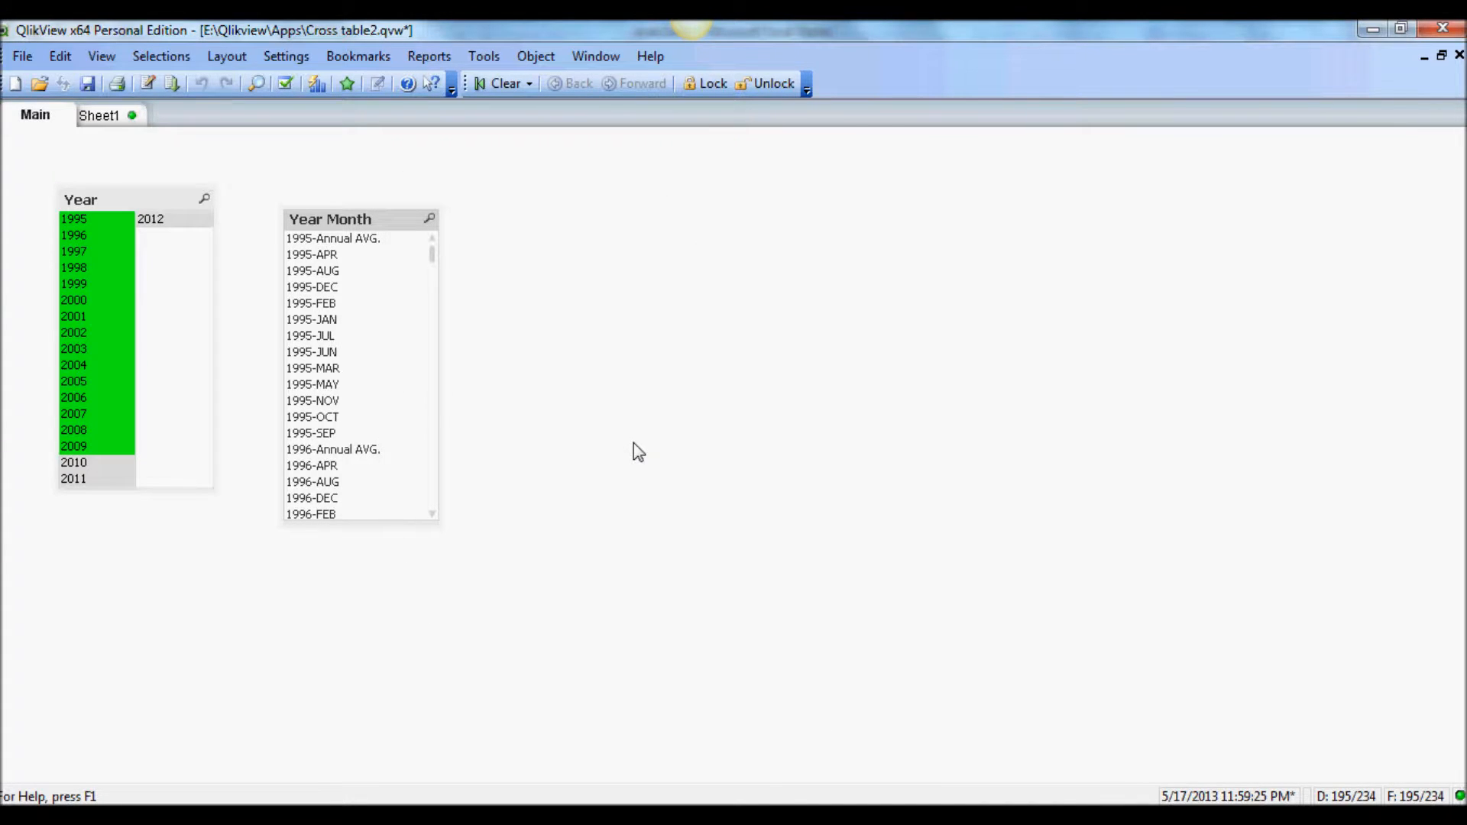
mouse_move(585, 252)
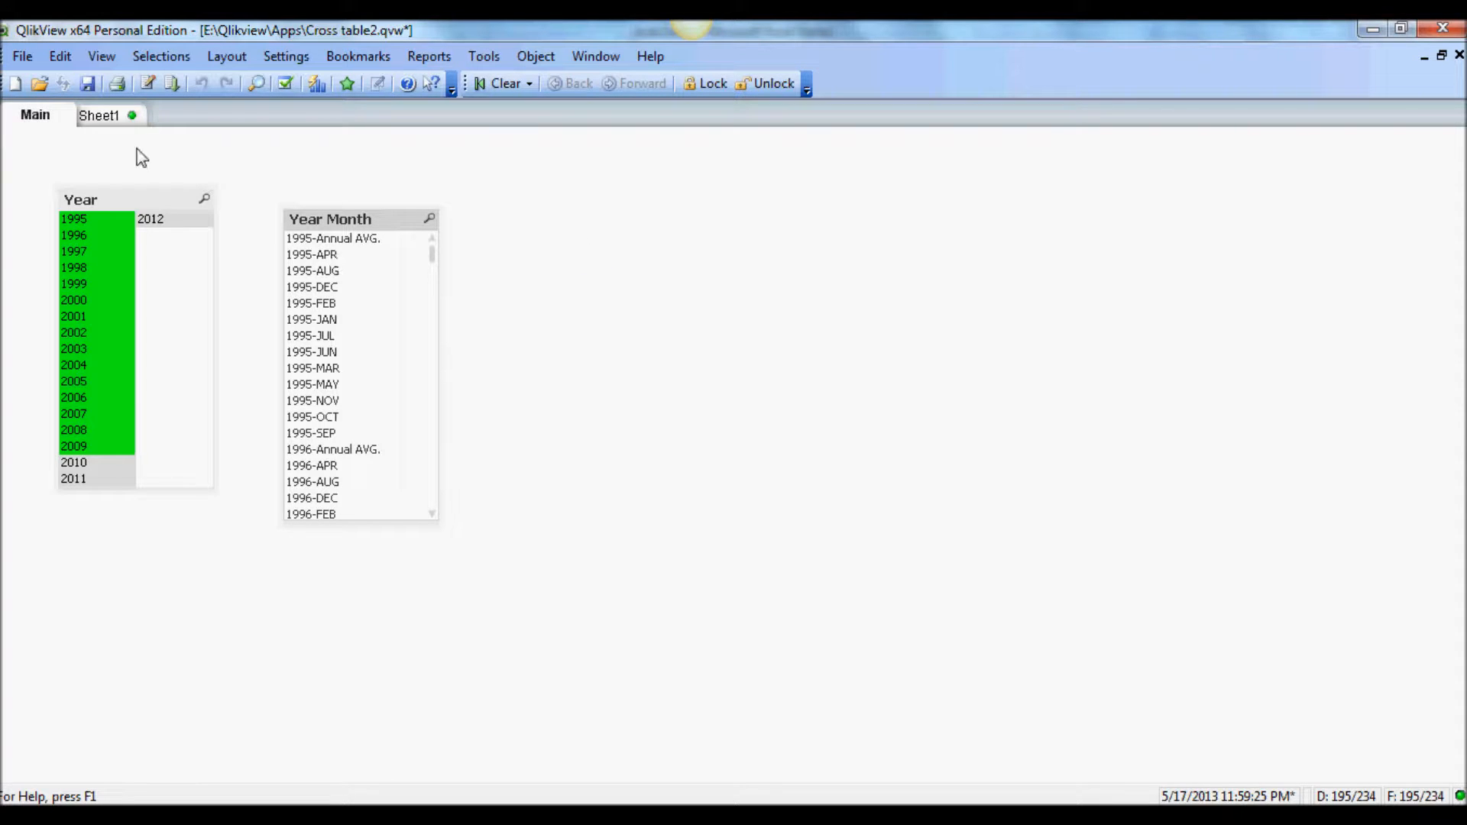
Step: Switch to Sheet1 showing the value index line chart from 1995 to 2009
left_click(103, 114)
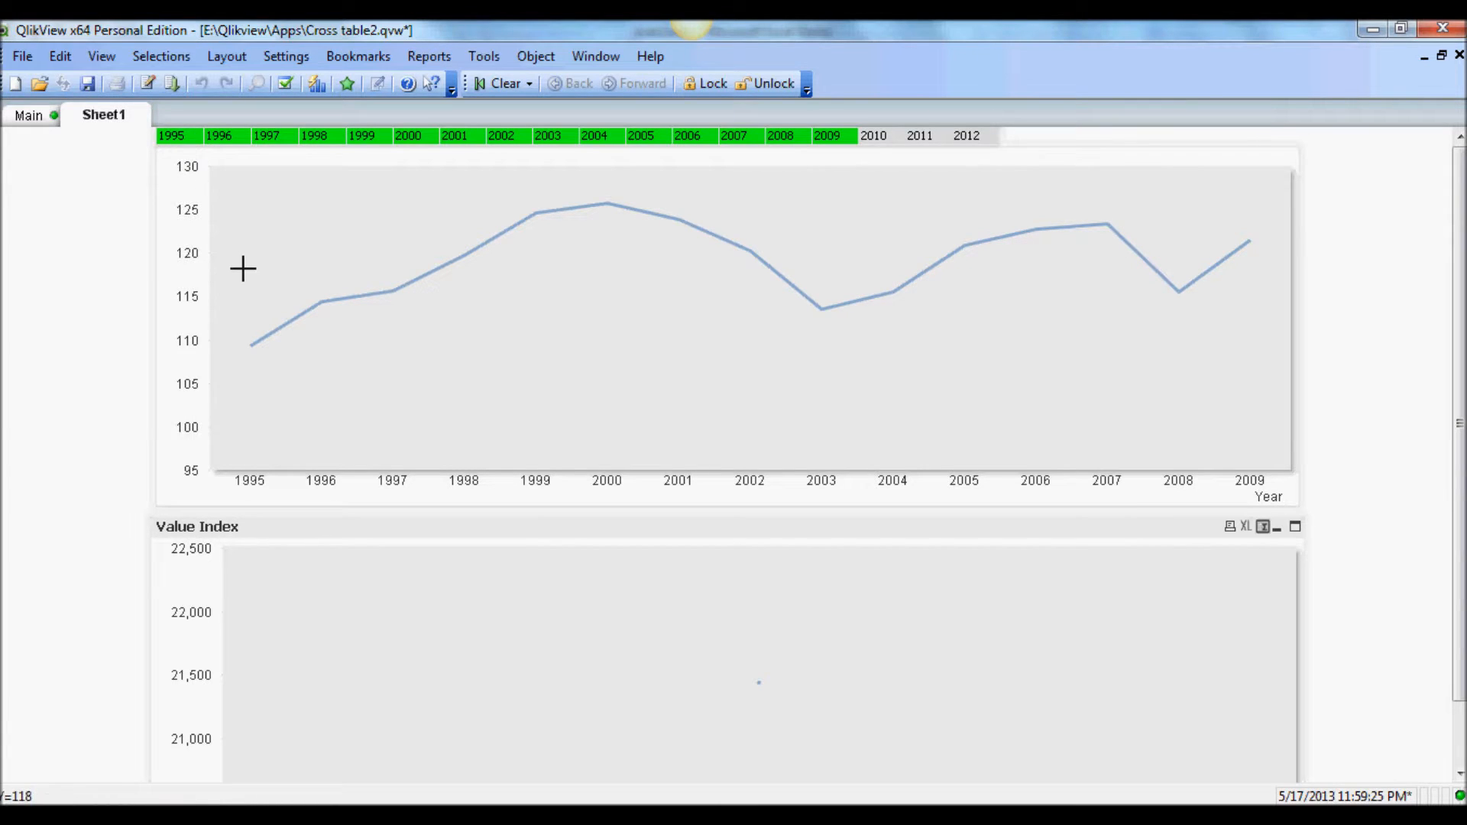
mouse_move(159, 411)
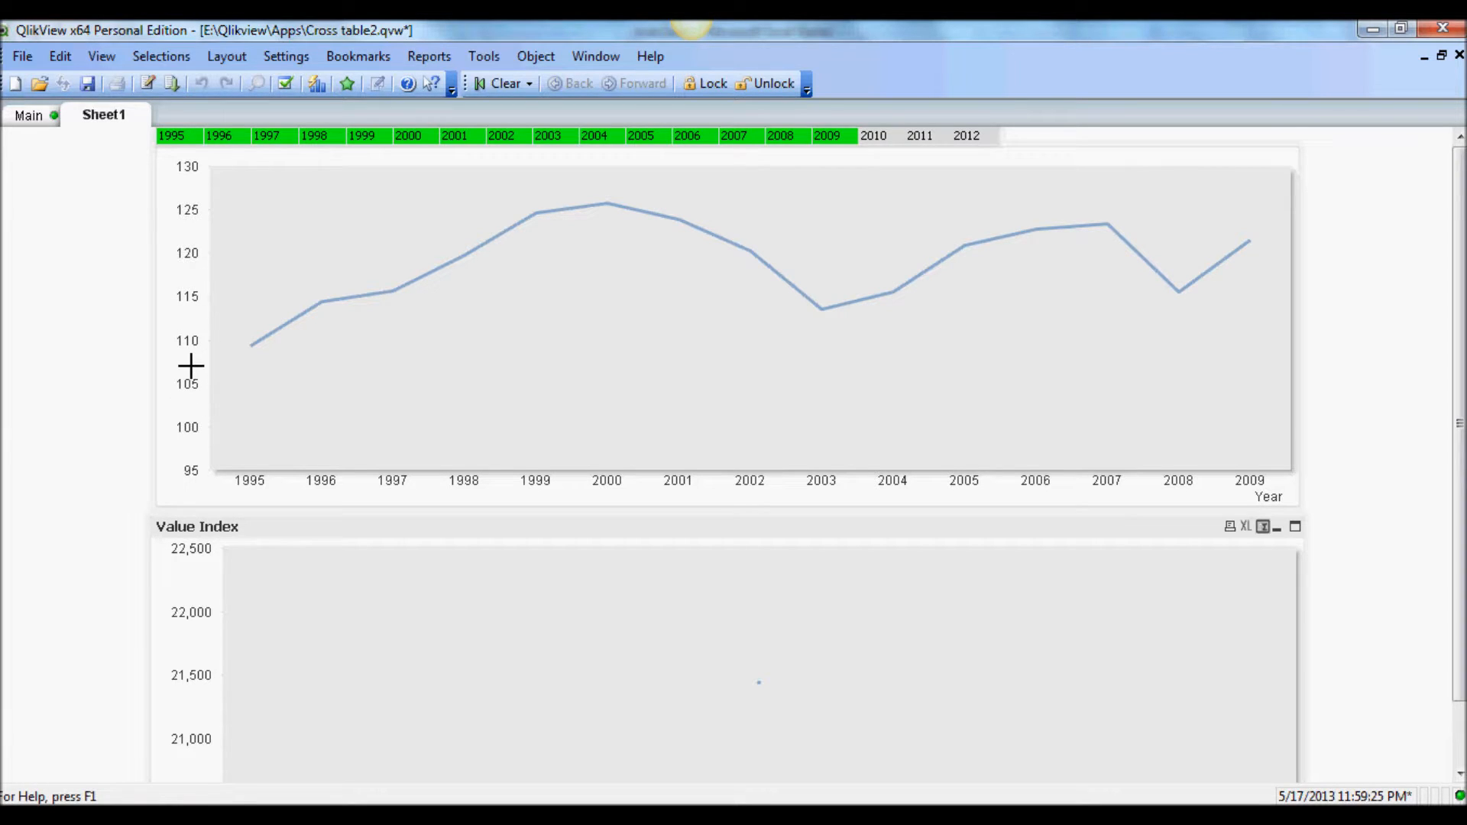
mouse_move(194, 414)
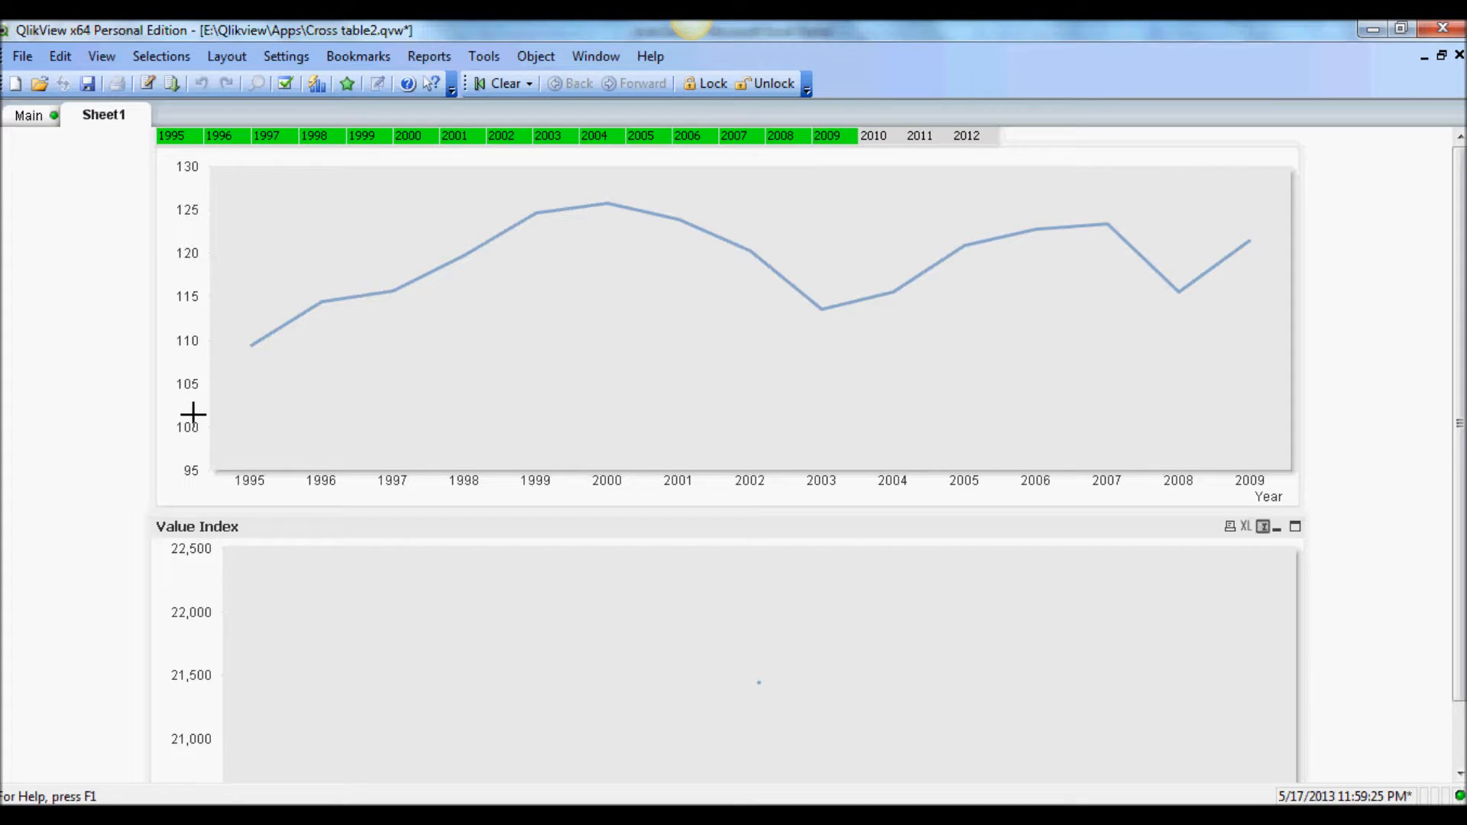
mouse_move(237, 481)
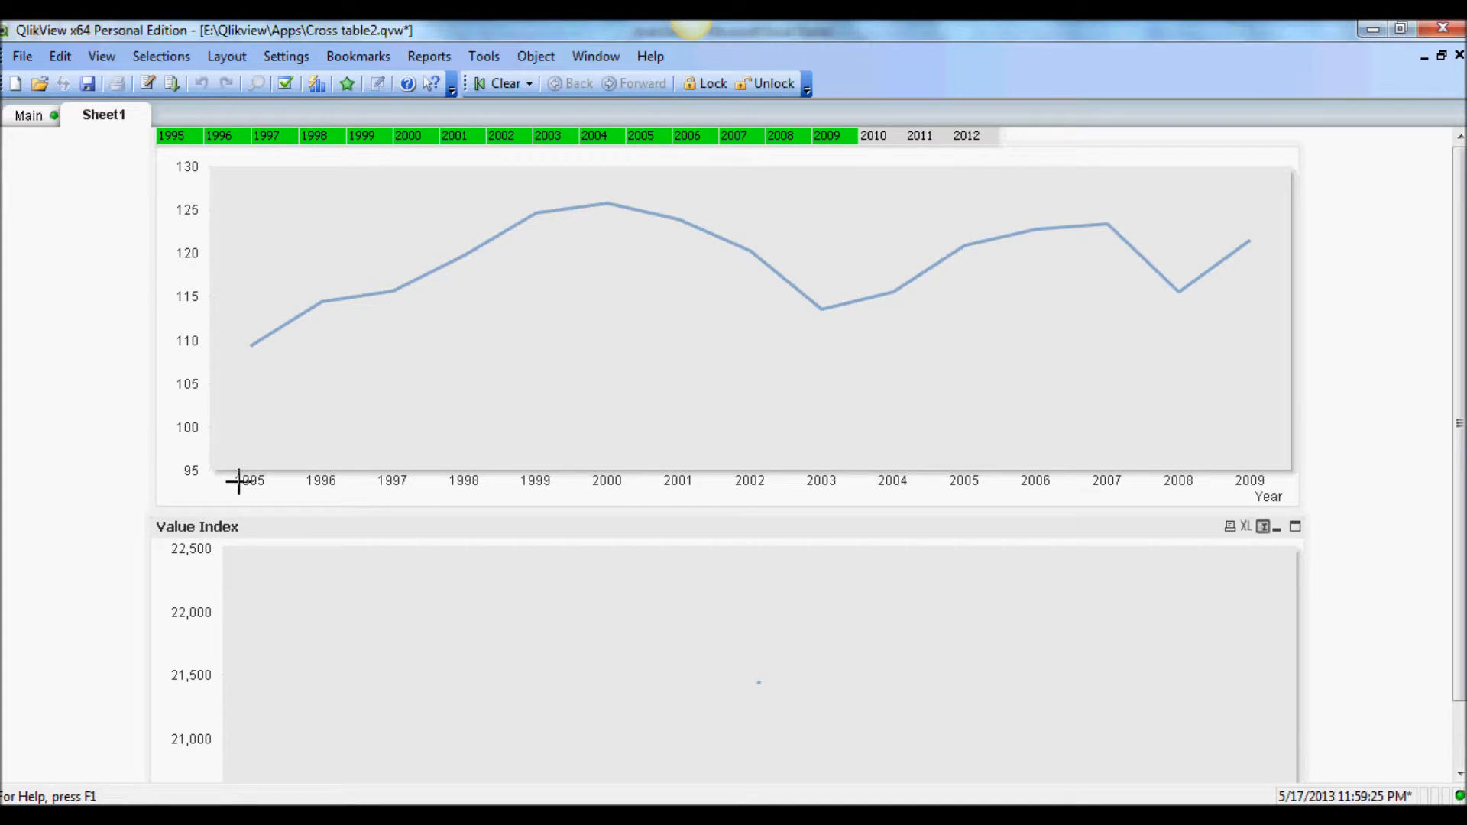
mouse_move(339, 306)
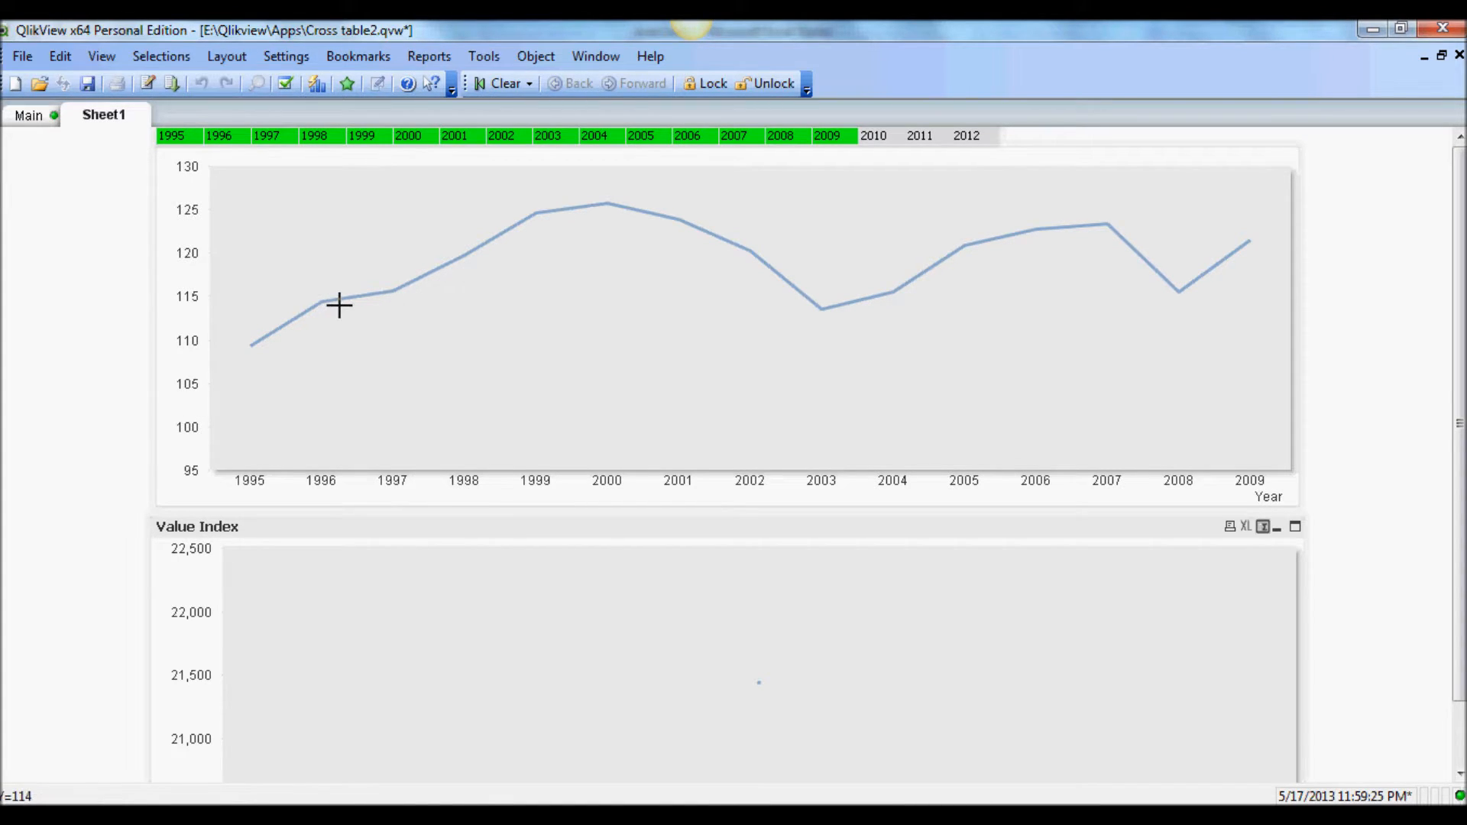
Step: Select years 1999 through 2001 plus 2005 so the chart shows only those
left_click(361, 136)
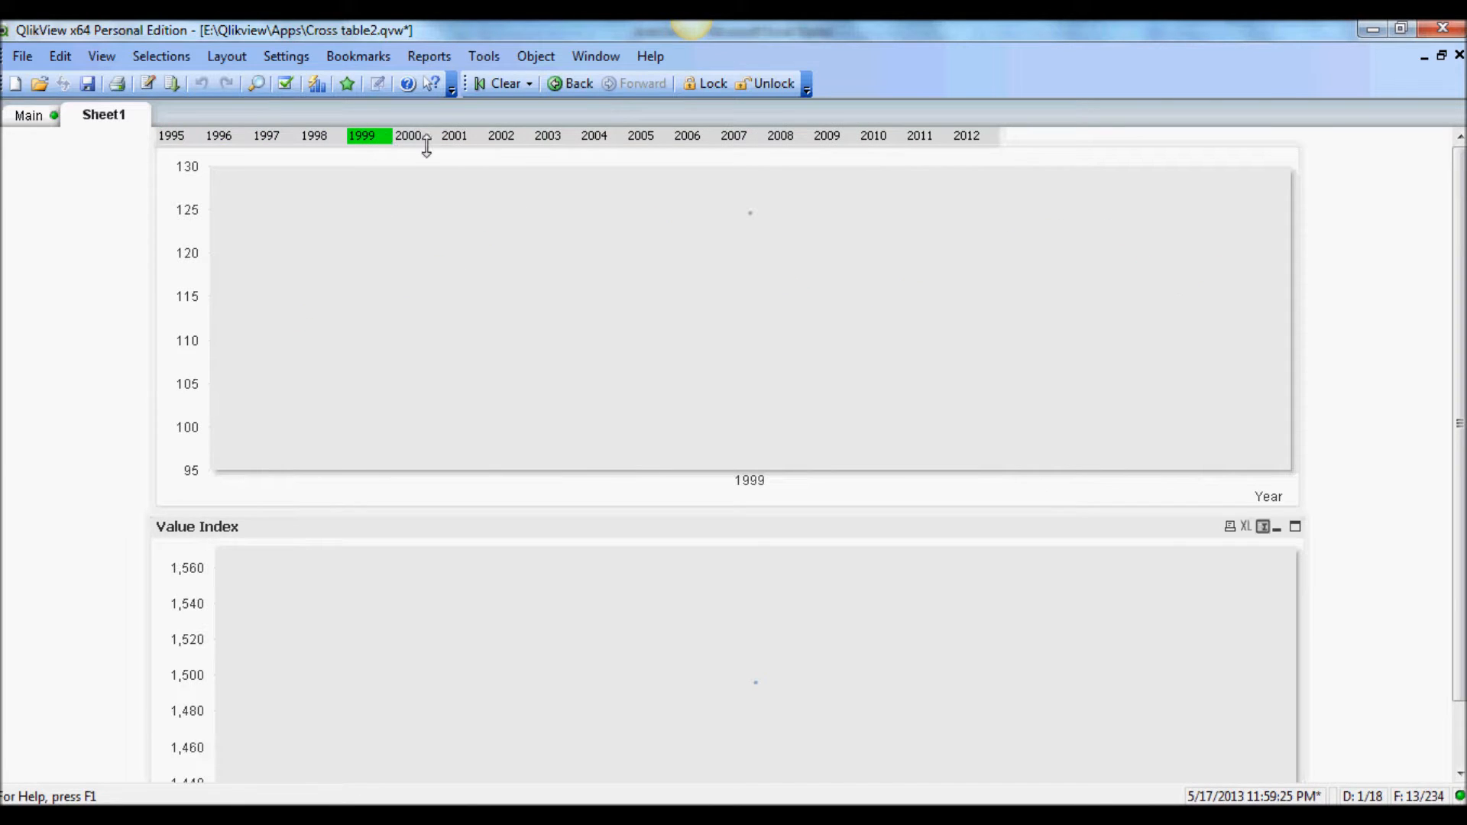
mouse_move(461, 150)
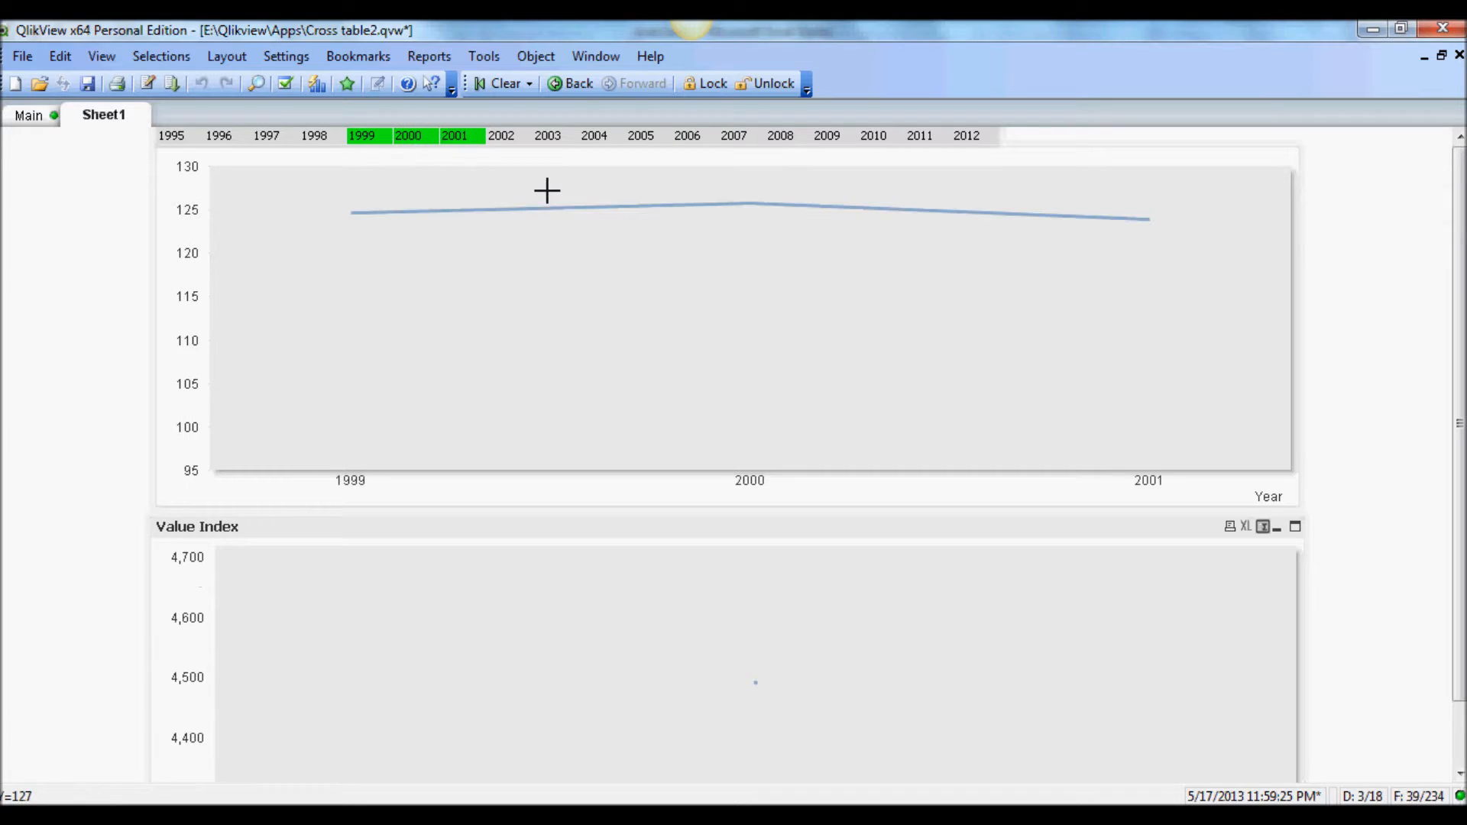
mouse_move(735, 148)
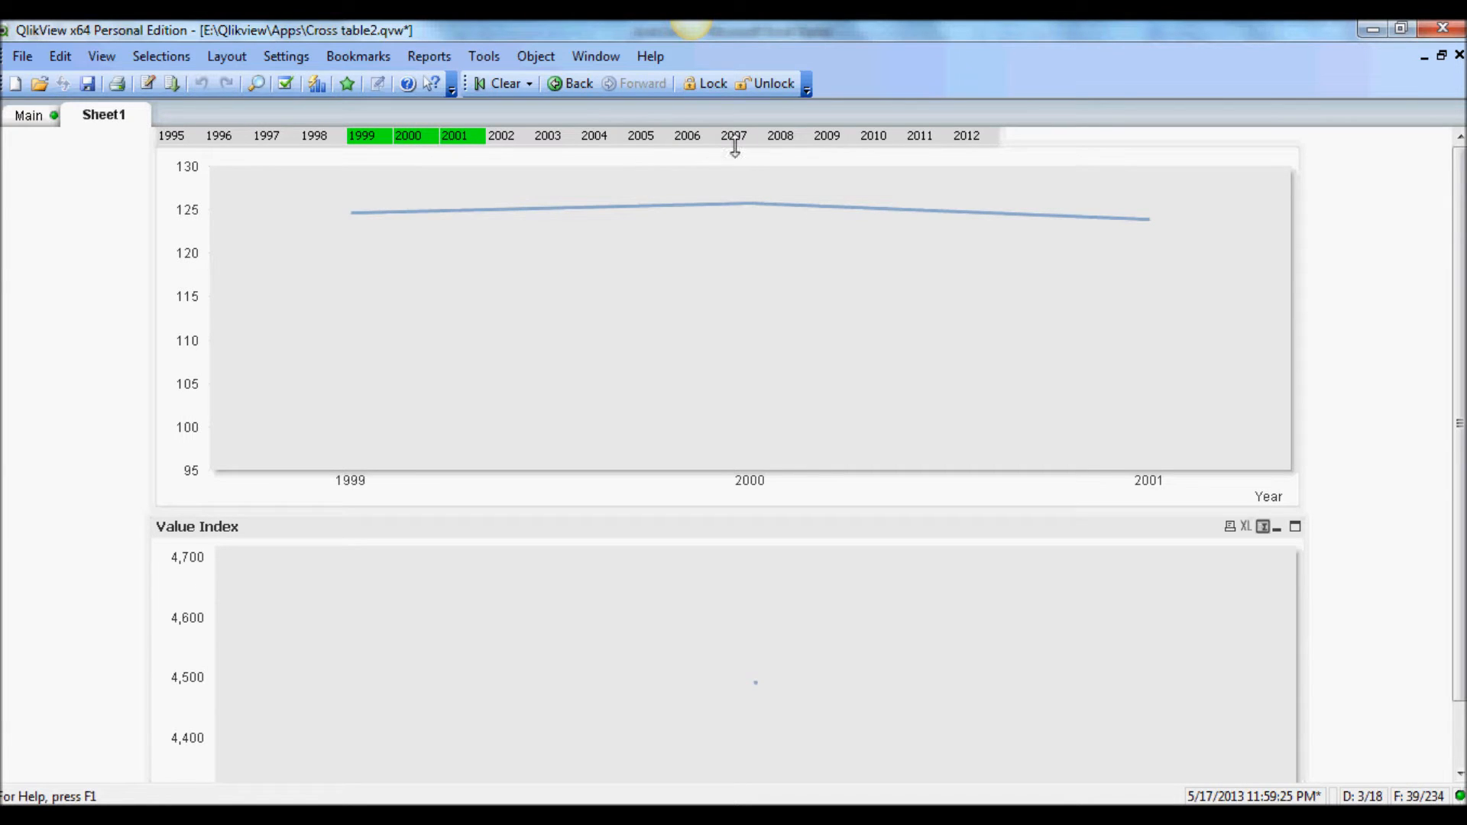
left_click(640, 136)
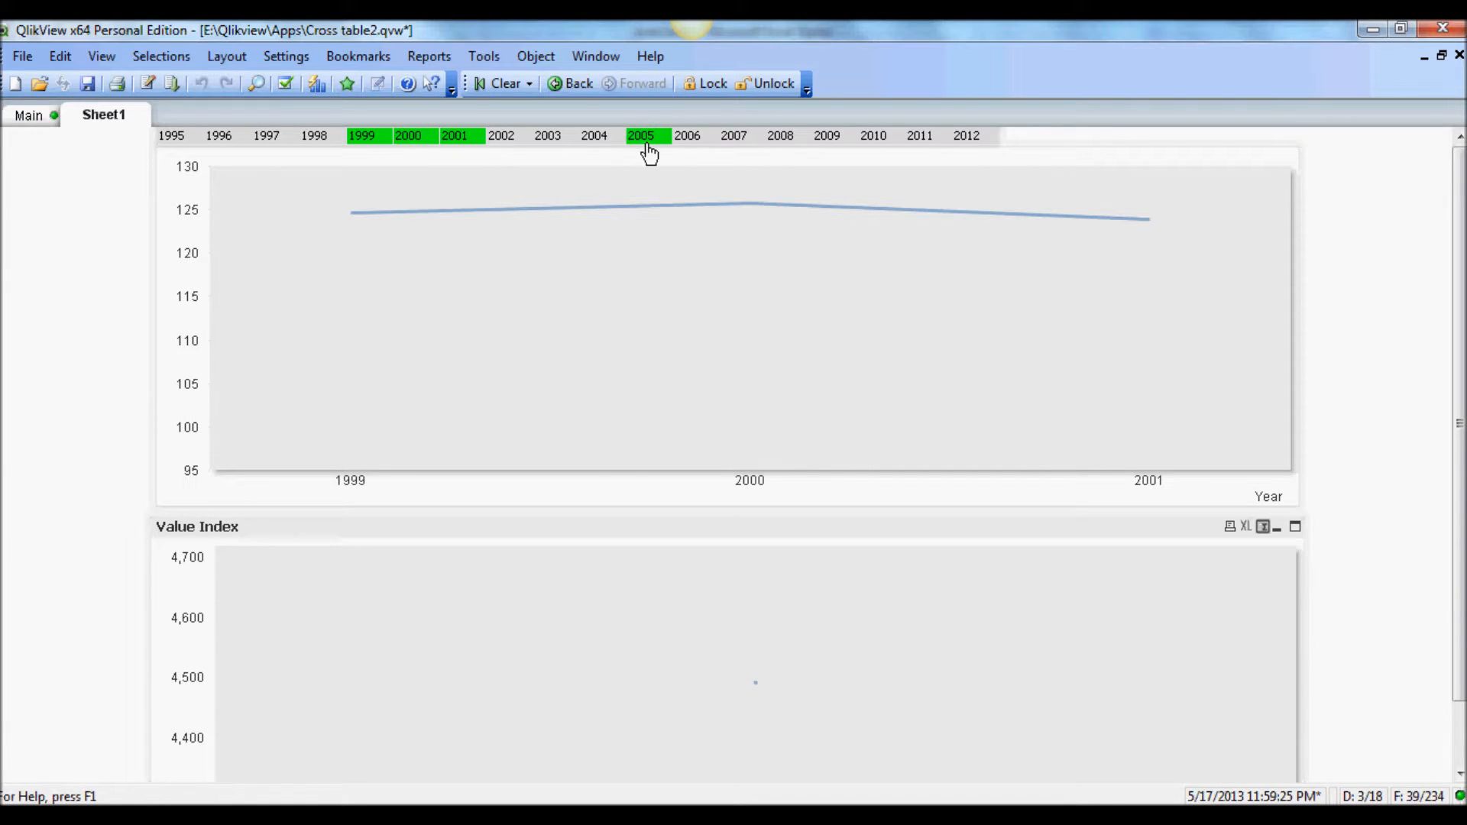
left_click(640, 136)
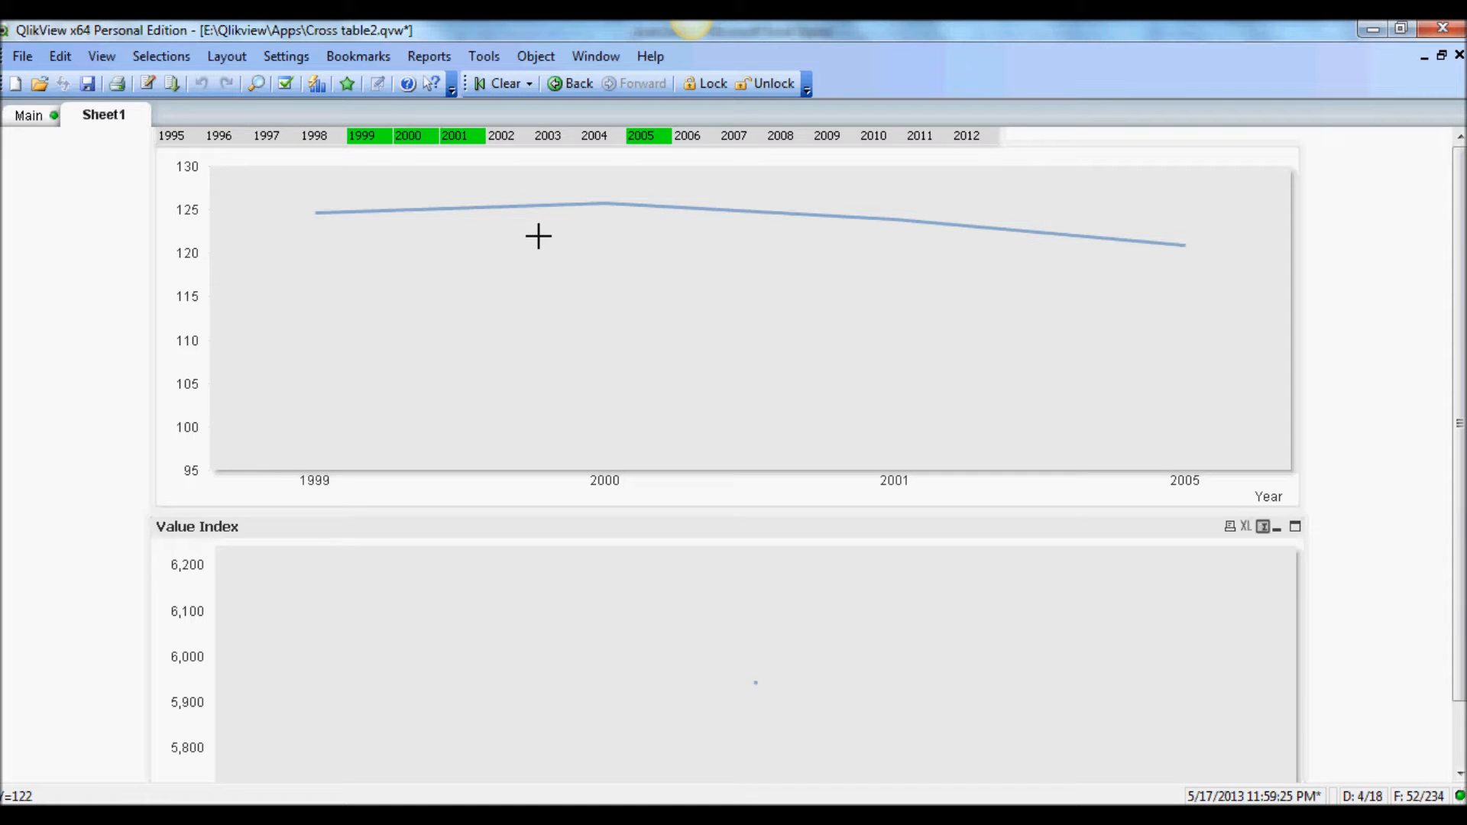
mouse_move(443, 314)
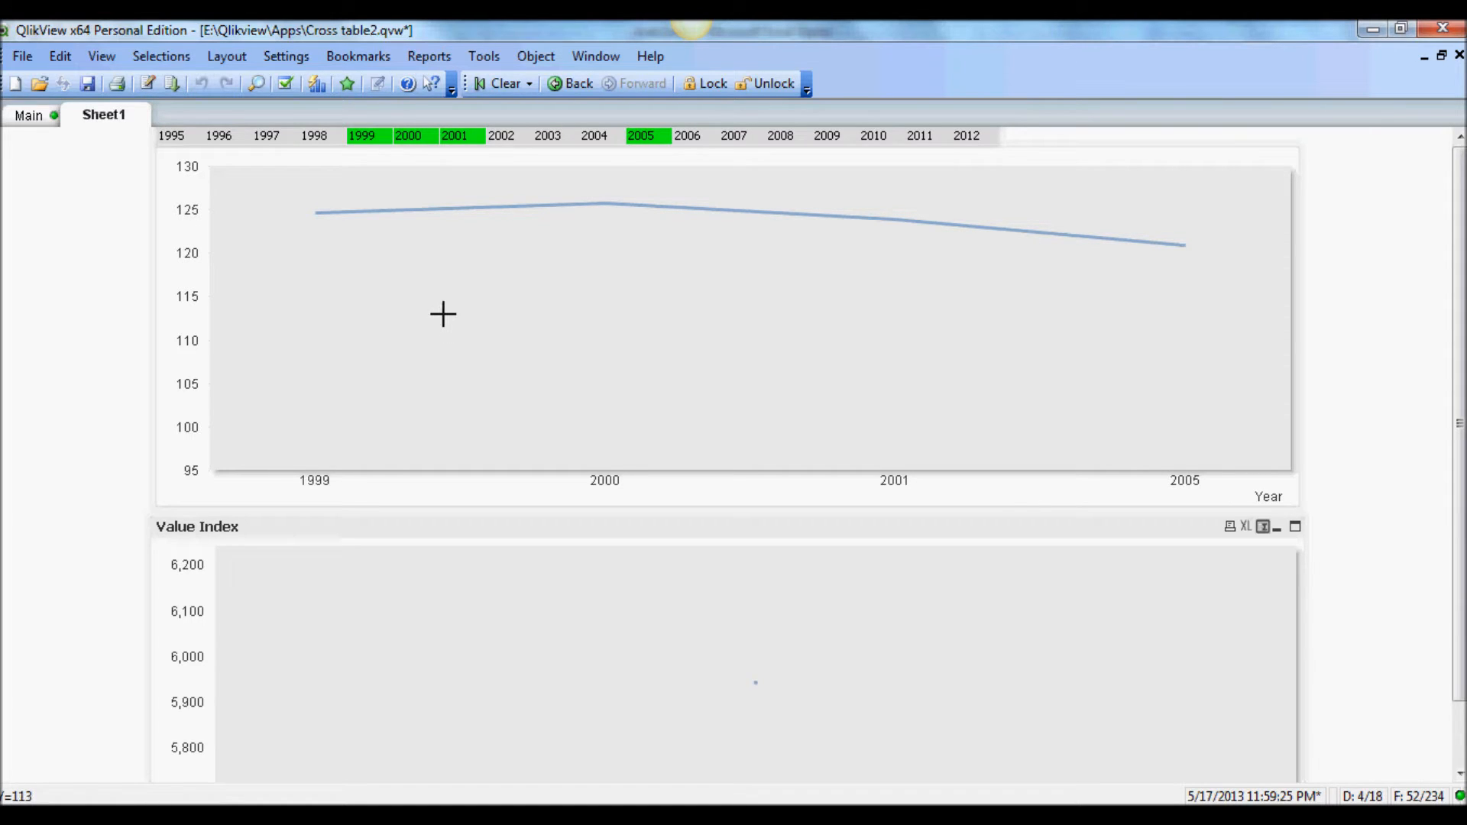